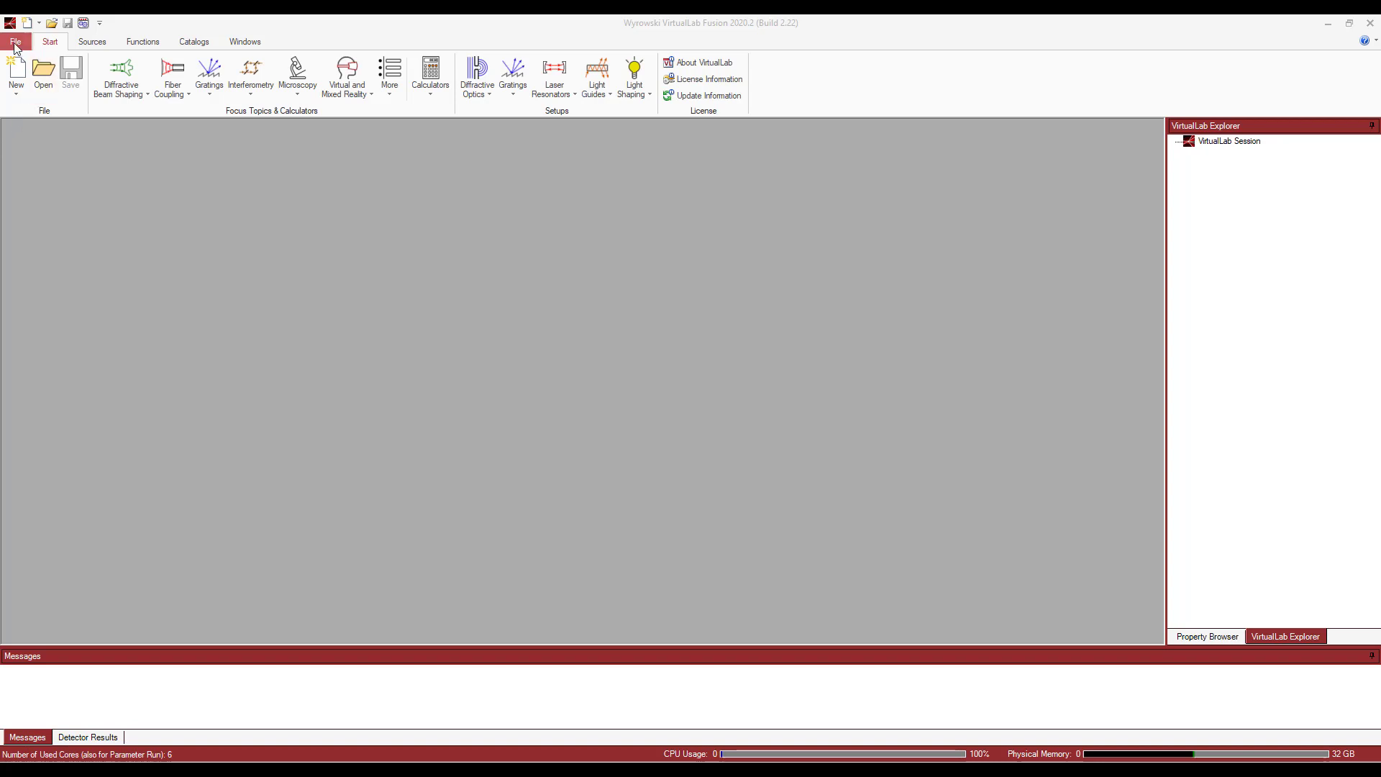
Launch the Import to Numerical Data Array wizard from the File menu
left_click(15, 41)
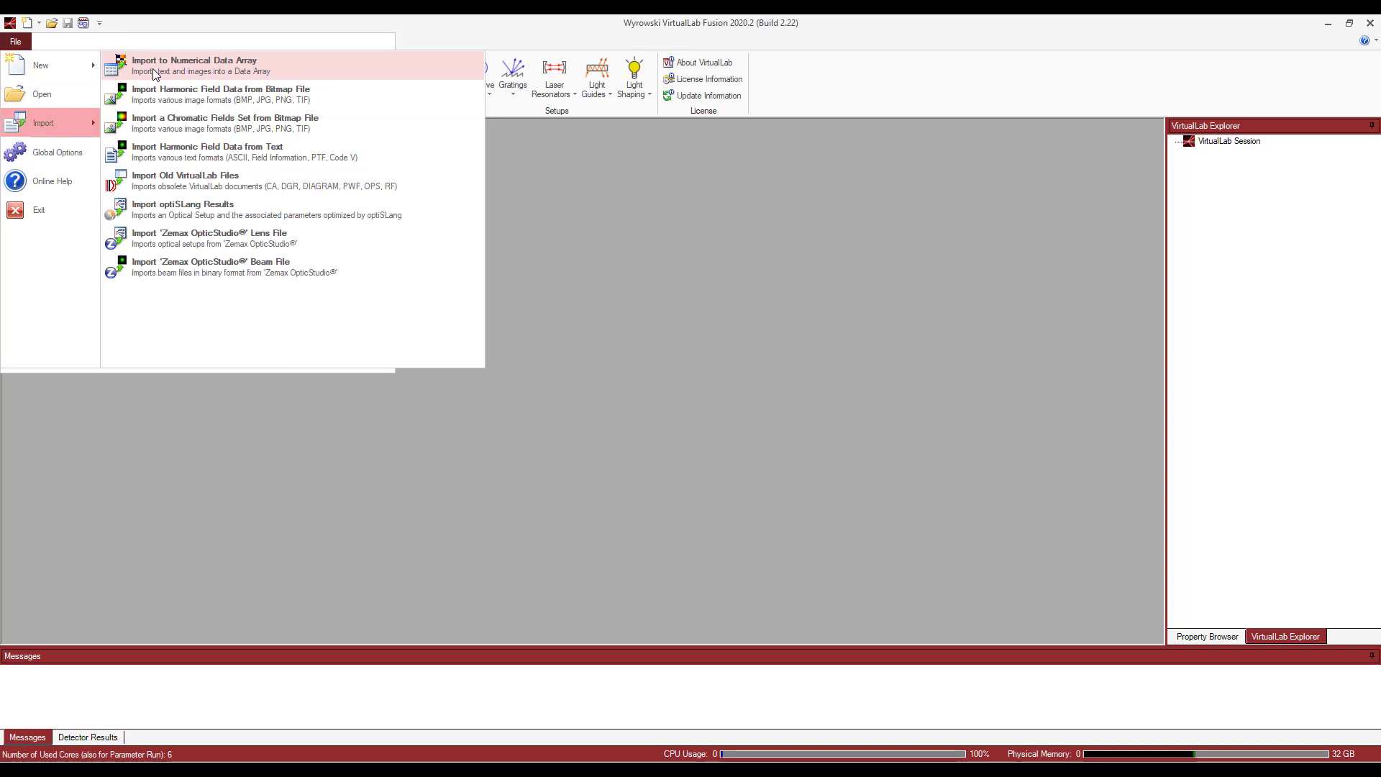
left_click(193, 66)
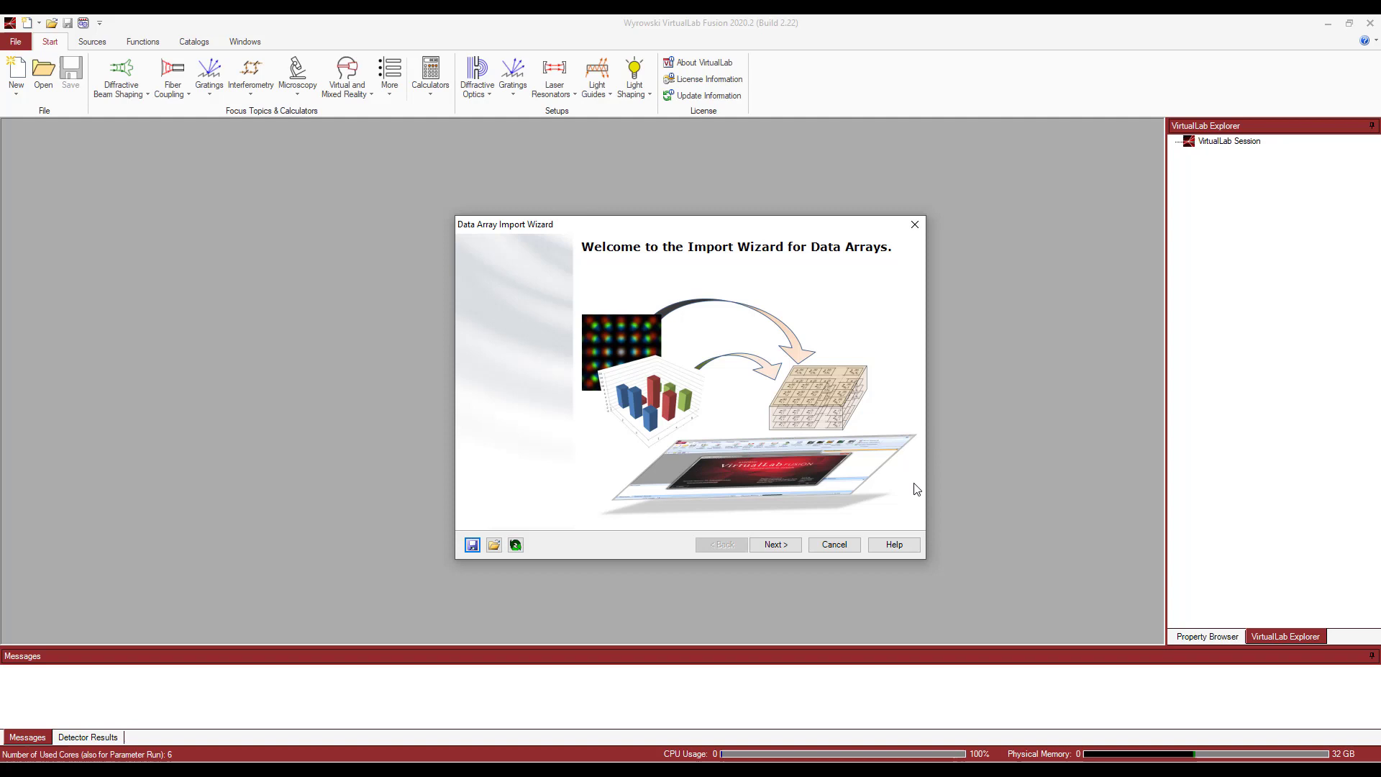
mouse_move(571, 236)
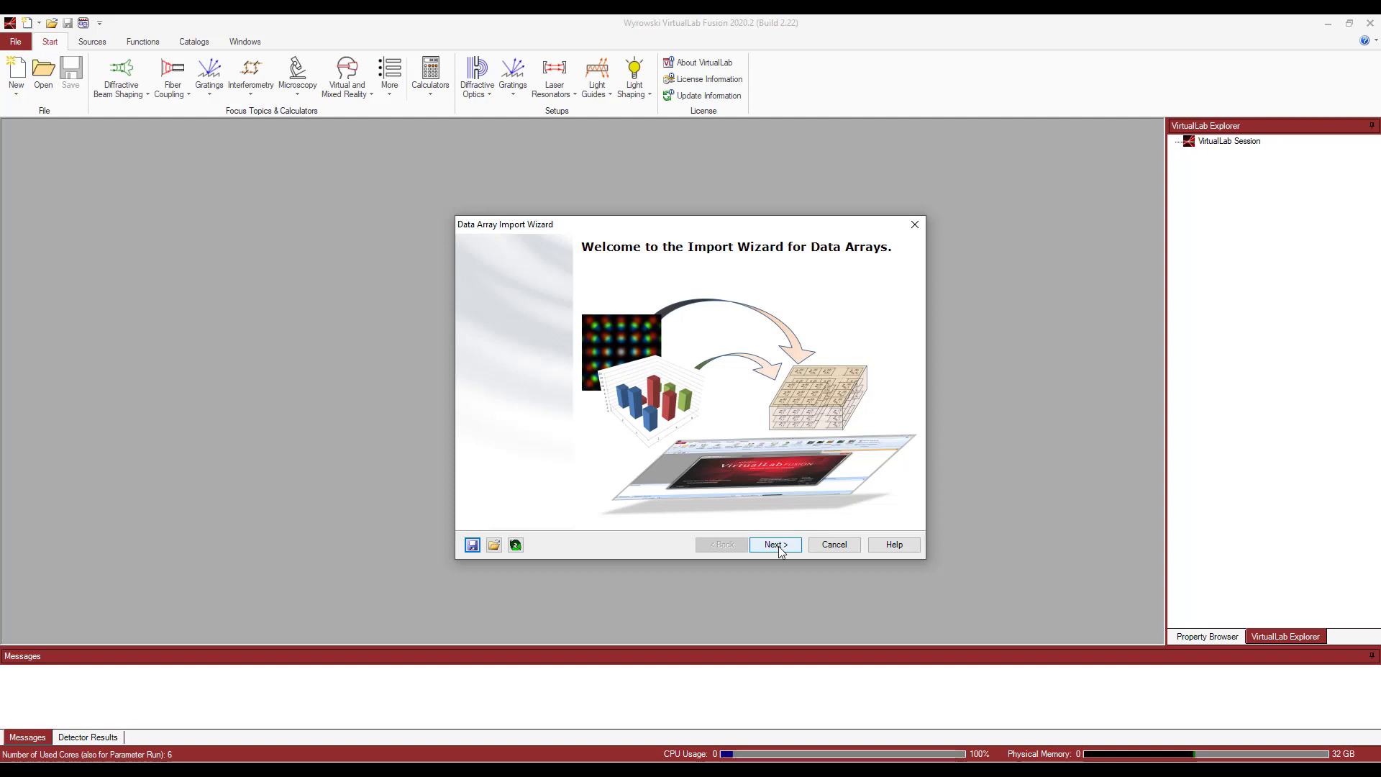
Advance past the welcome page, keeping Two-Dimensional, real-valued data selected
left_click(774, 545)
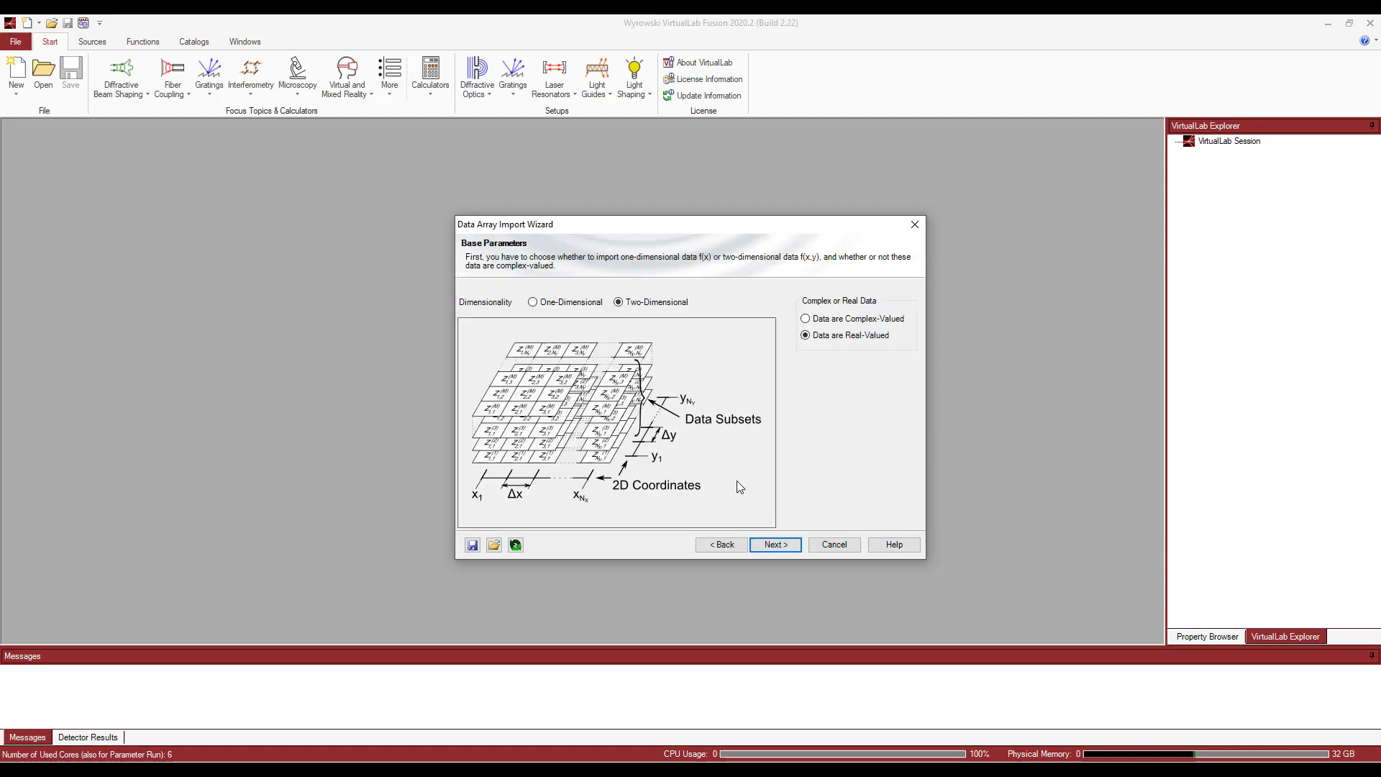
mouse_move(609, 326)
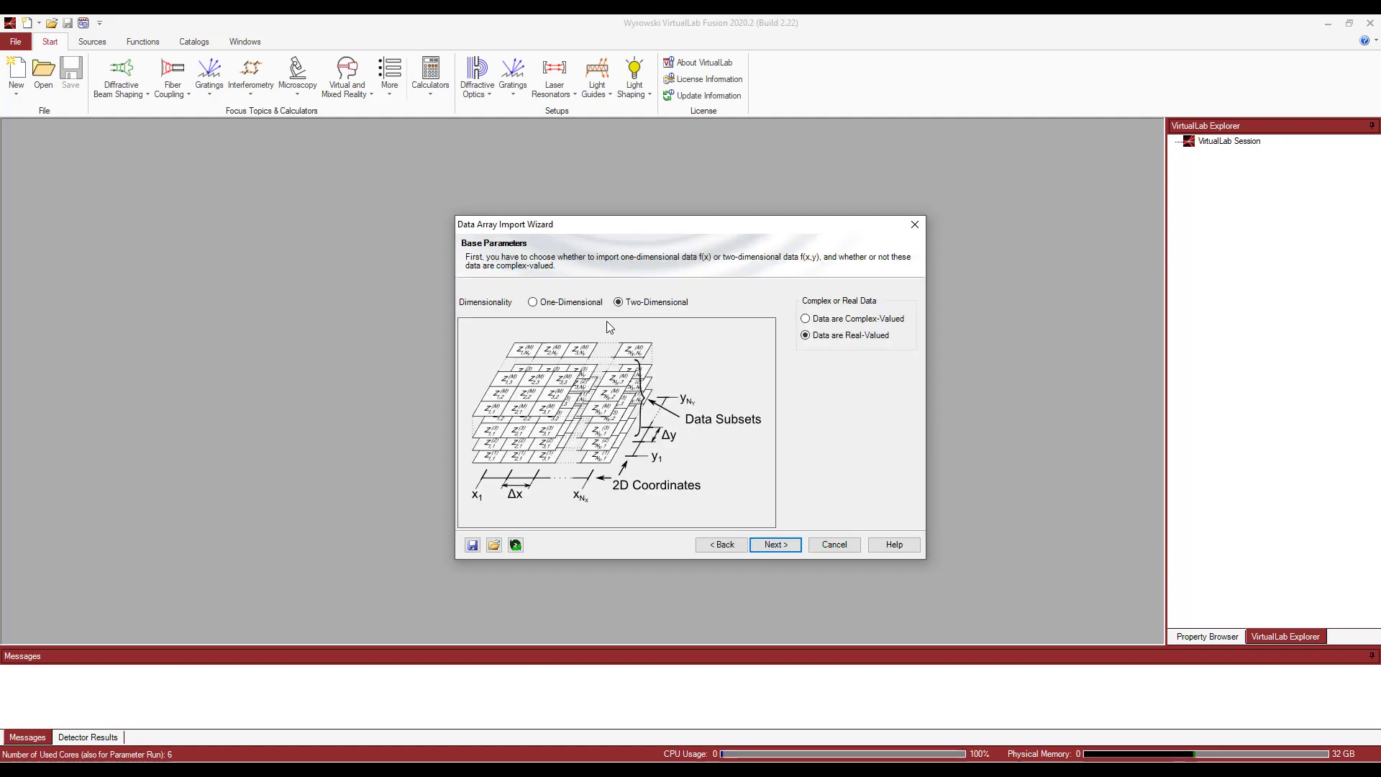
mouse_move(707, 286)
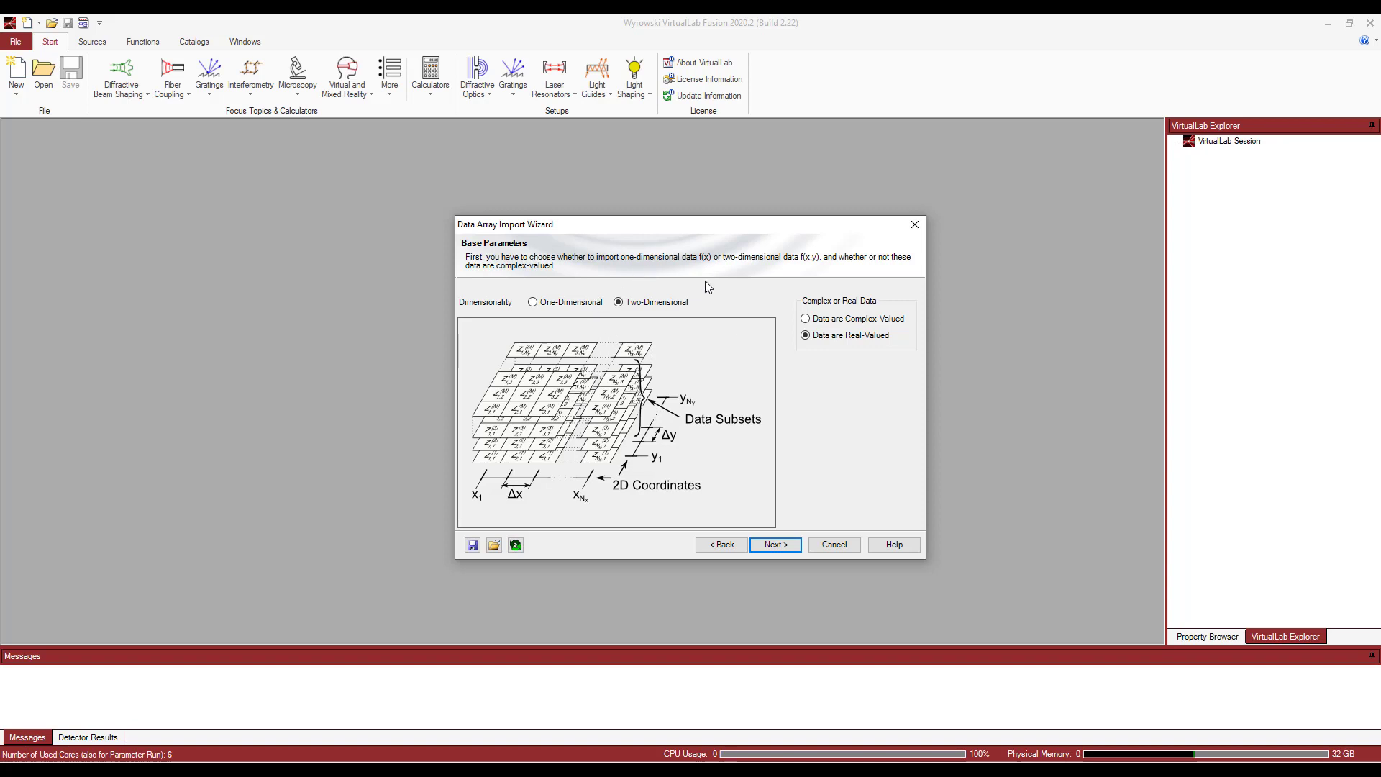
mouse_move(817, 356)
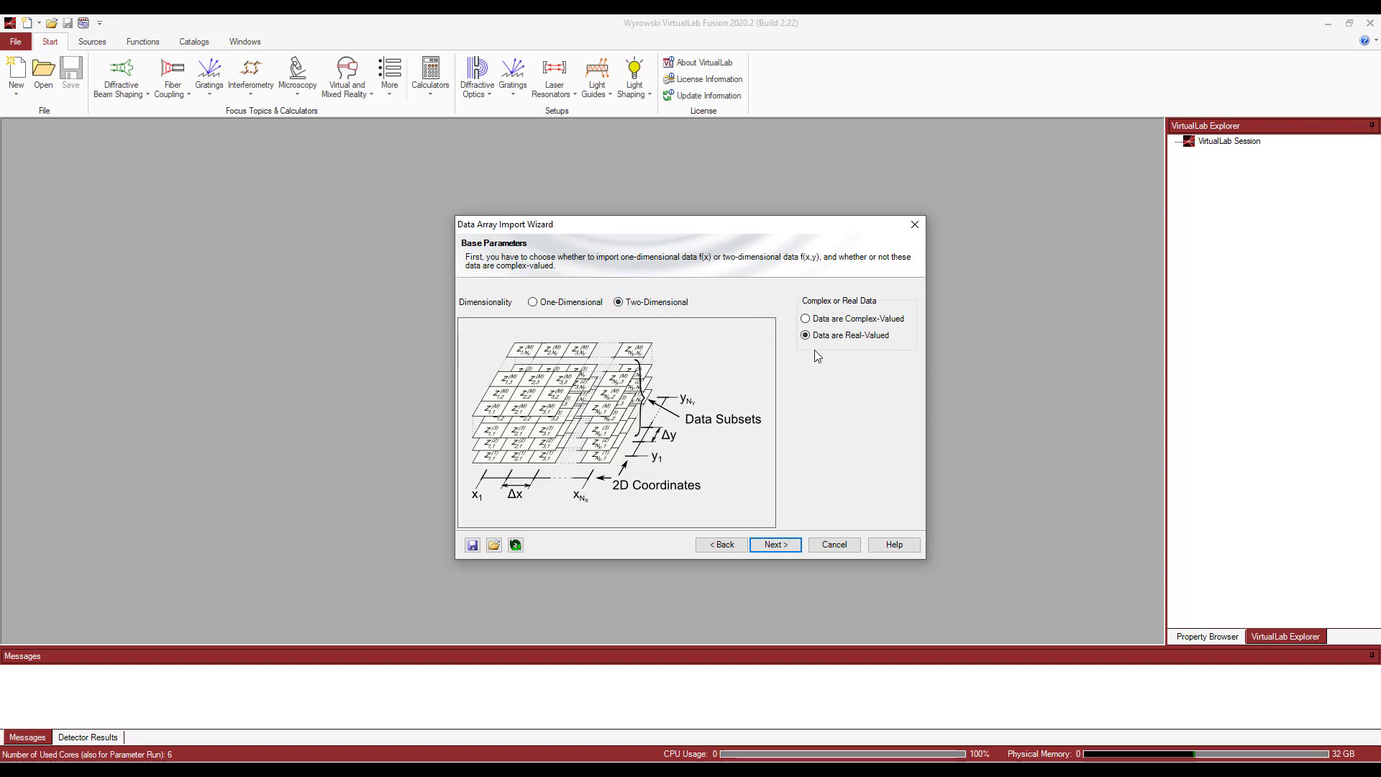
mouse_move(773, 538)
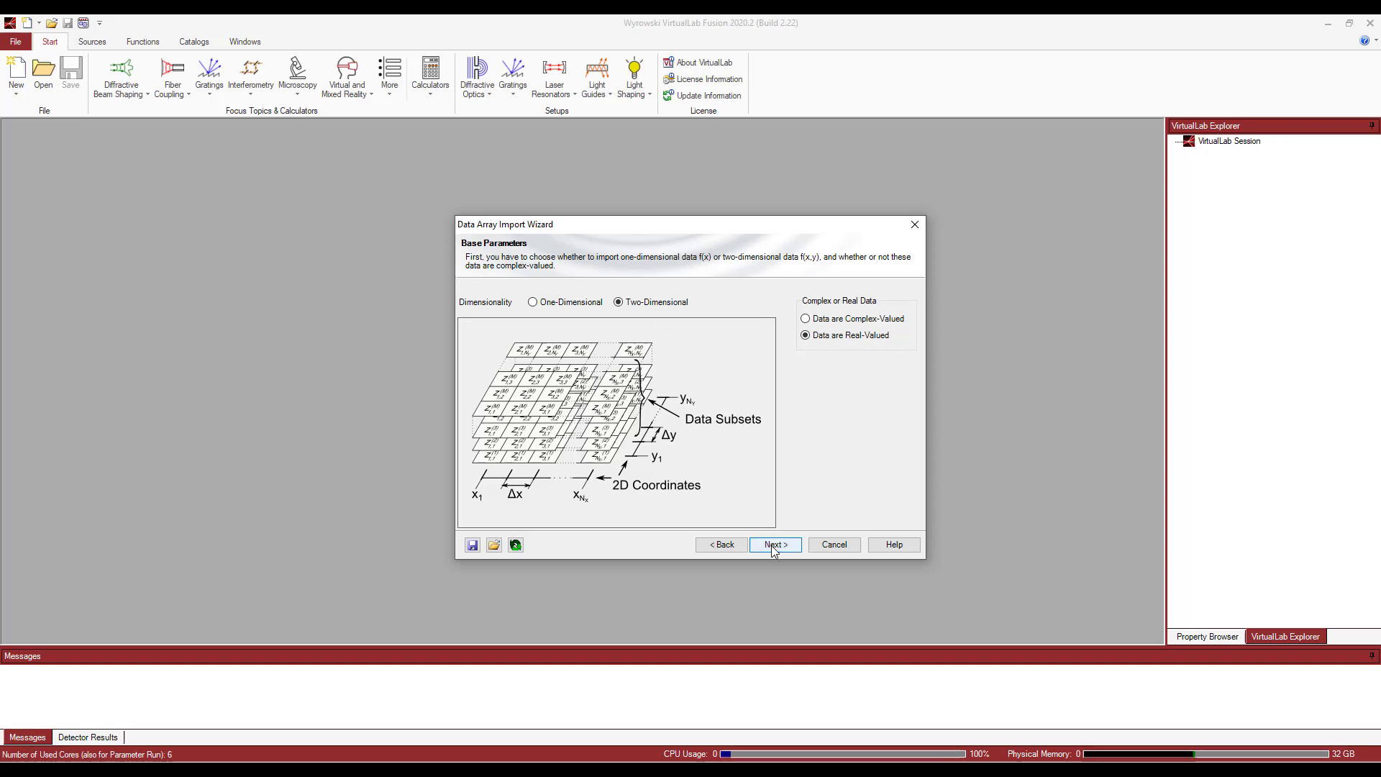
left_click(774, 545)
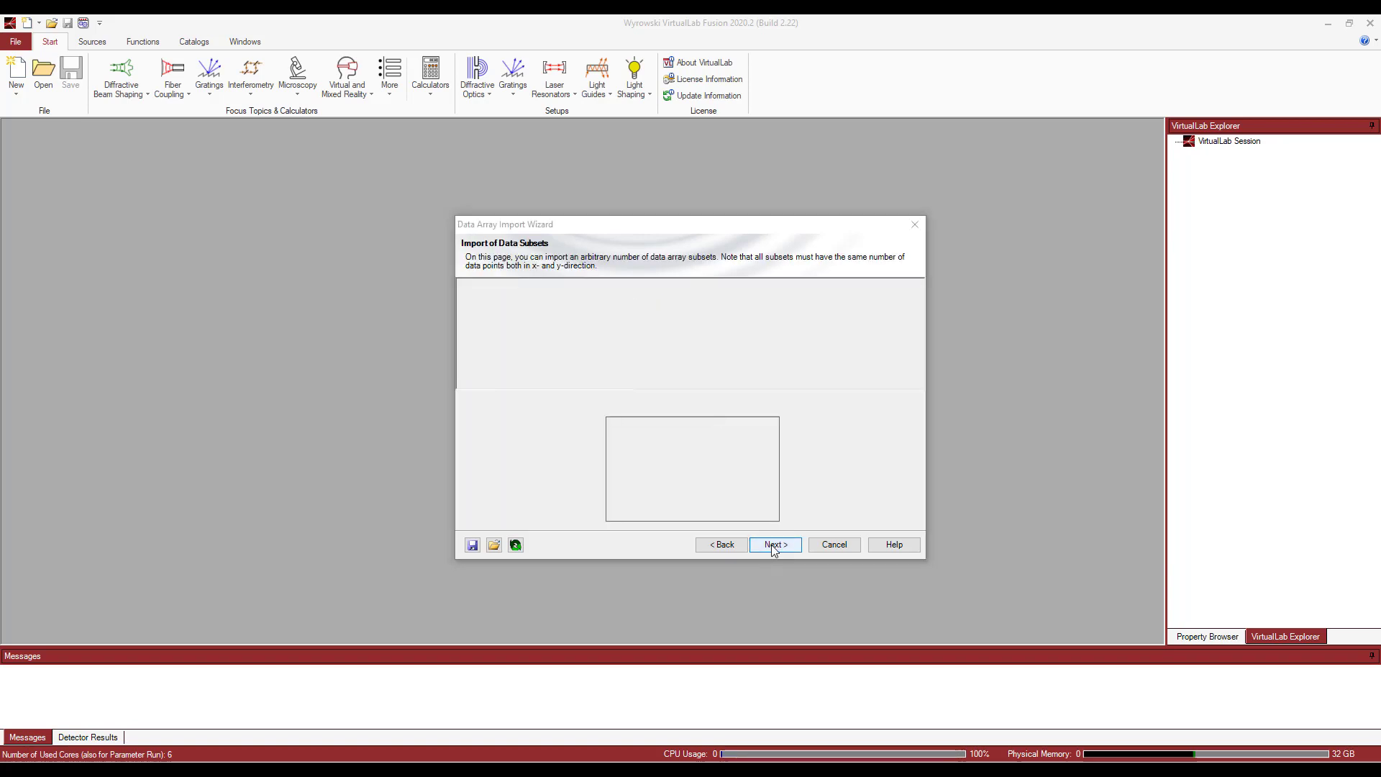
Import 2DDataArray.txt with comma column separator and refresh the preview
left_click(494, 545)
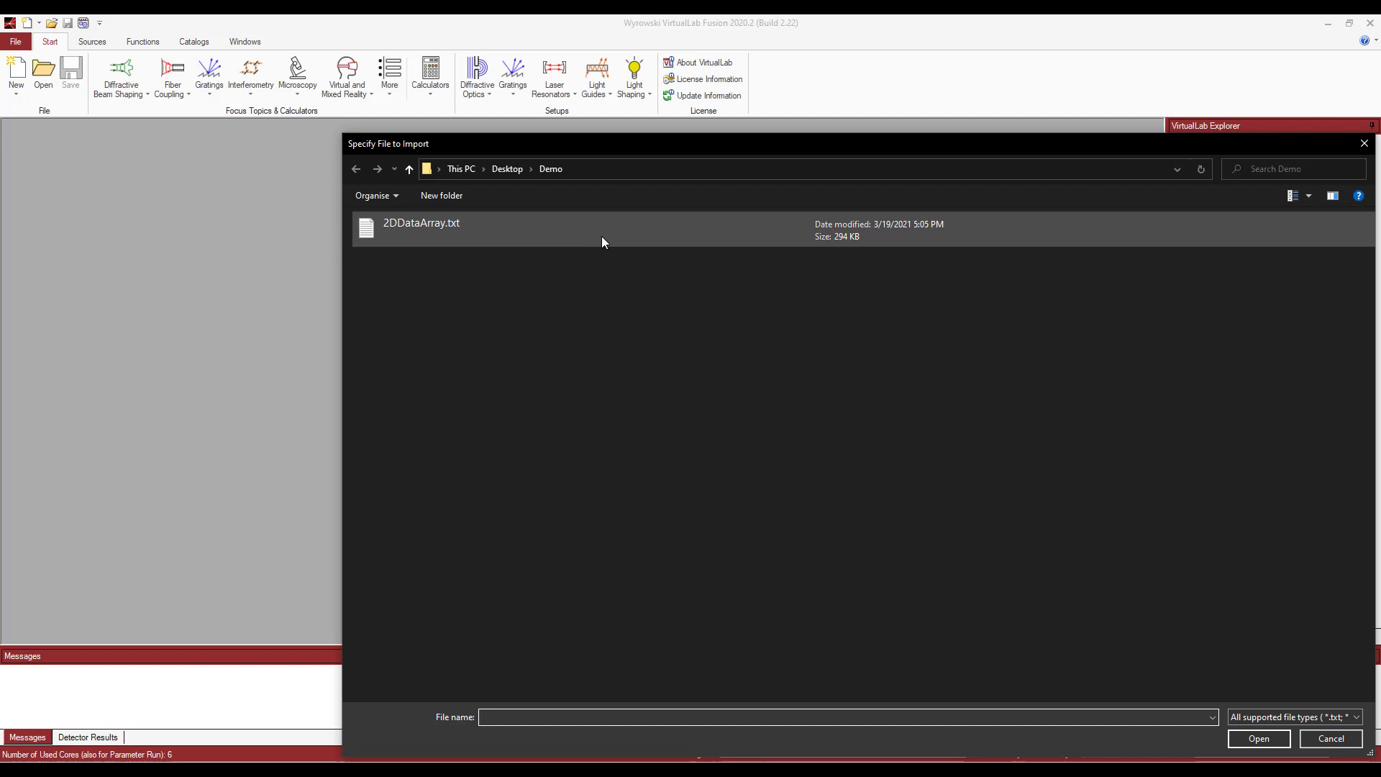
double_click(421, 223)
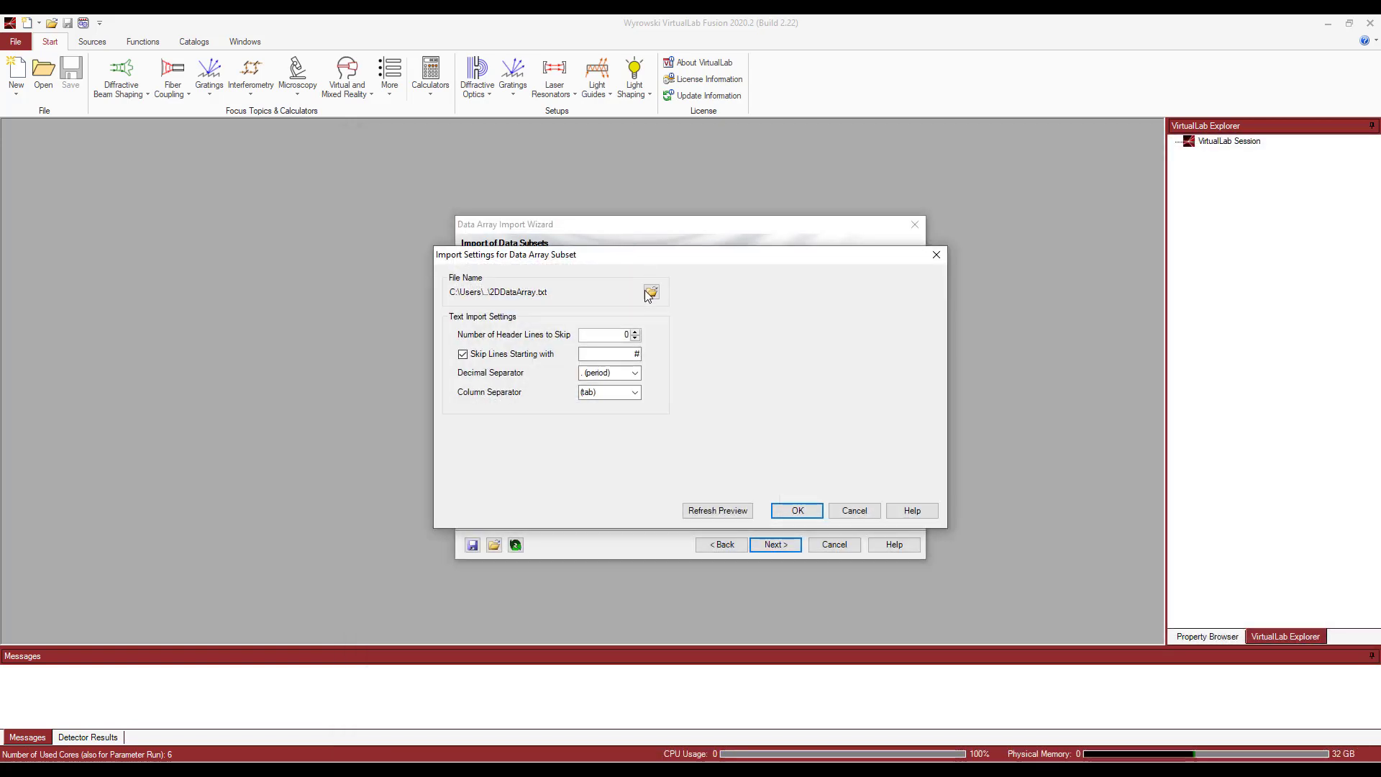
mouse_move(484, 380)
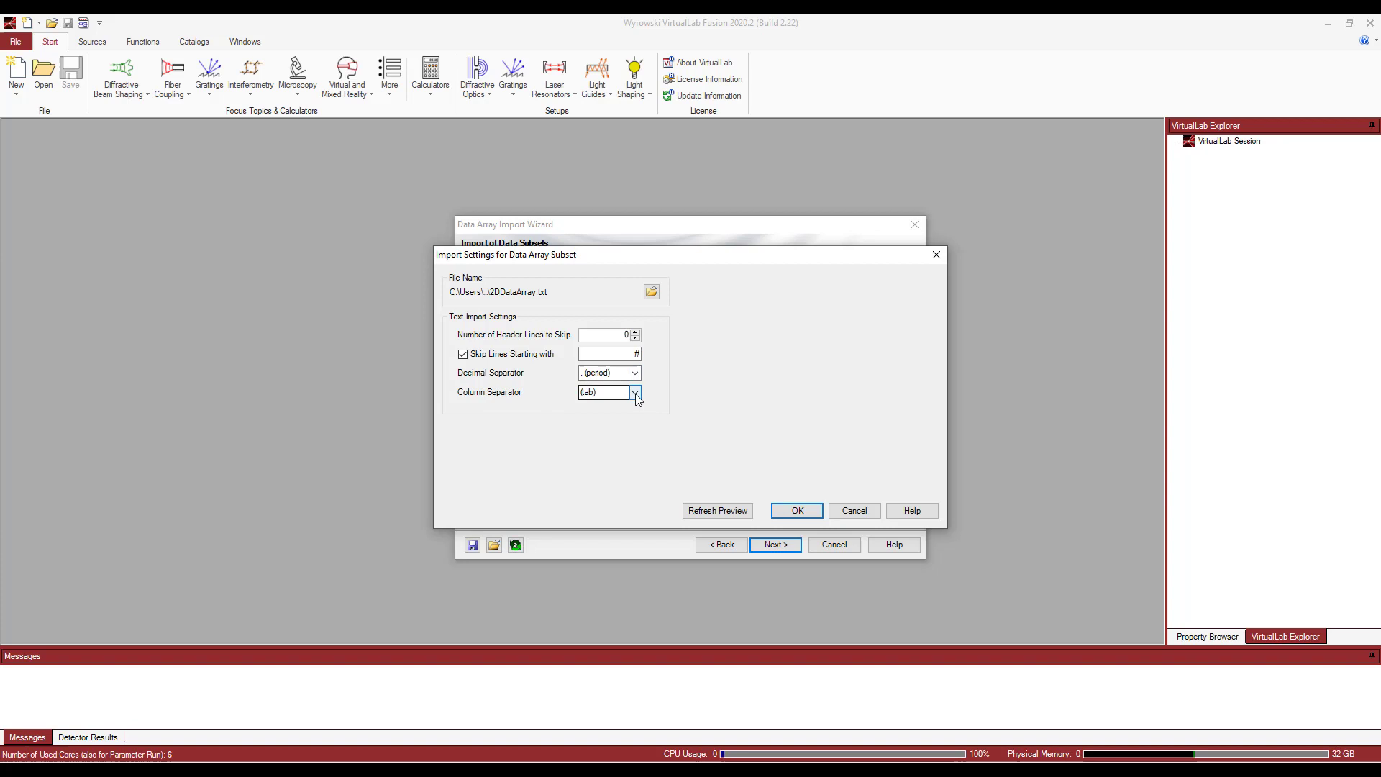
left_click(634, 392)
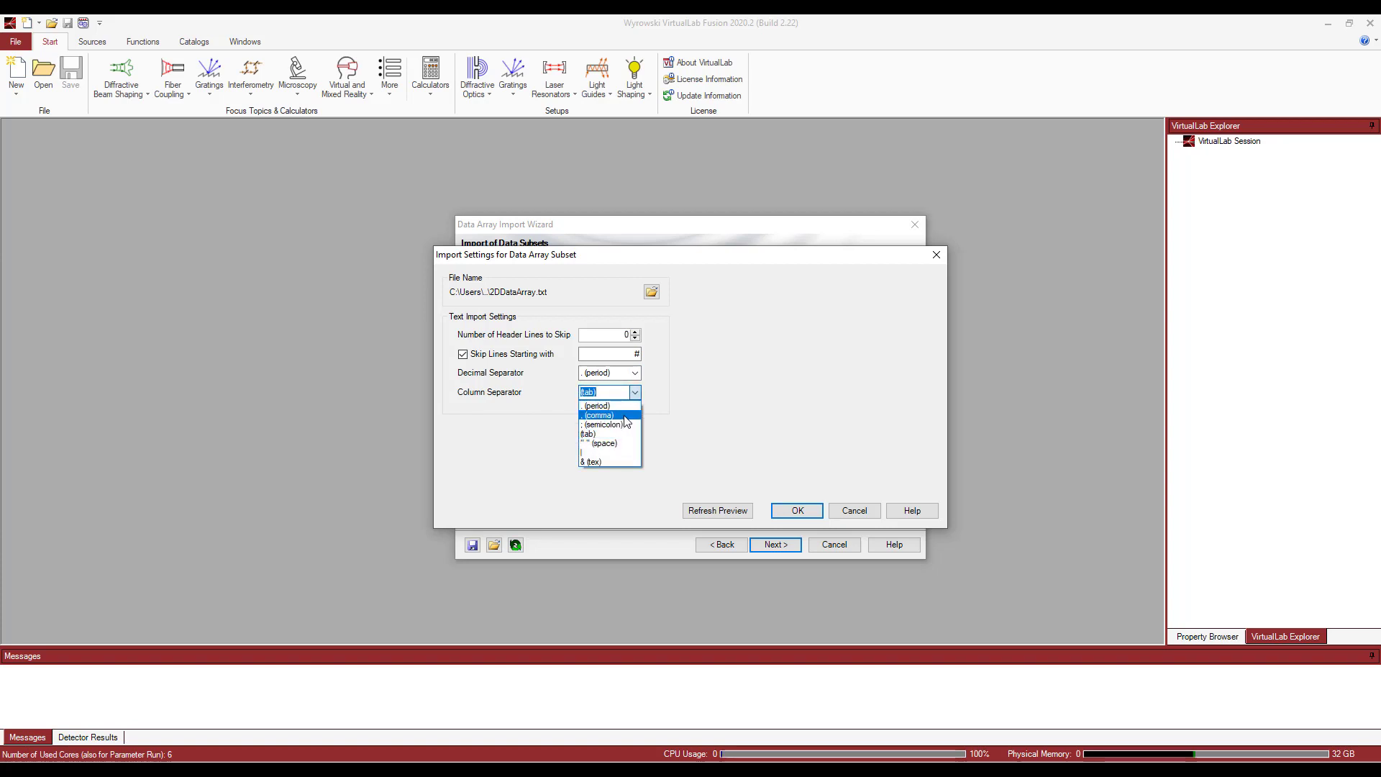
left_click(598, 415)
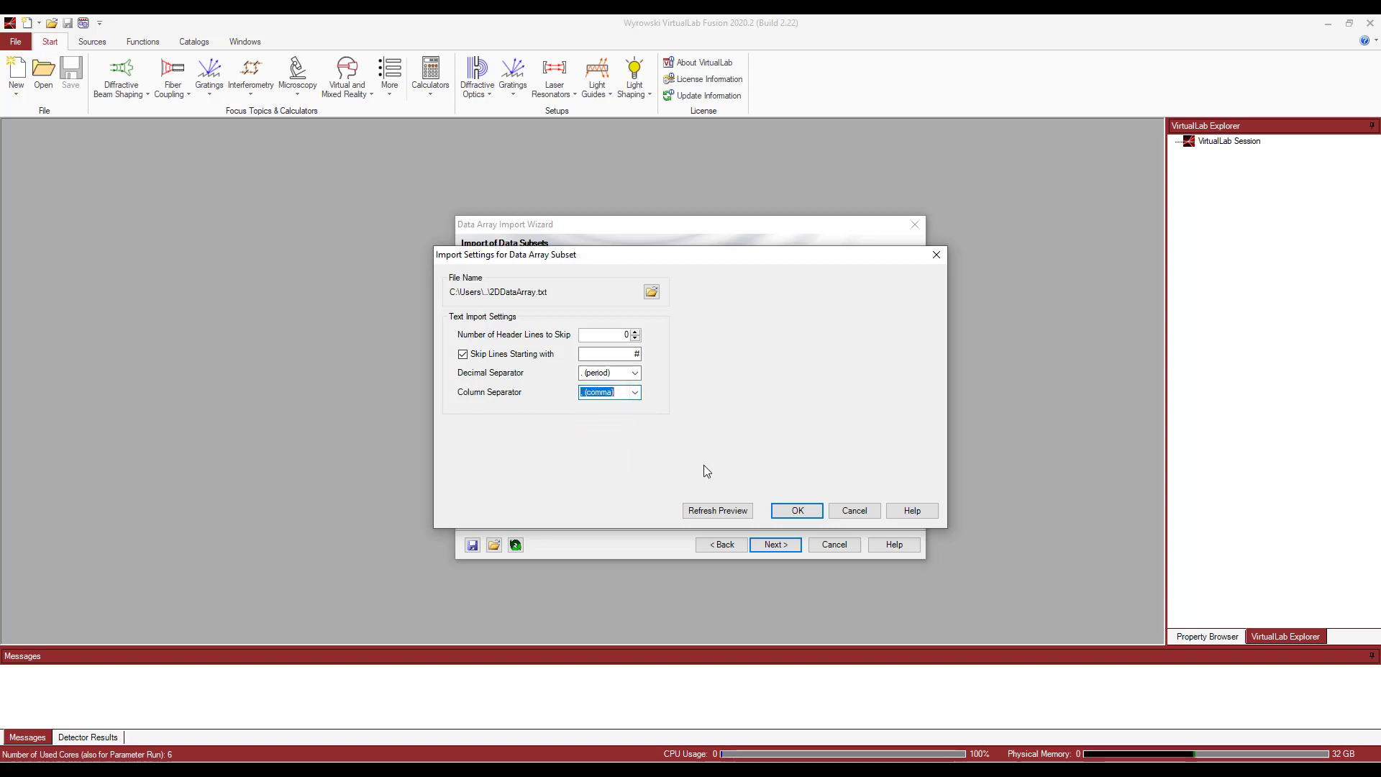
left_click(717, 510)
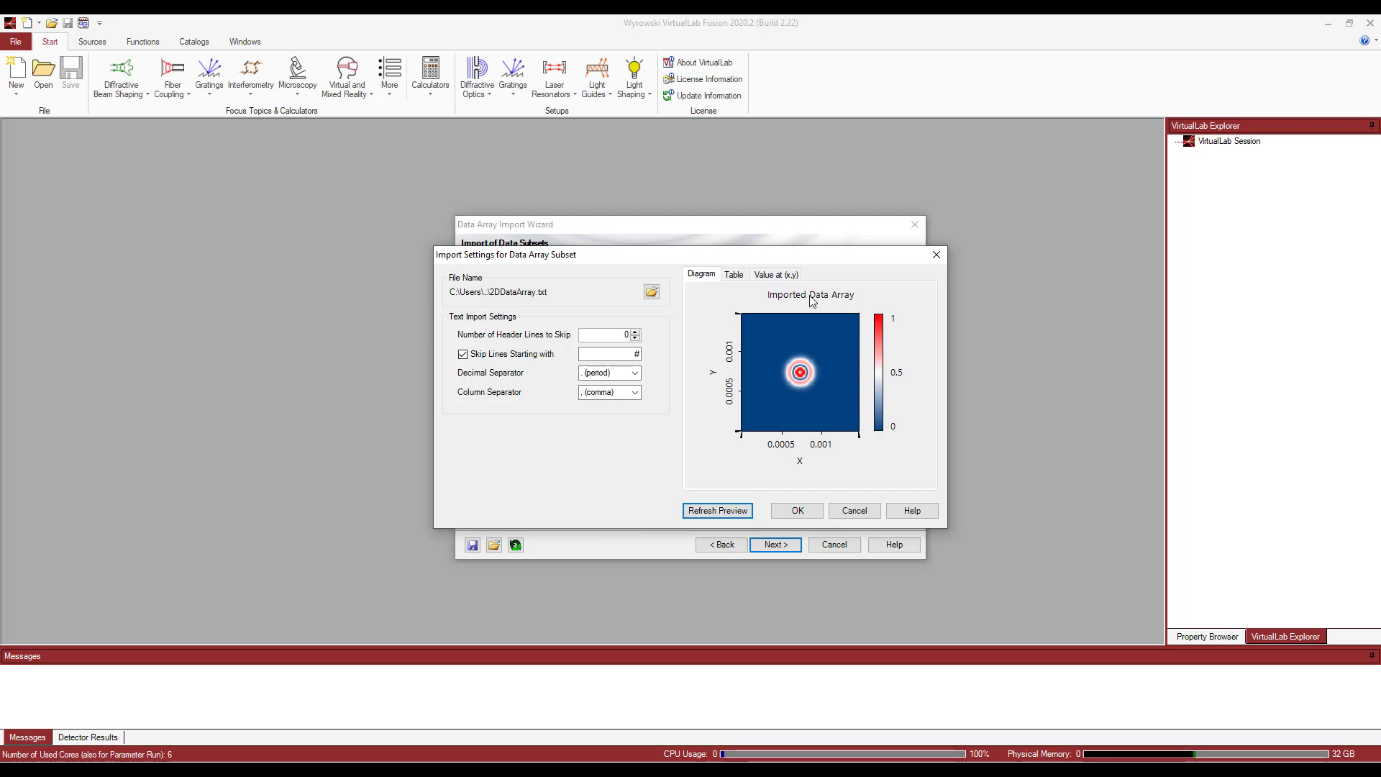
left_click(774, 274)
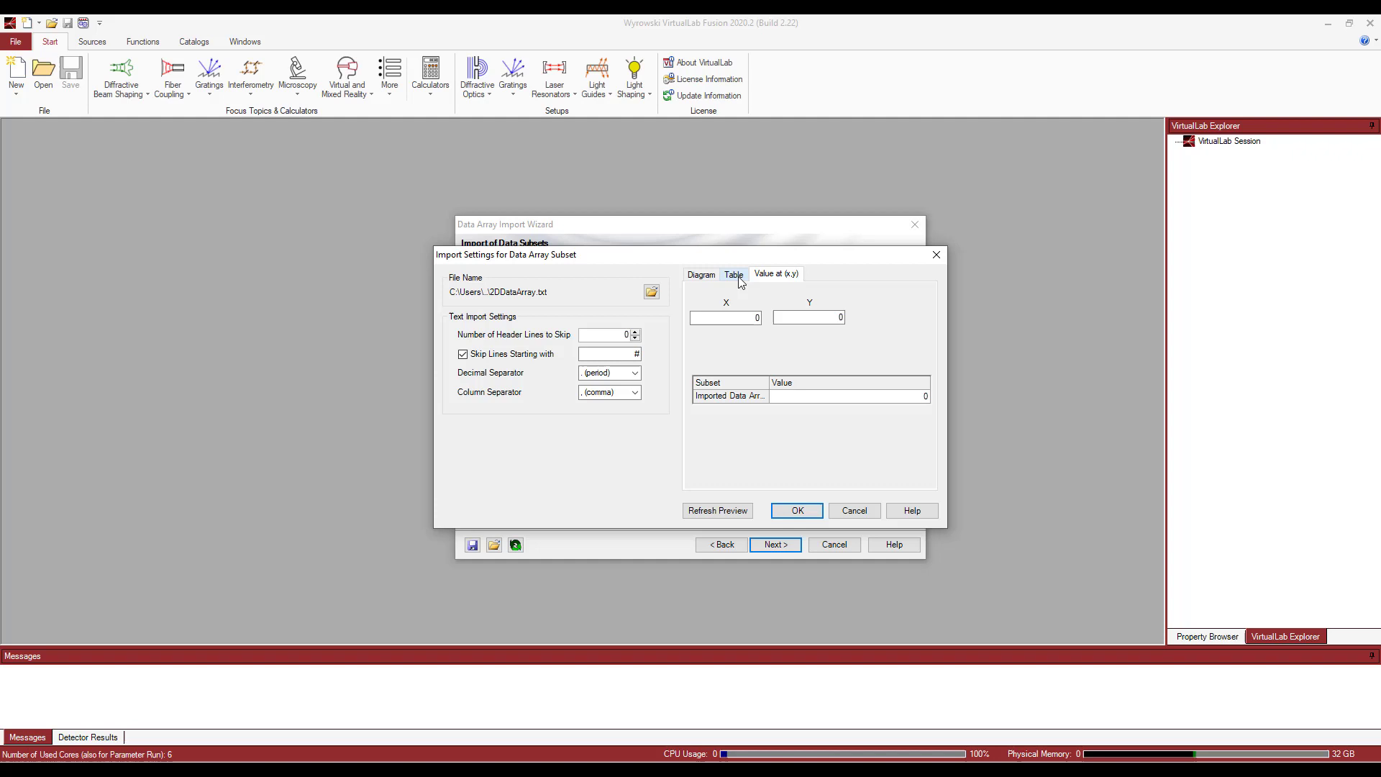
left_click(733, 274)
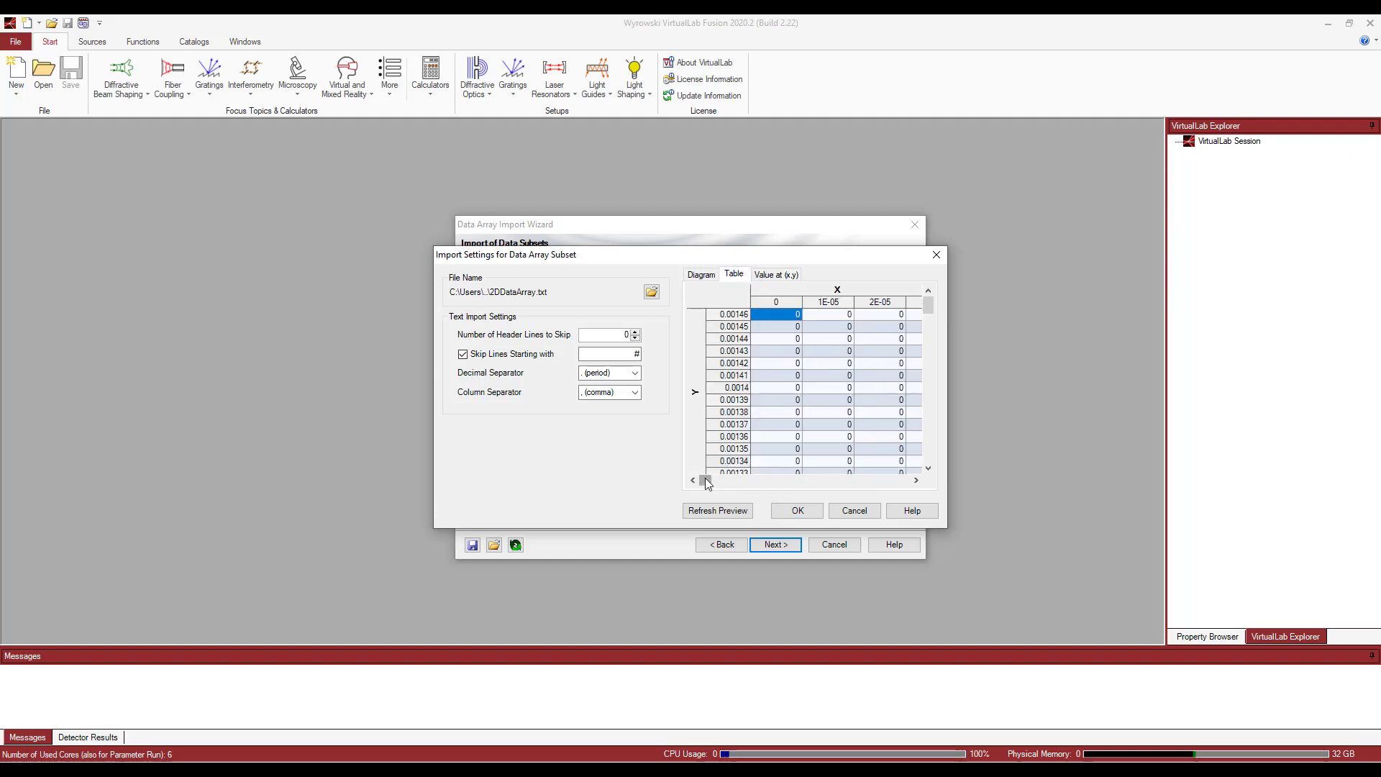
scroll("right", 3)
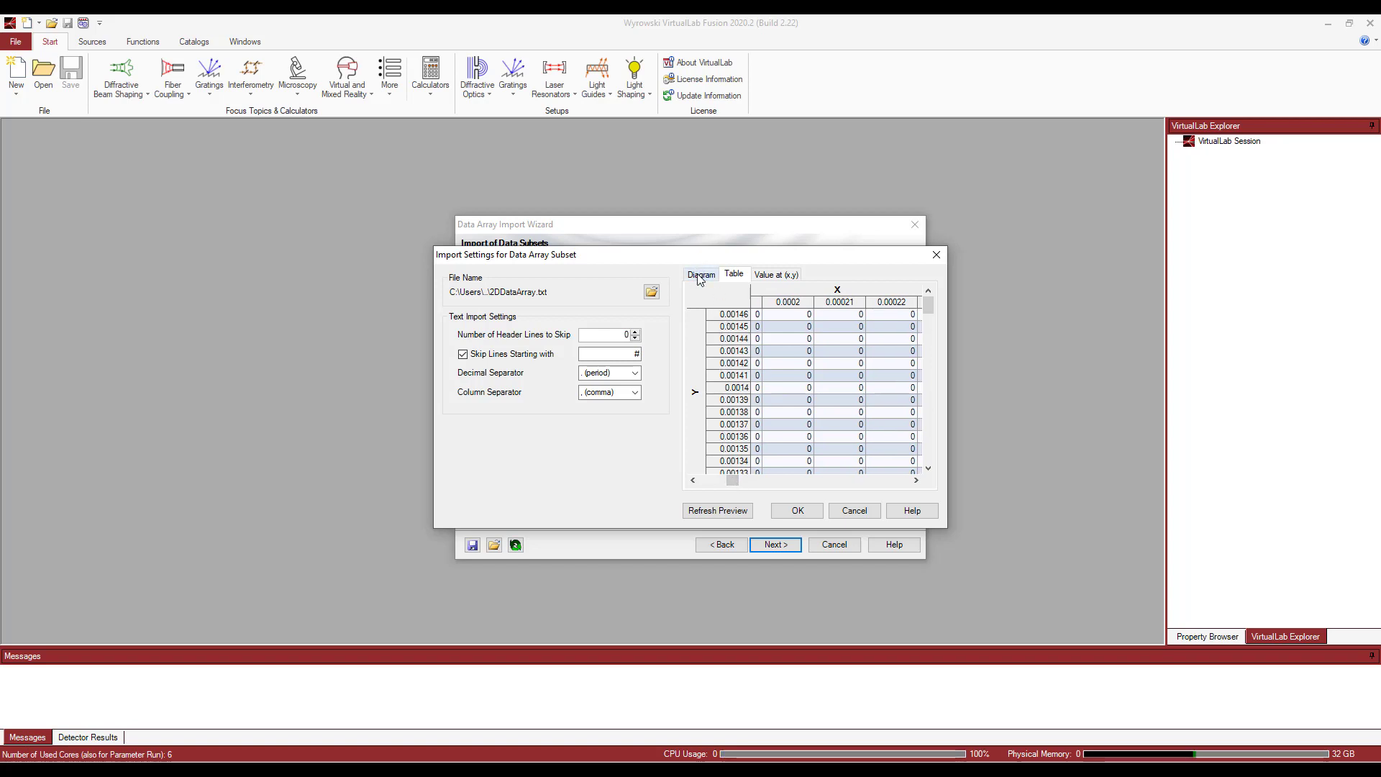
left_click(700, 274)
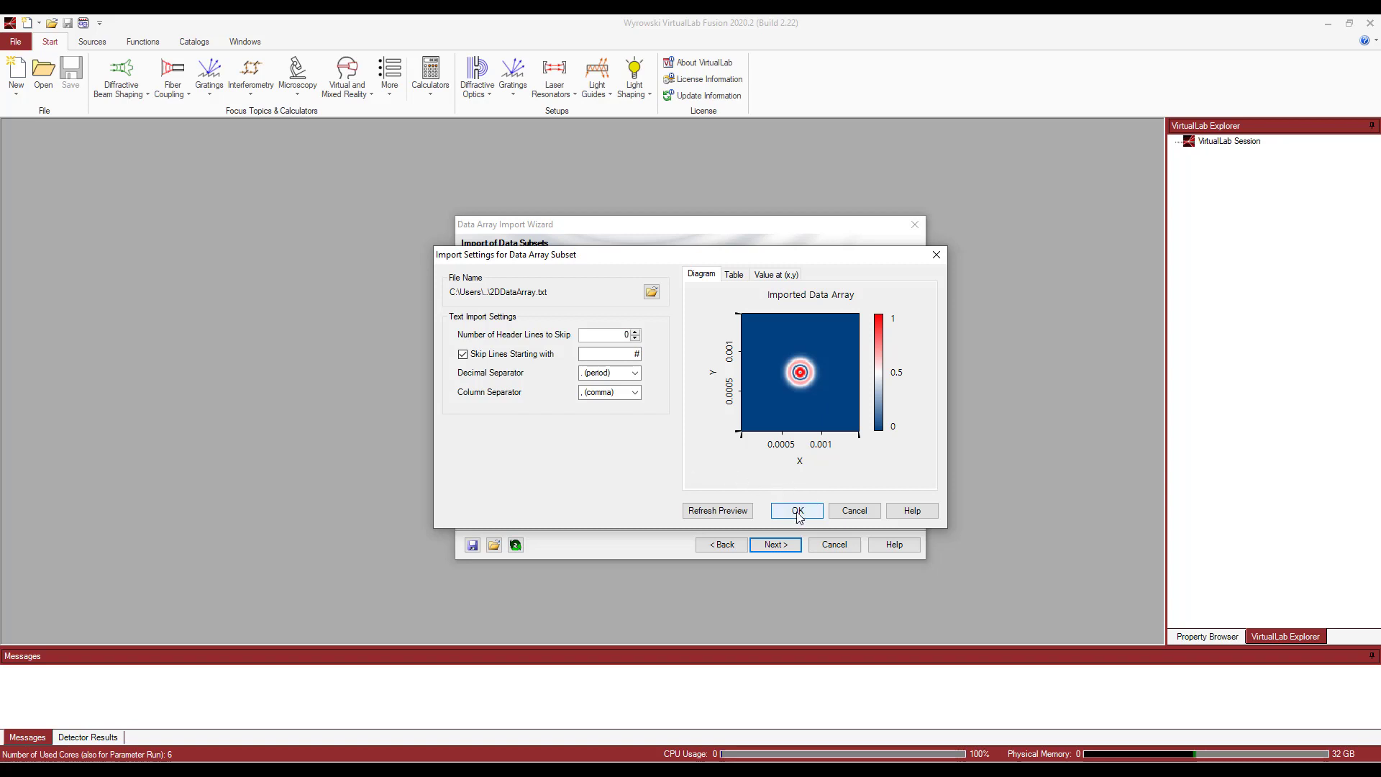
Accept the 147×147 subset, set it to Electric Field Strength, and continue
left_click(796, 511)
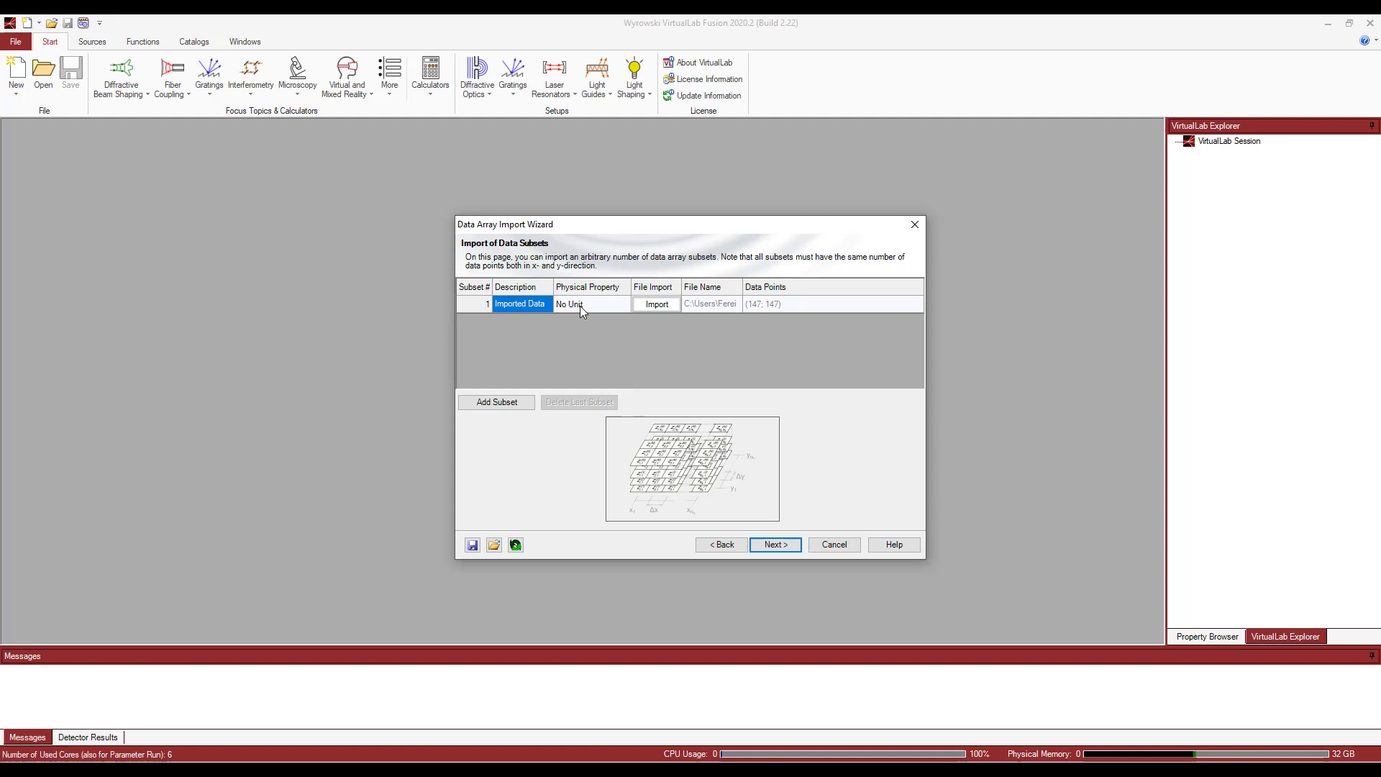
mouse_move(577, 303)
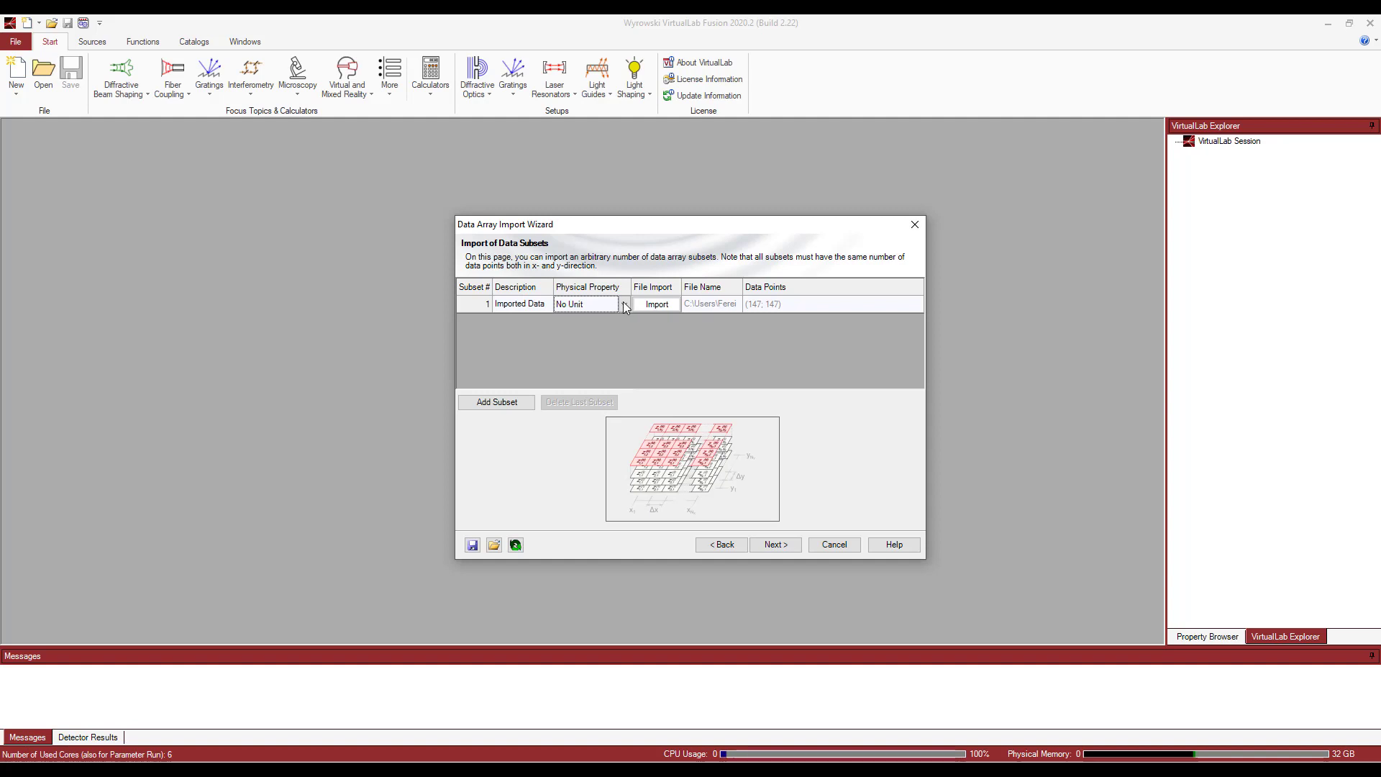
left_click(624, 304)
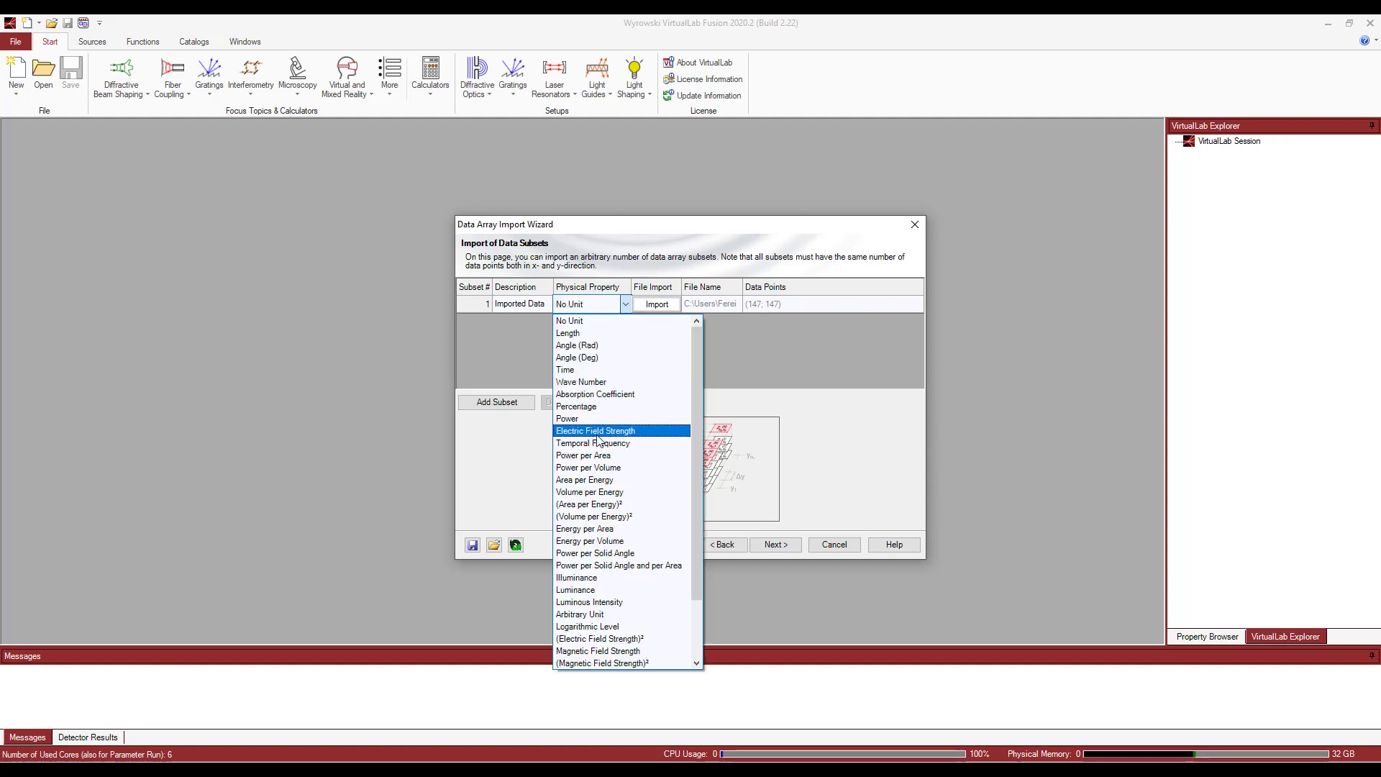
mouse_move(595, 440)
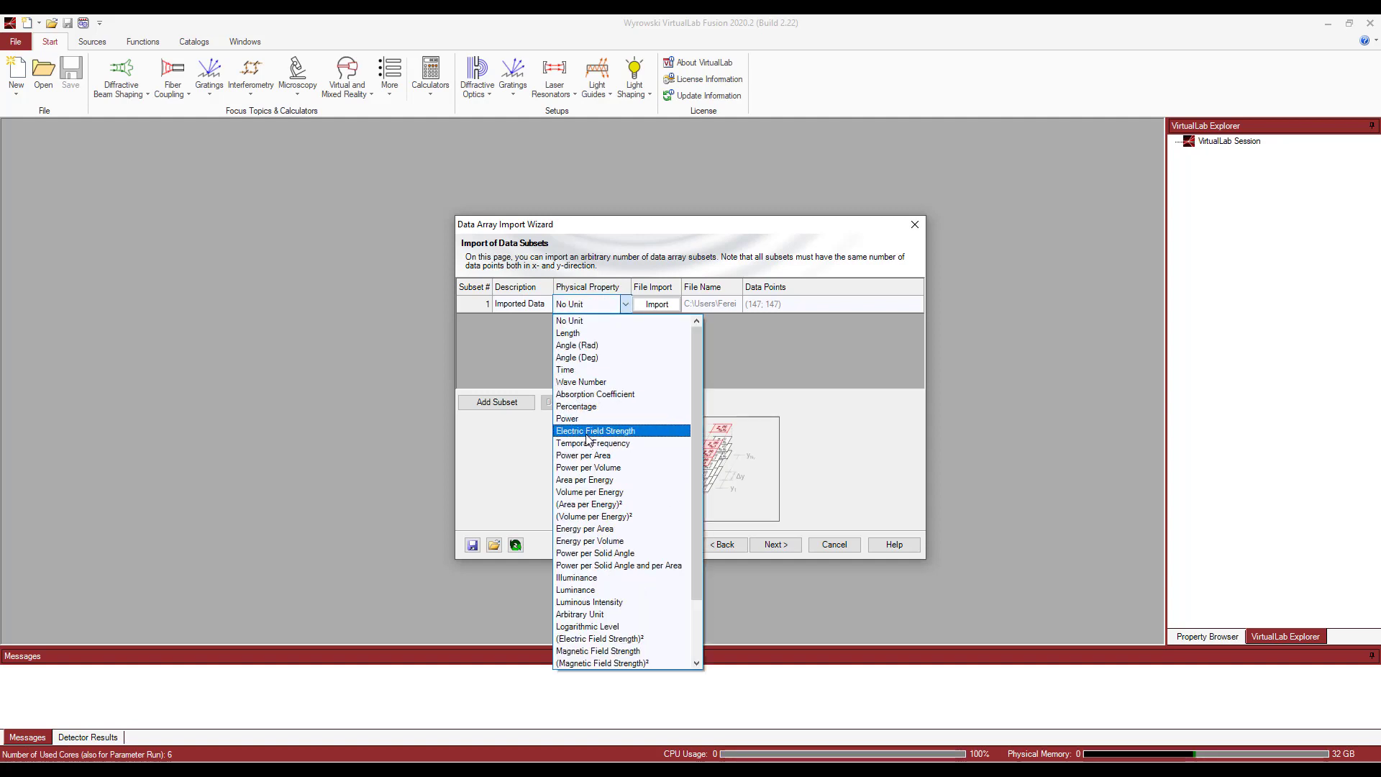
left_click(596, 431)
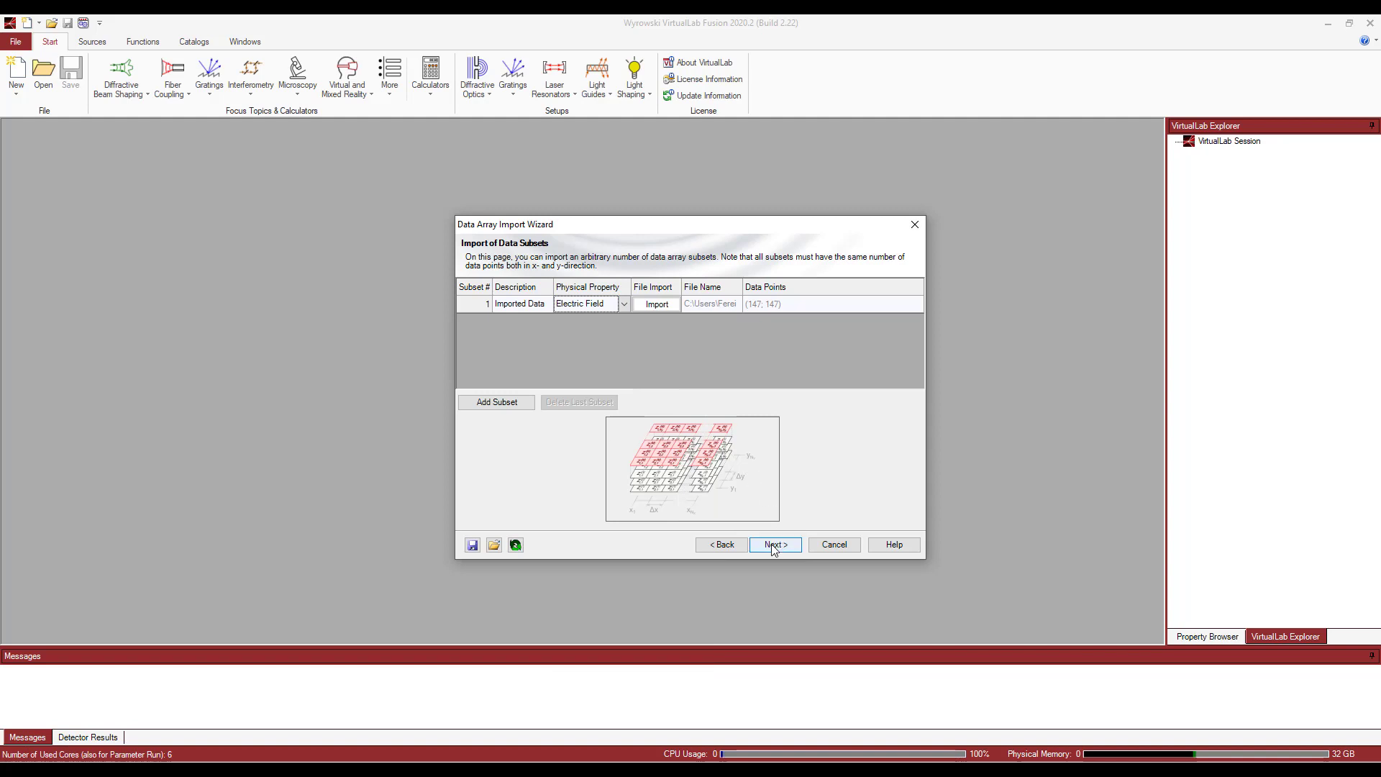
left_click(773, 545)
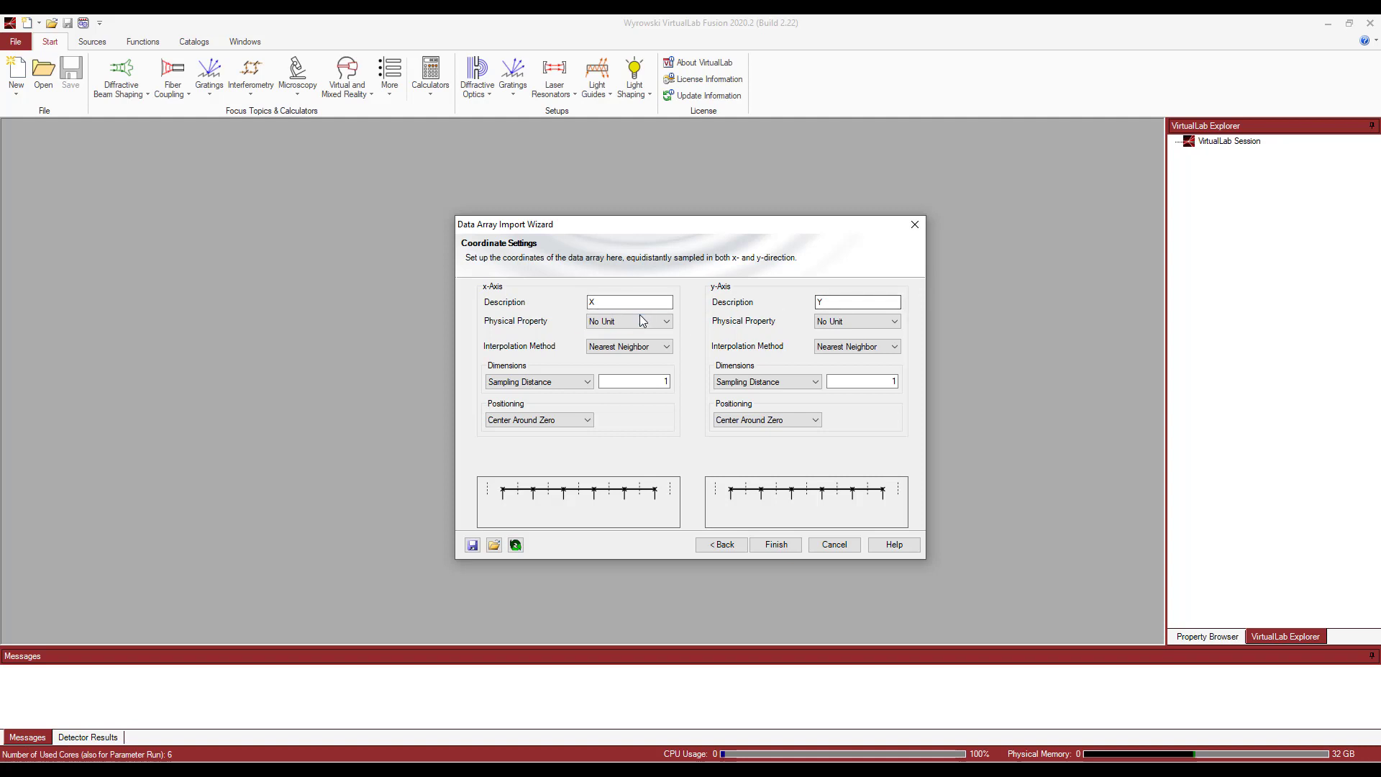
Give the x-axis the Length property and Cubic 6 Point interpolation
left_click(665, 321)
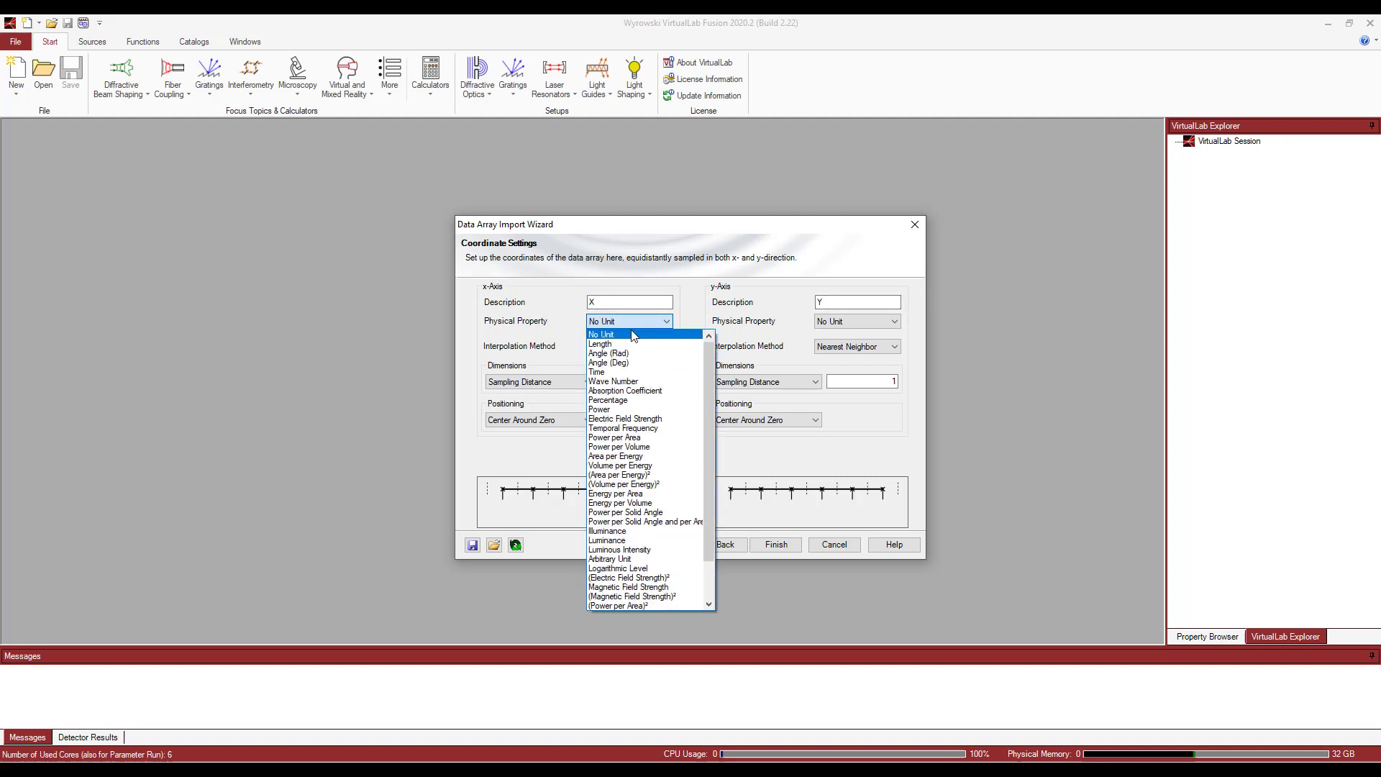
left_click(600, 344)
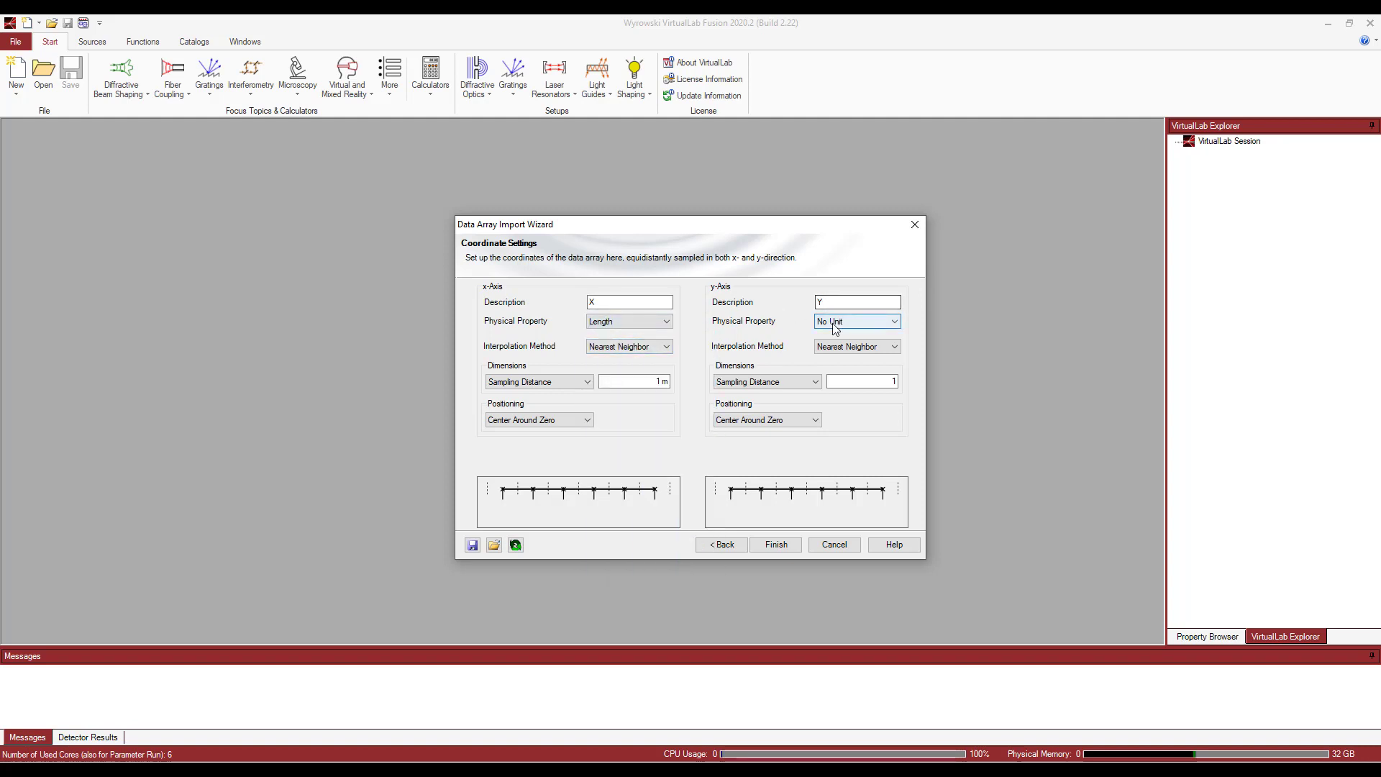
left_click(855, 321)
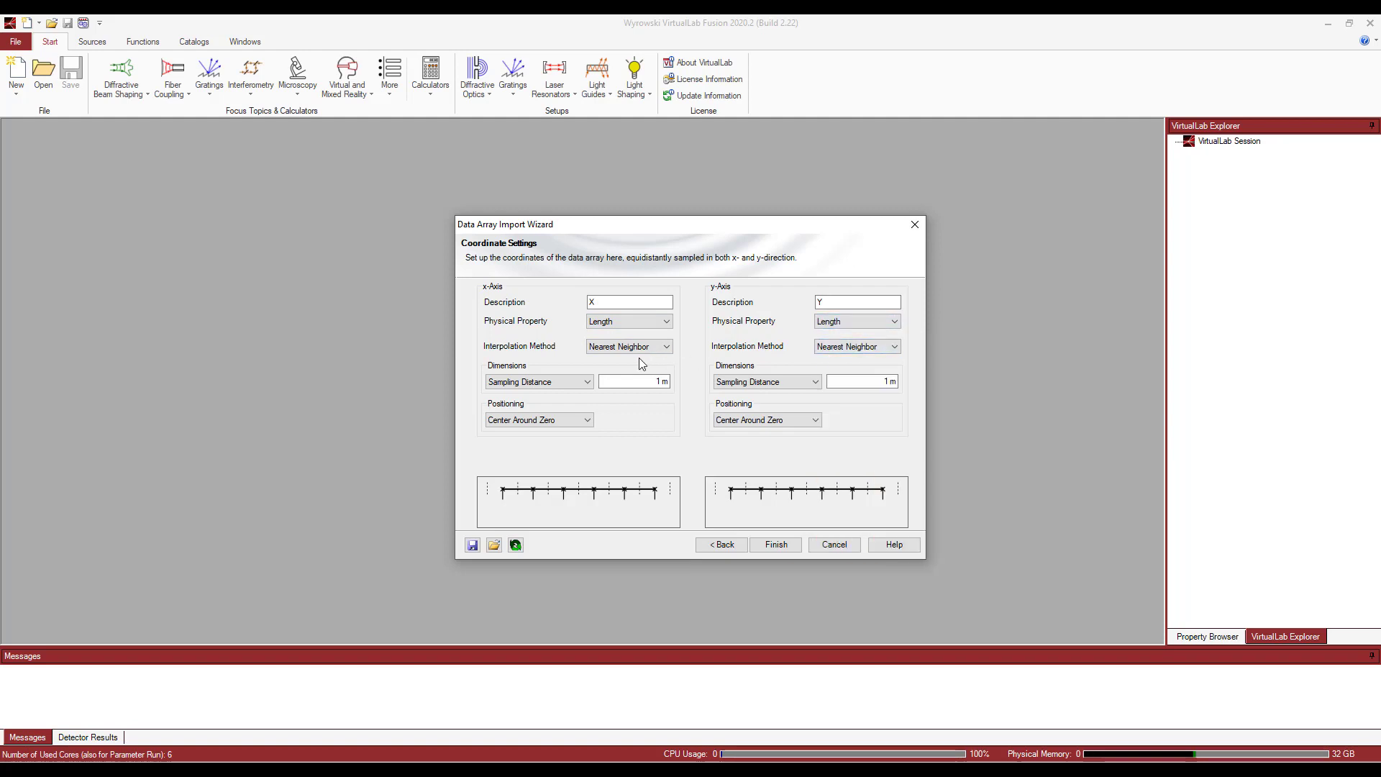
left_click(628, 345)
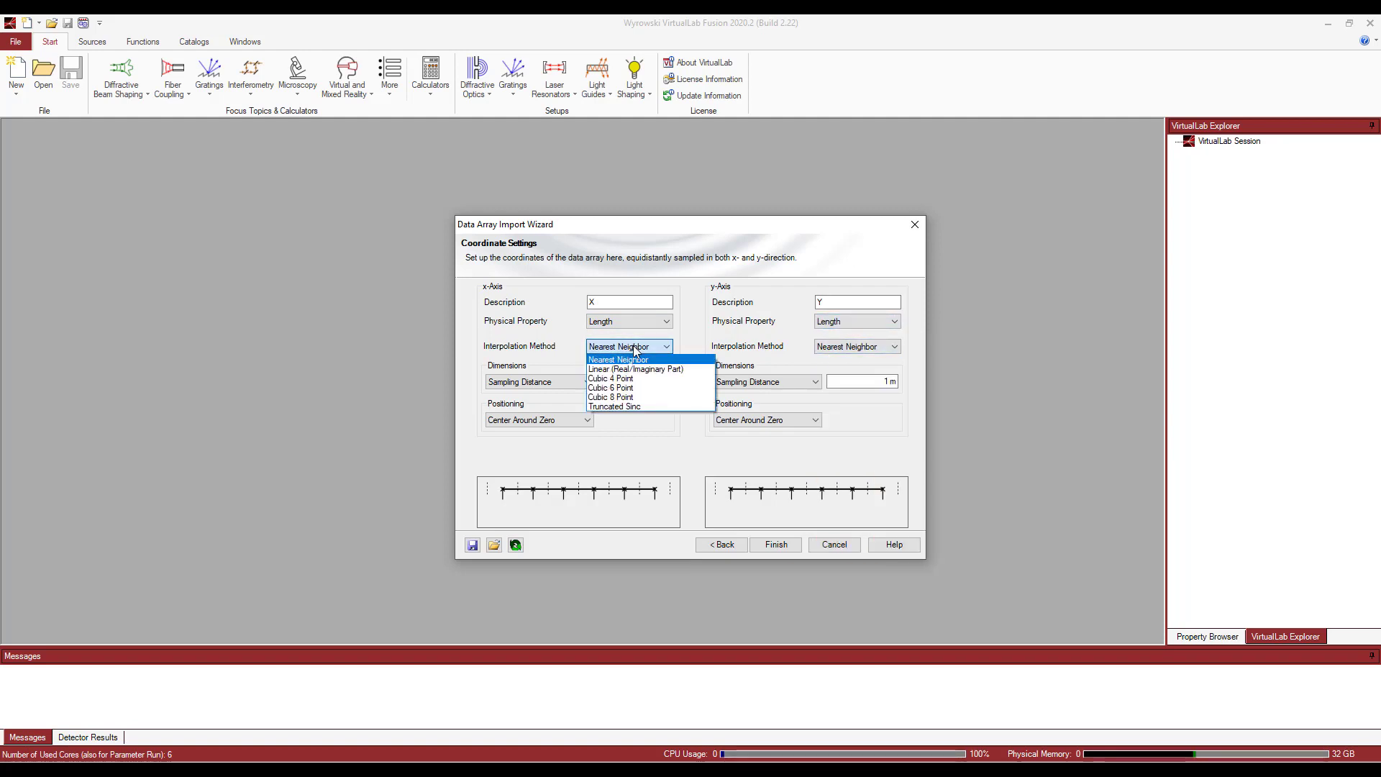
left_click(610, 388)
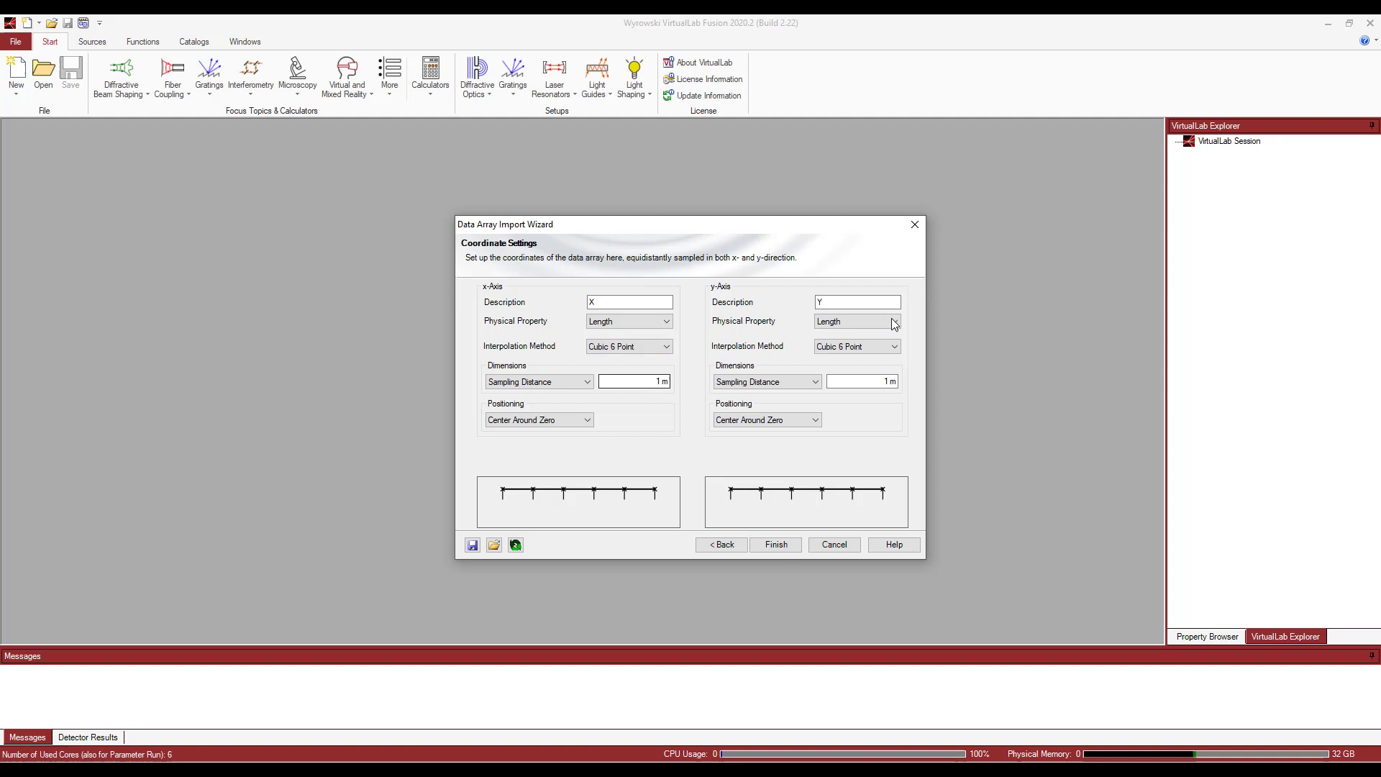
Set x and y sampling distances to 50 µm and finish the import
left_click(538, 381)
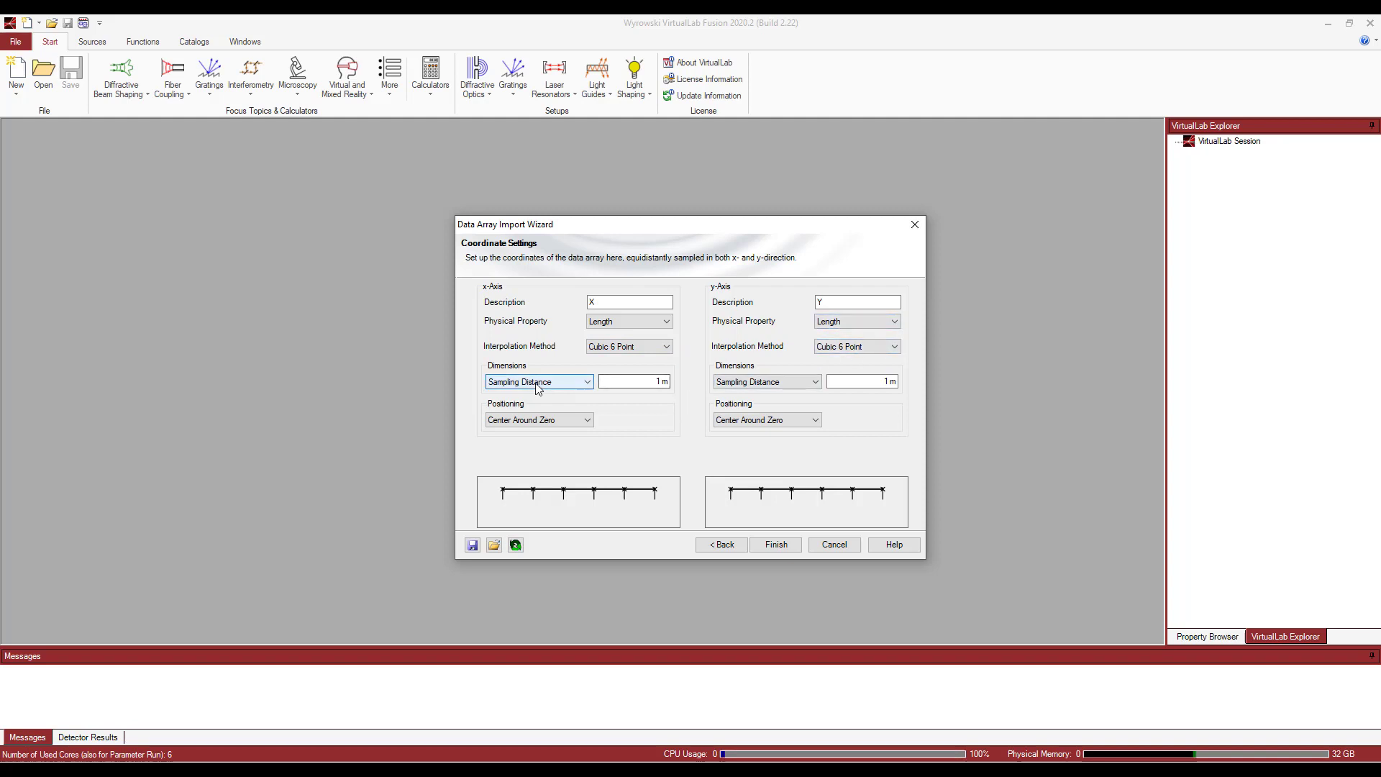
left_click(632, 381)
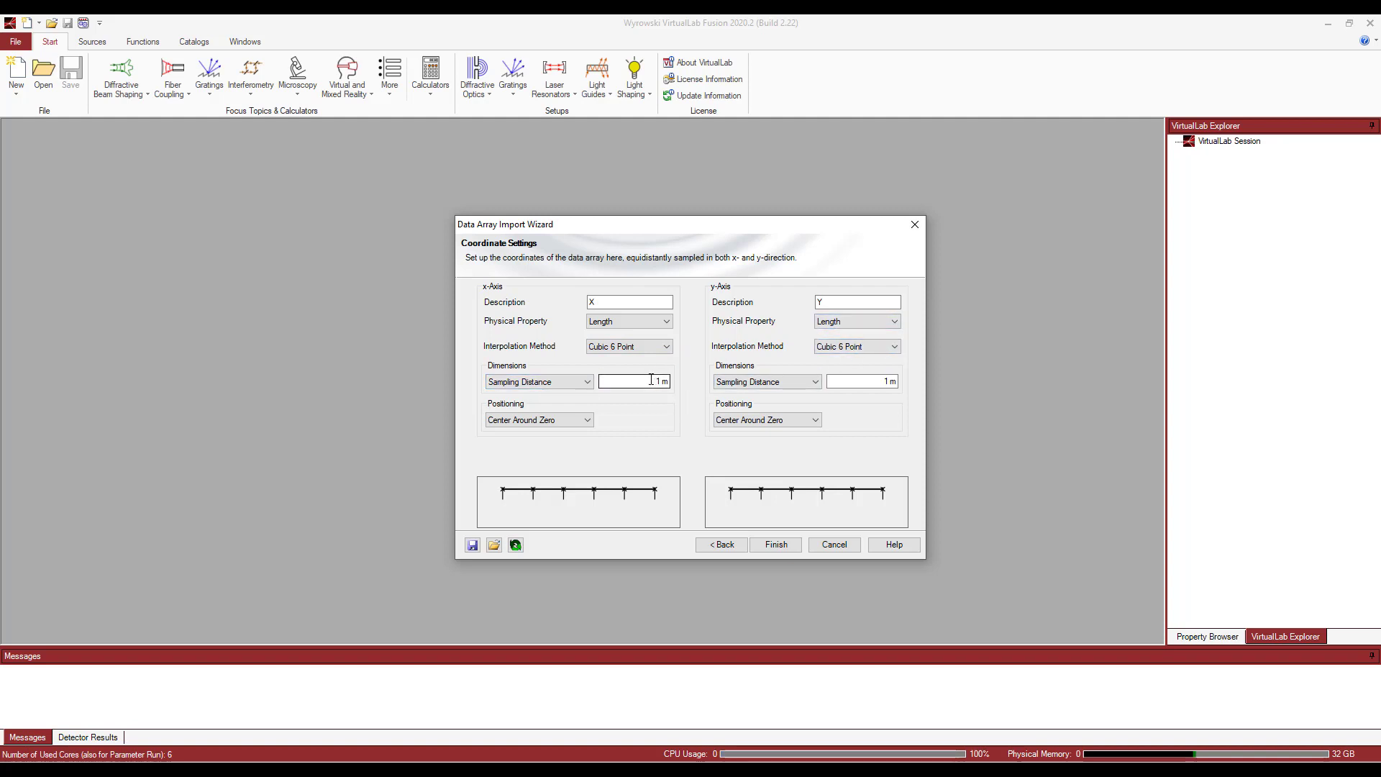
left_click(633, 381)
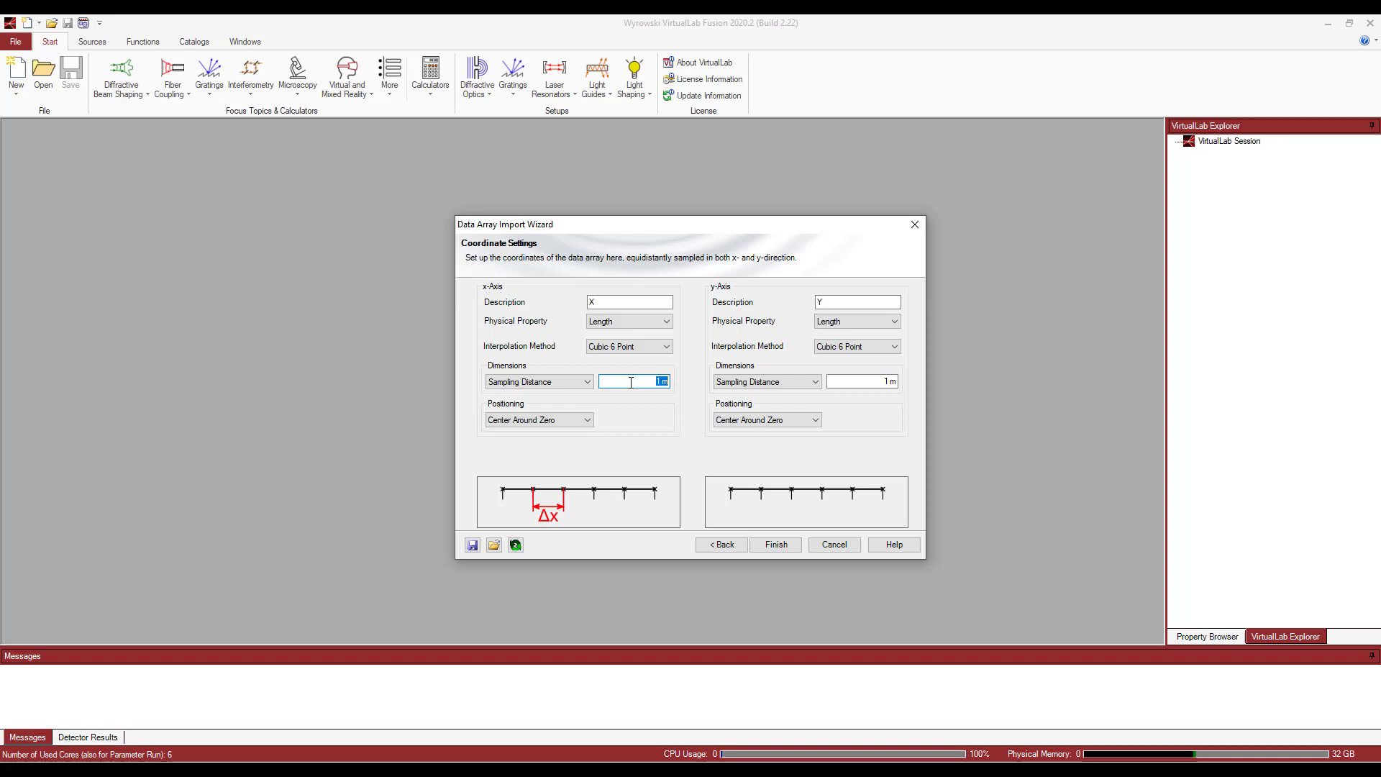
type("5")
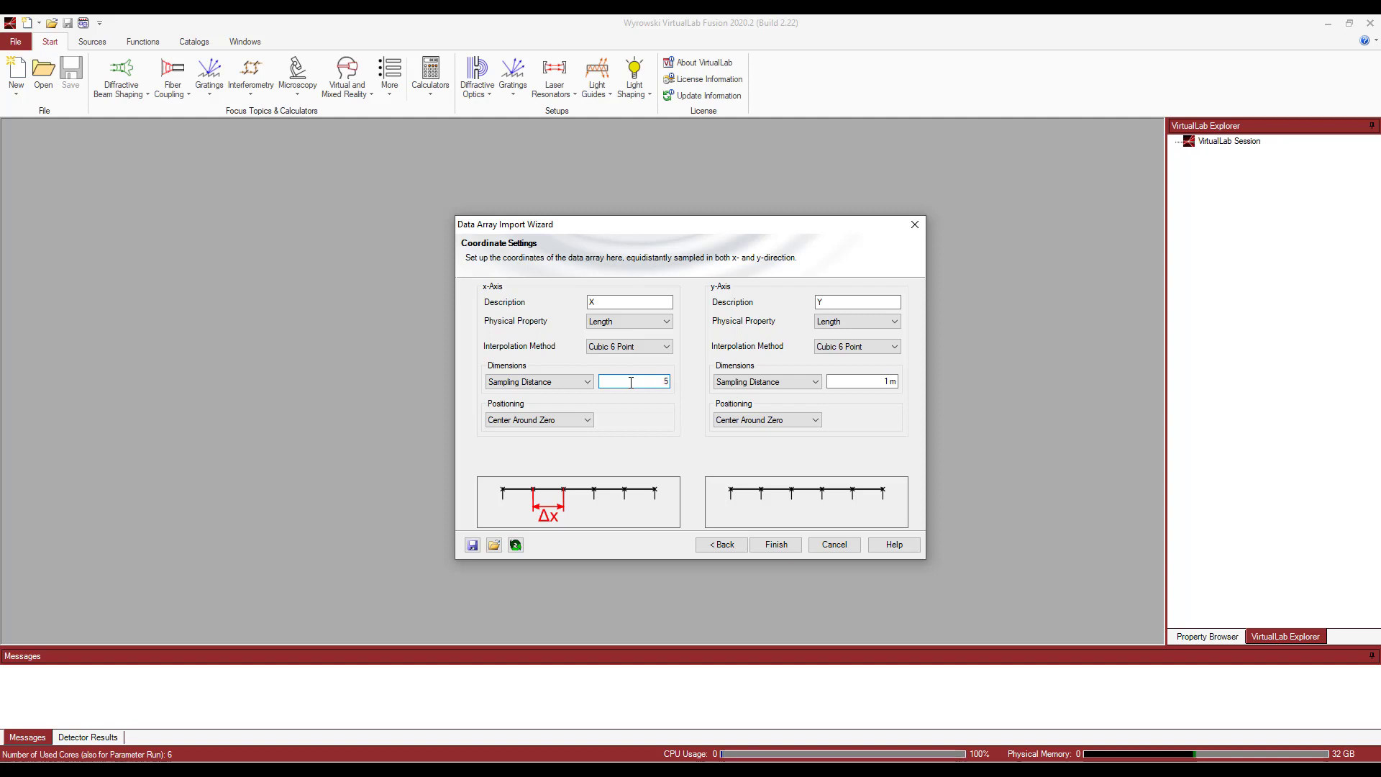
type("0um")
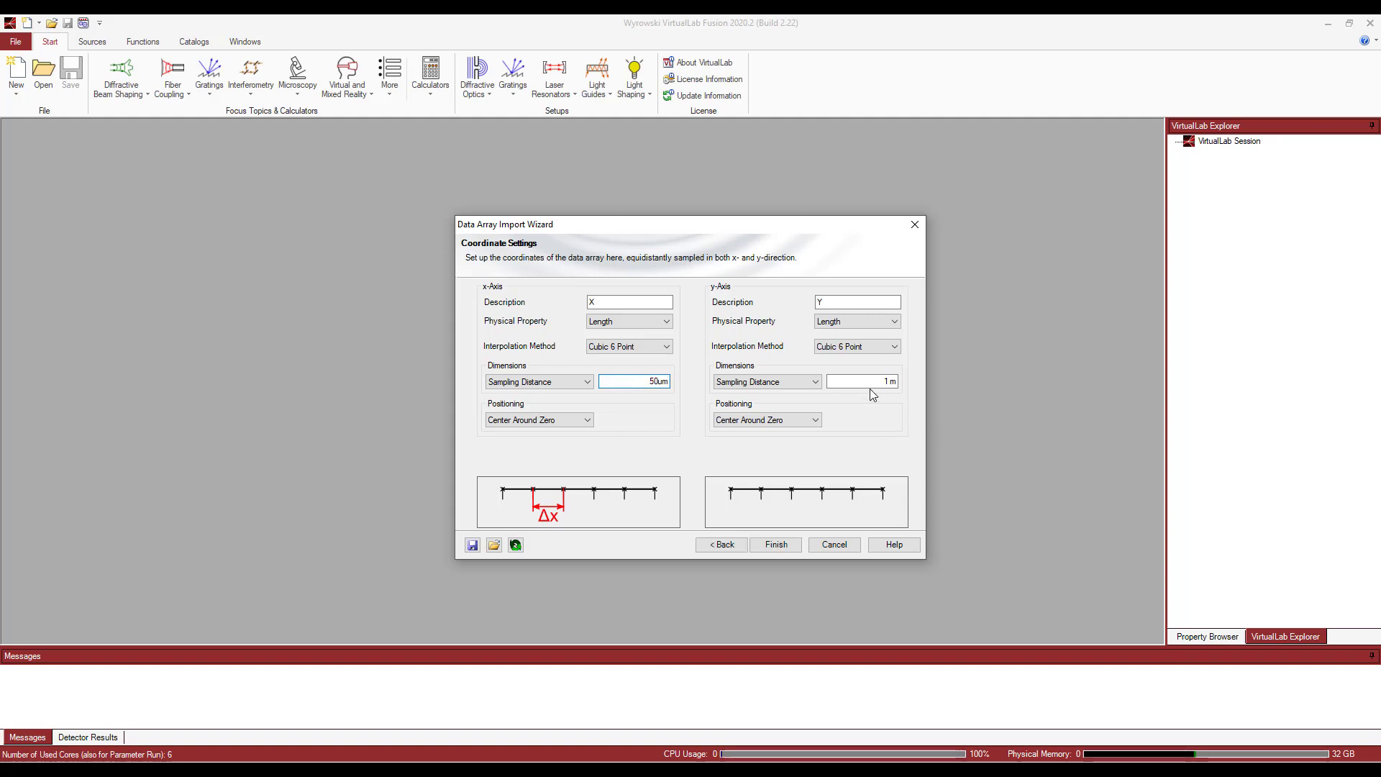
left_click(859, 381)
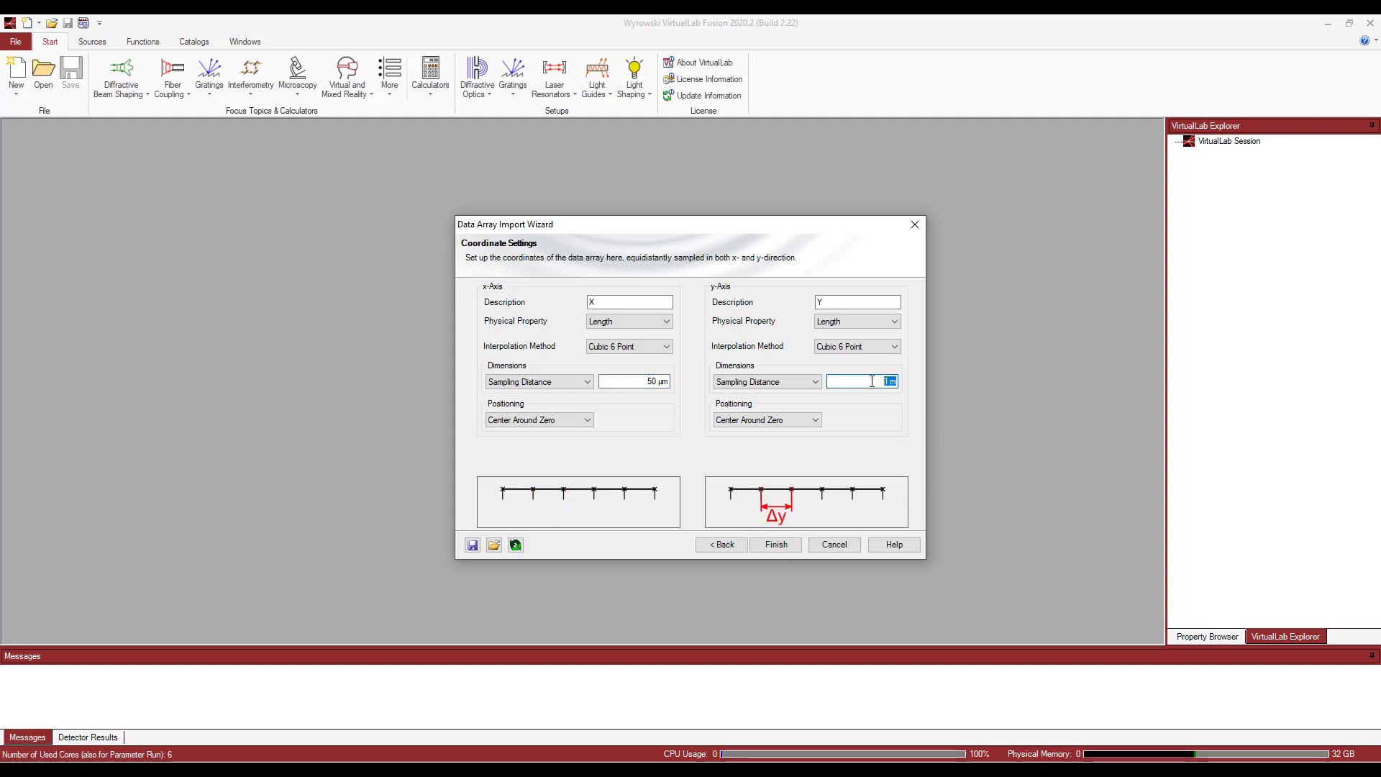
type("50µm")
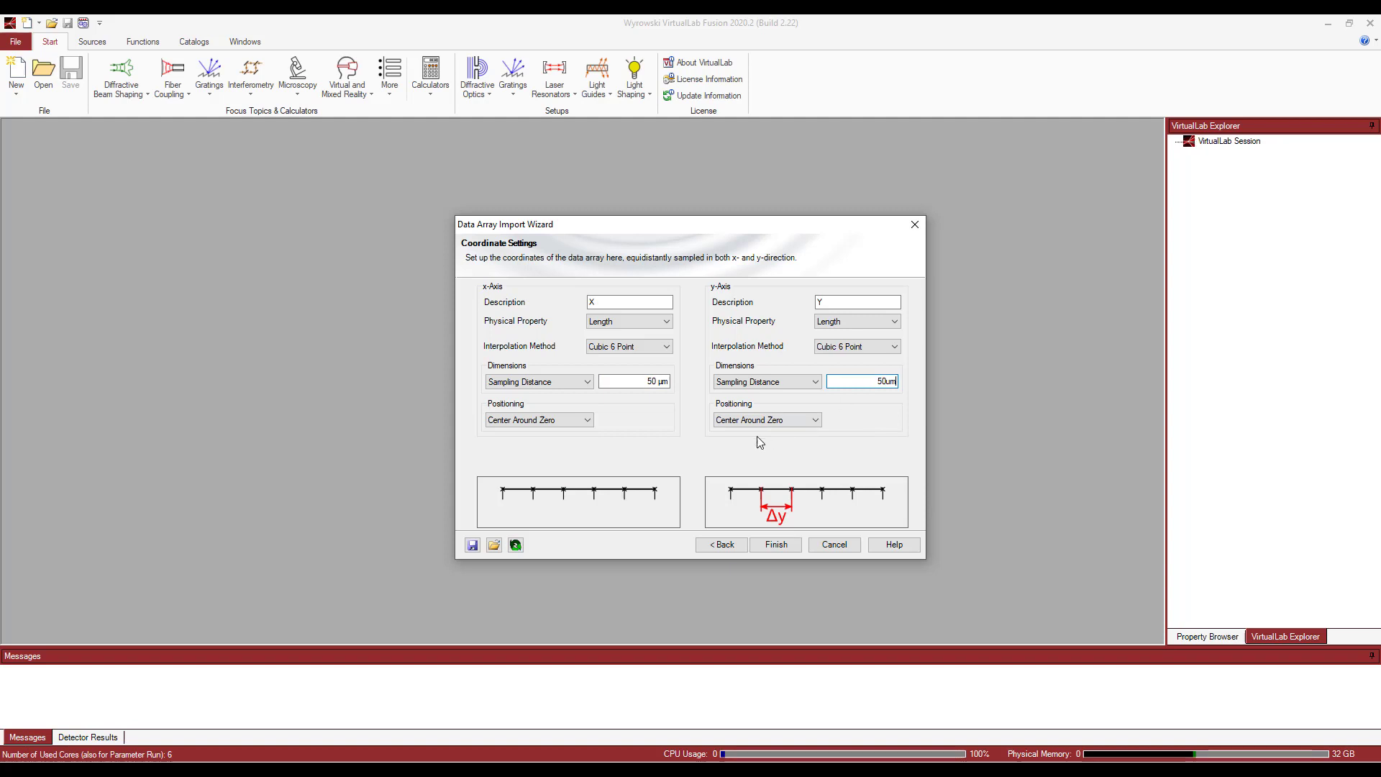
left_click(539, 419)
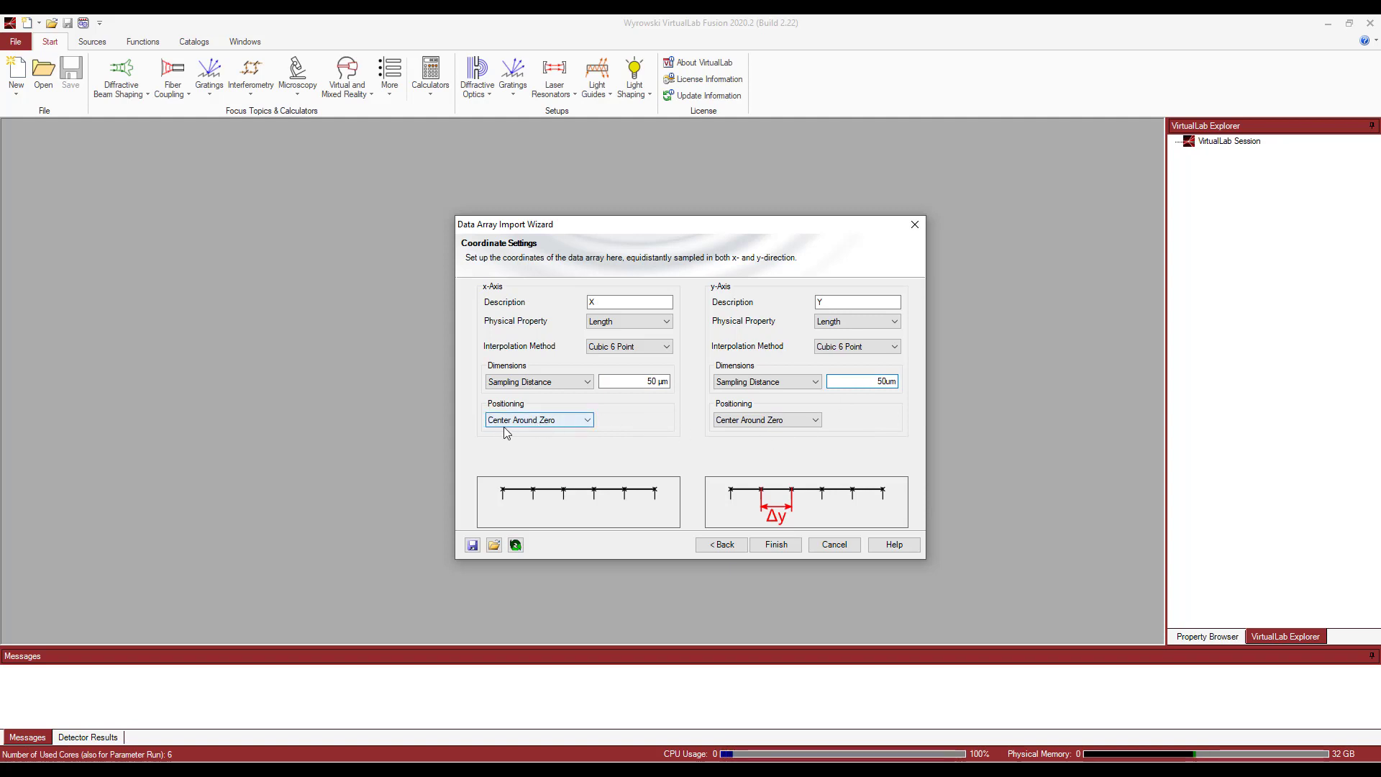
mouse_move(611, 438)
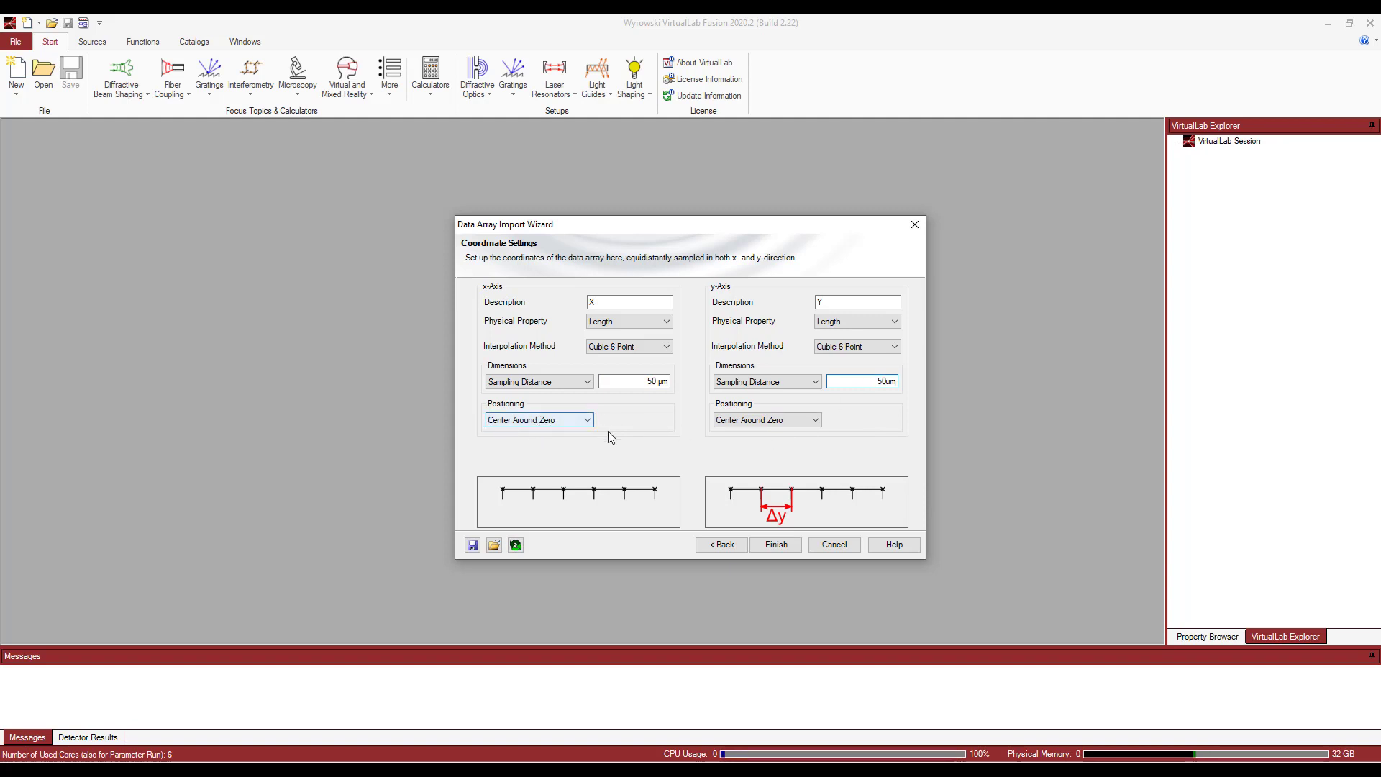
left_click(774, 544)
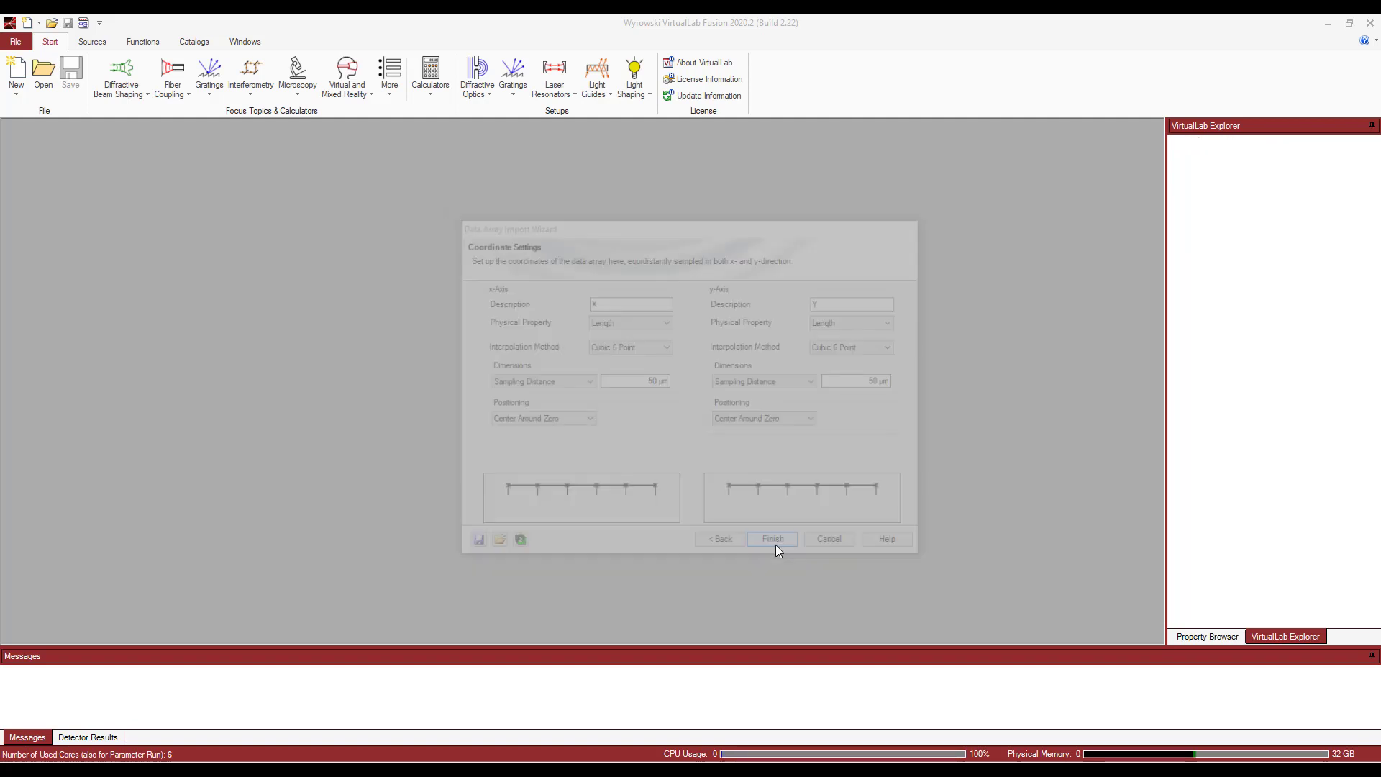
Open the imported array in Diagram view and enable Show Line Marker
left_click(772, 538)
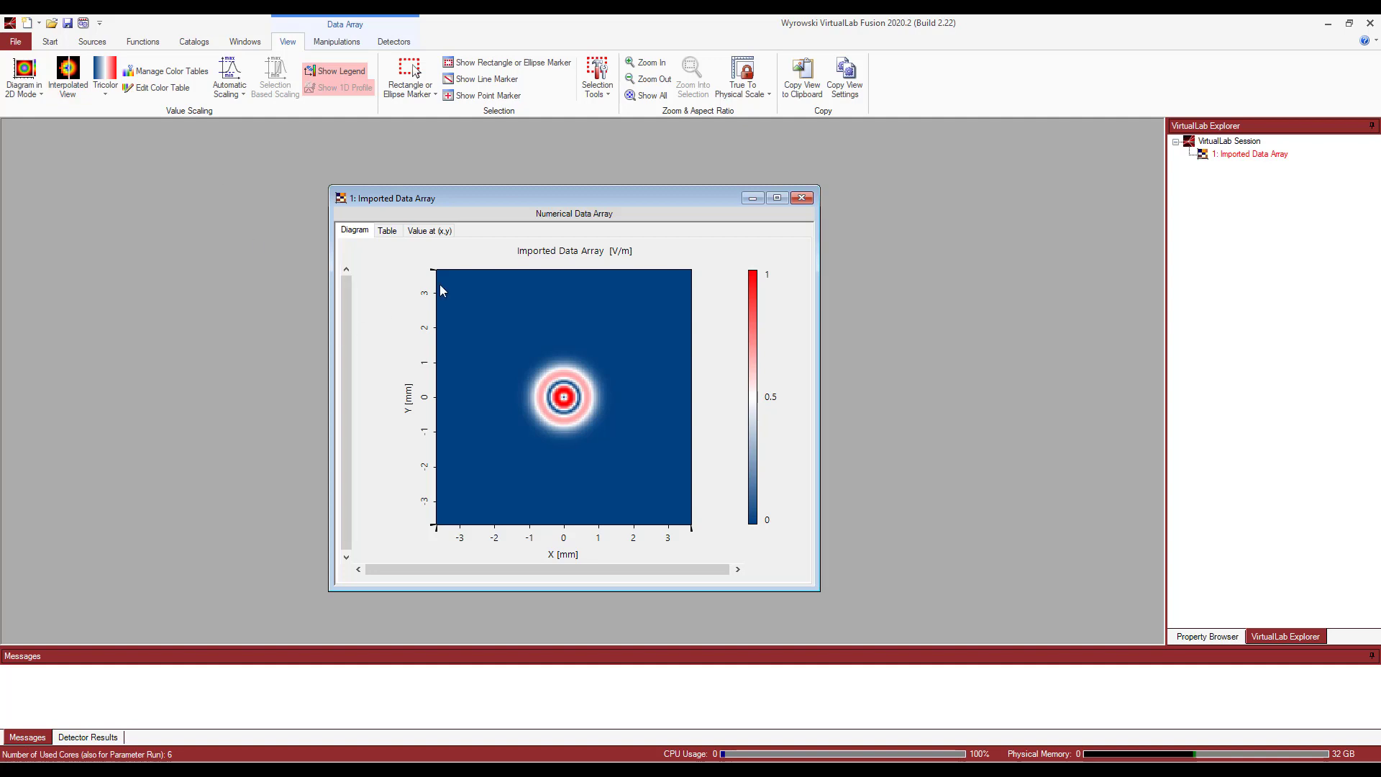
mouse_move(582, 459)
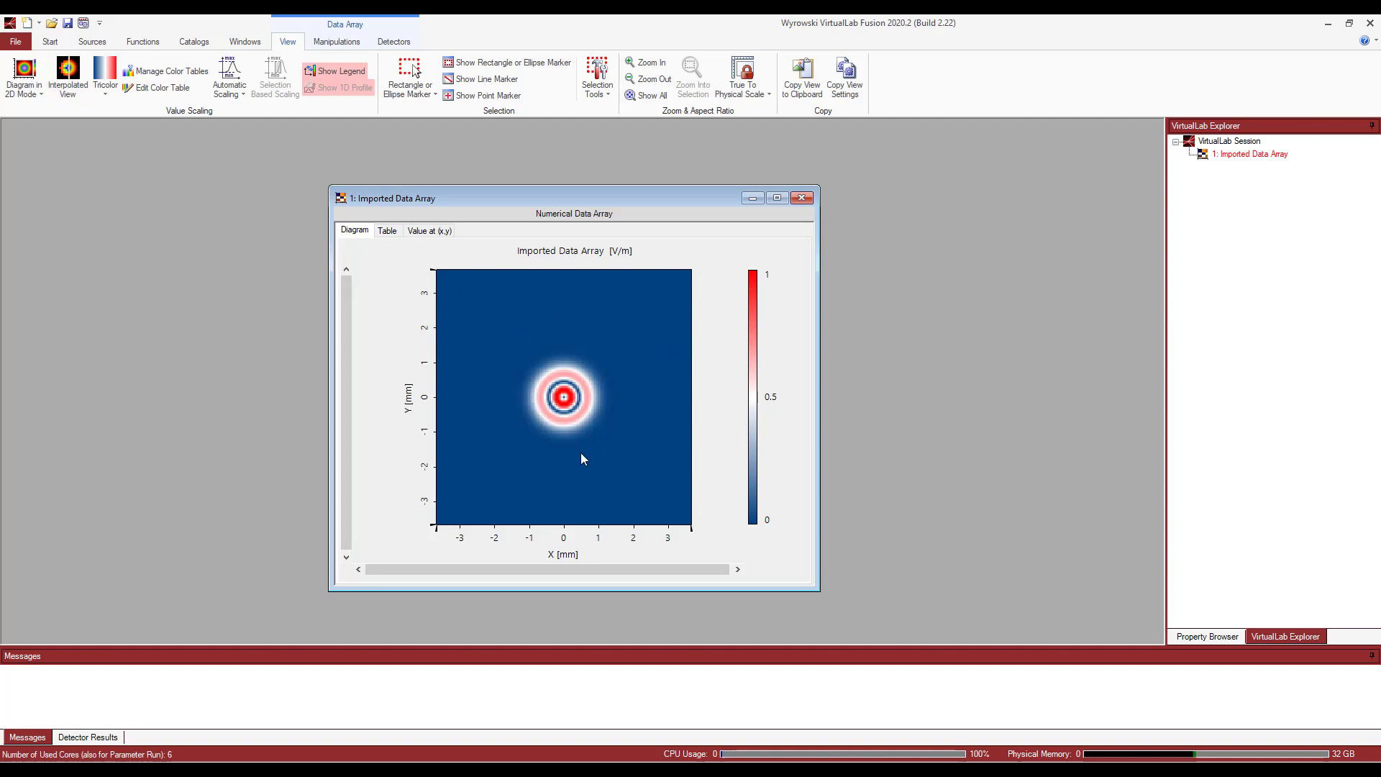
mouse_move(619, 323)
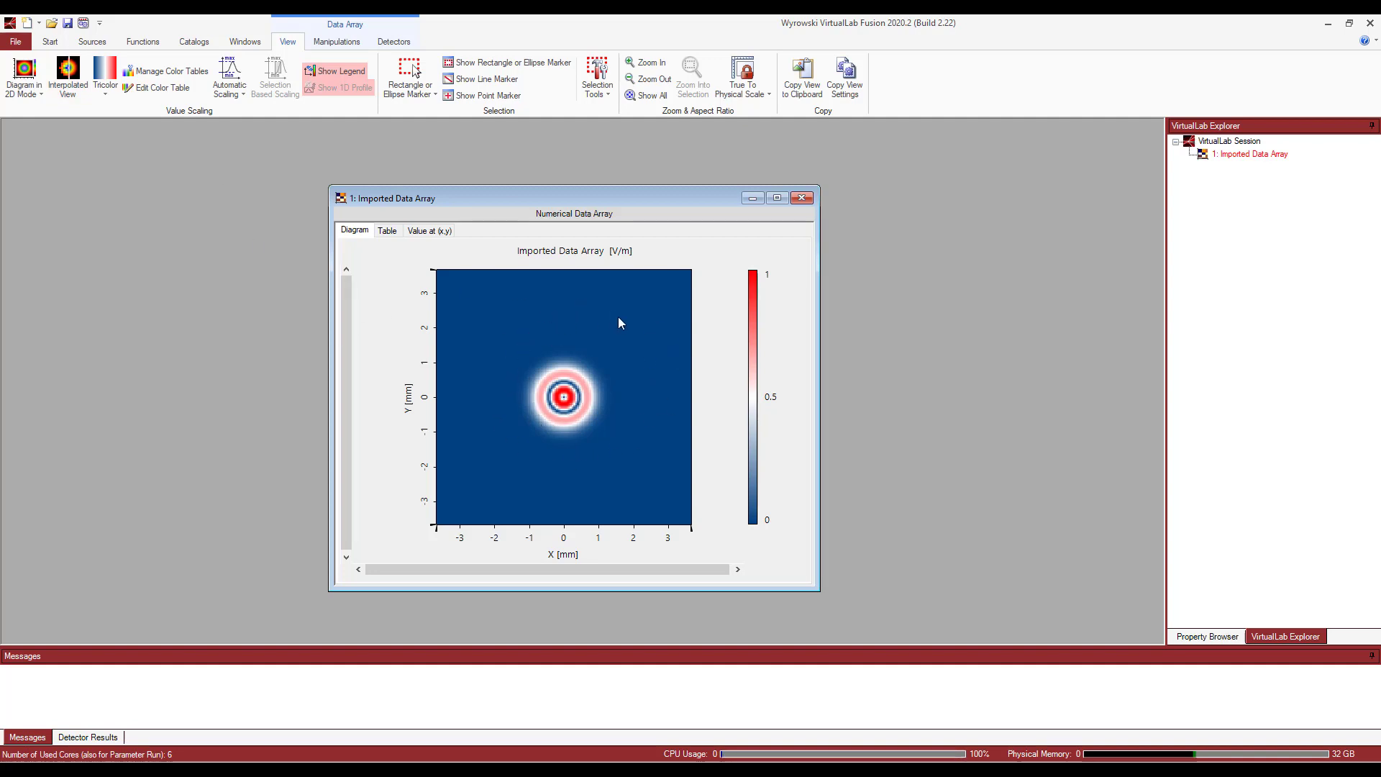
mouse_move(708, 185)
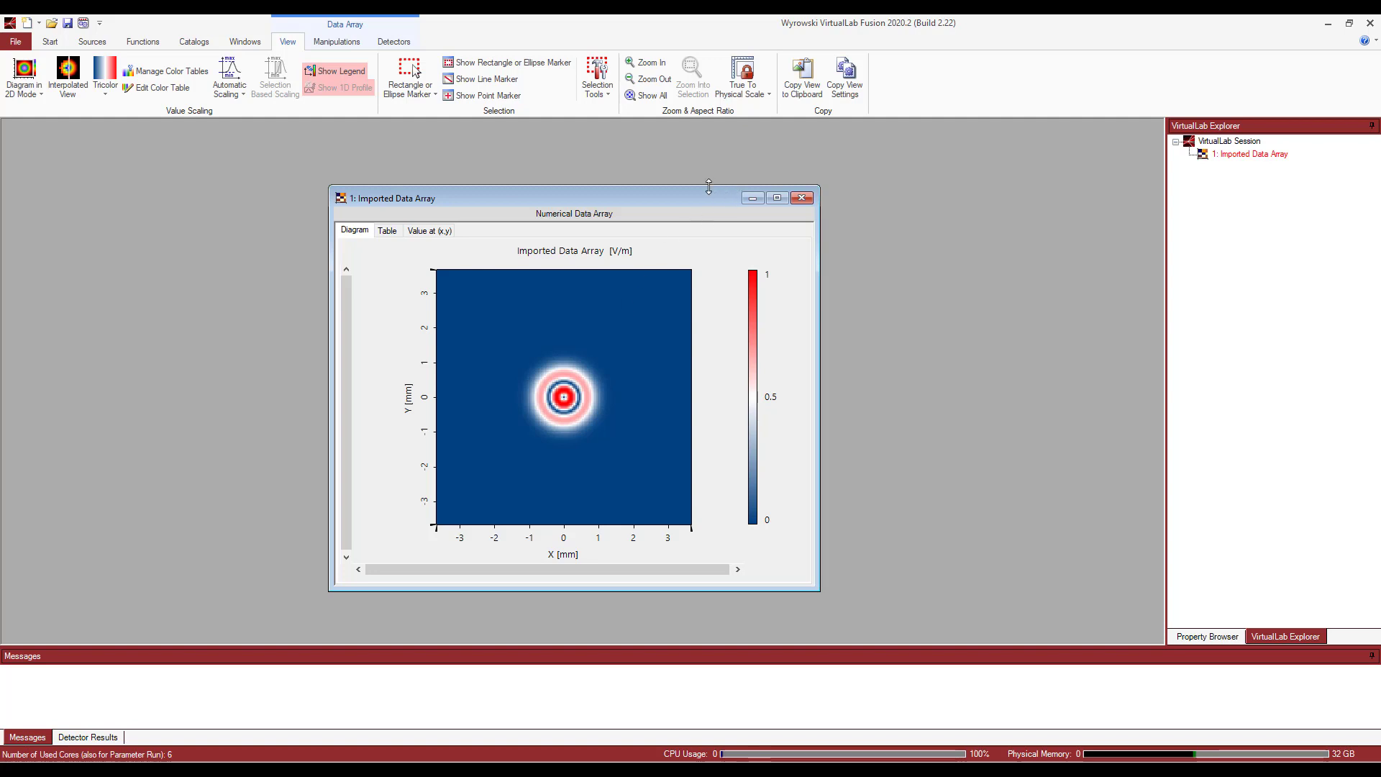
mouse_move(474, 159)
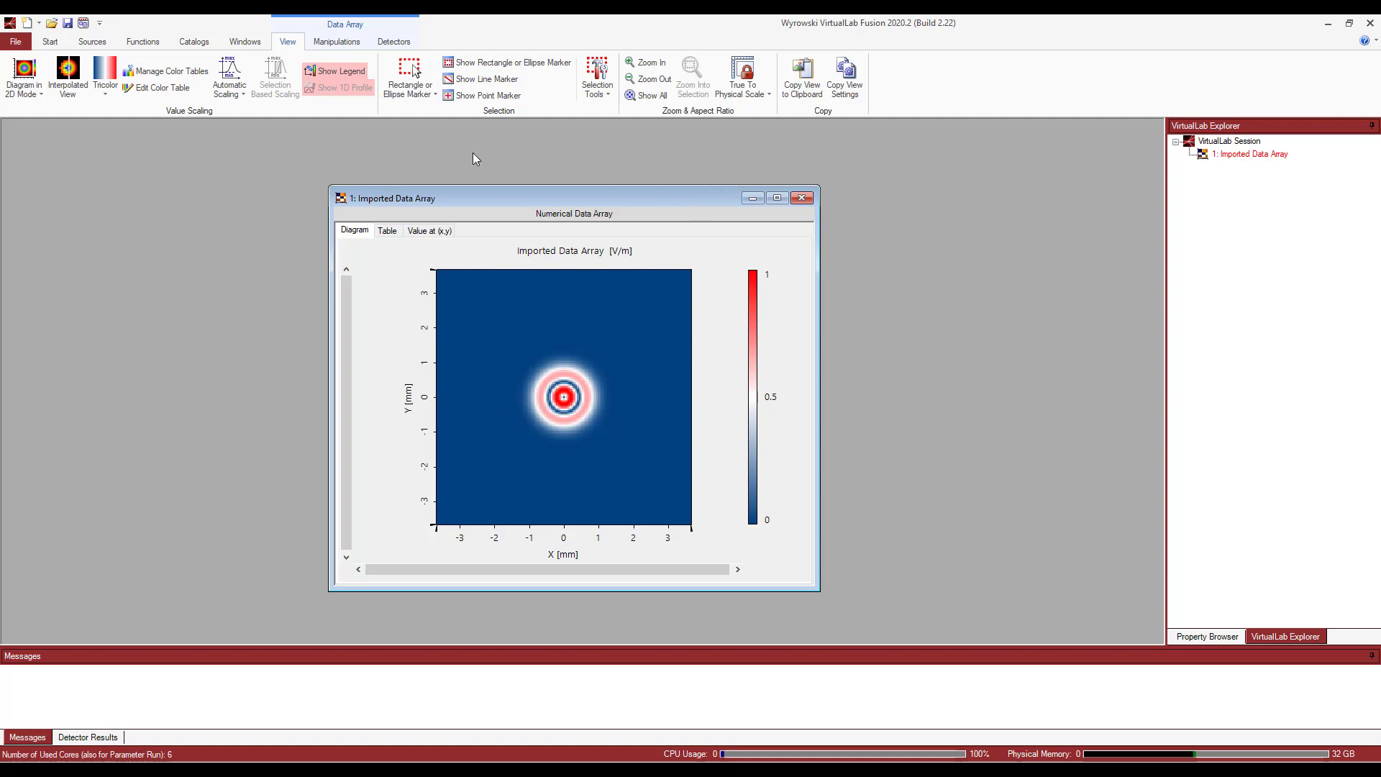
mouse_move(577, 85)
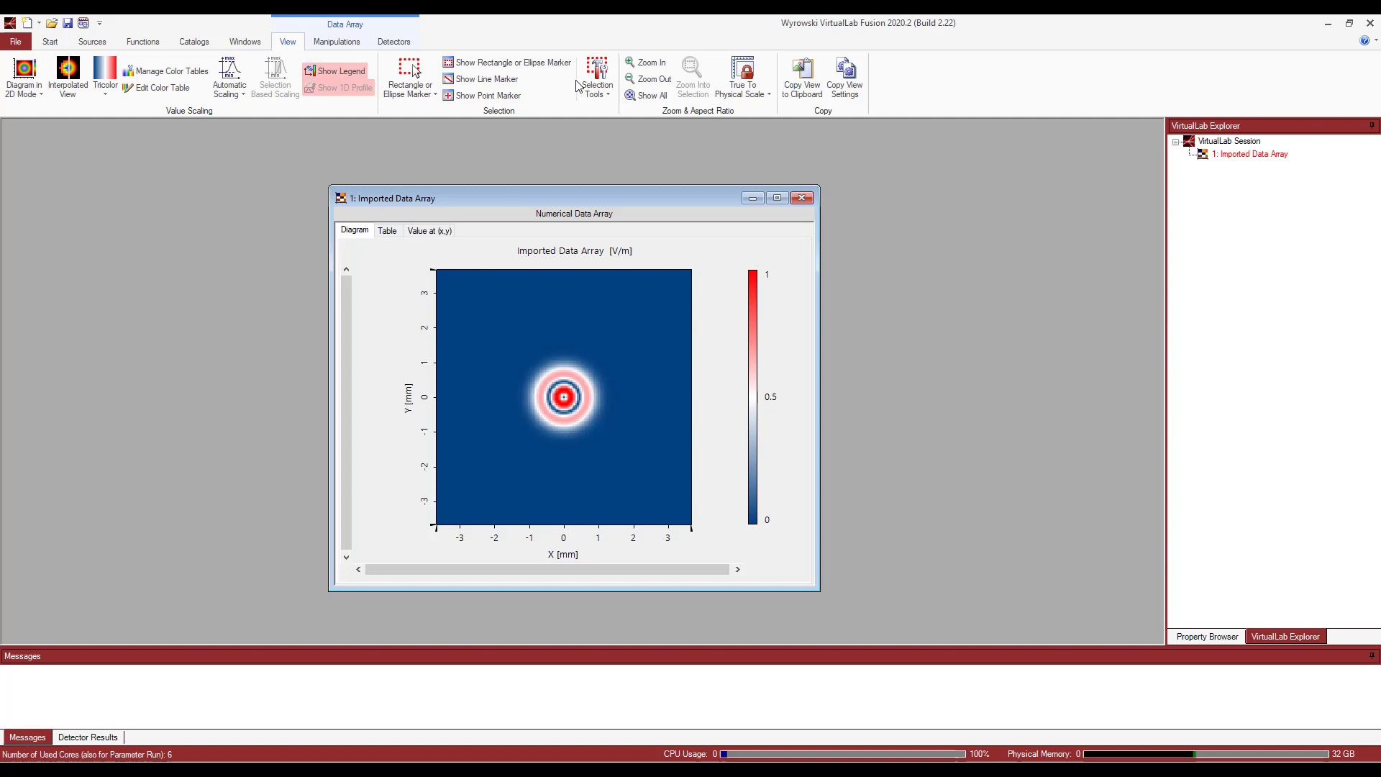
mouse_move(574, 119)
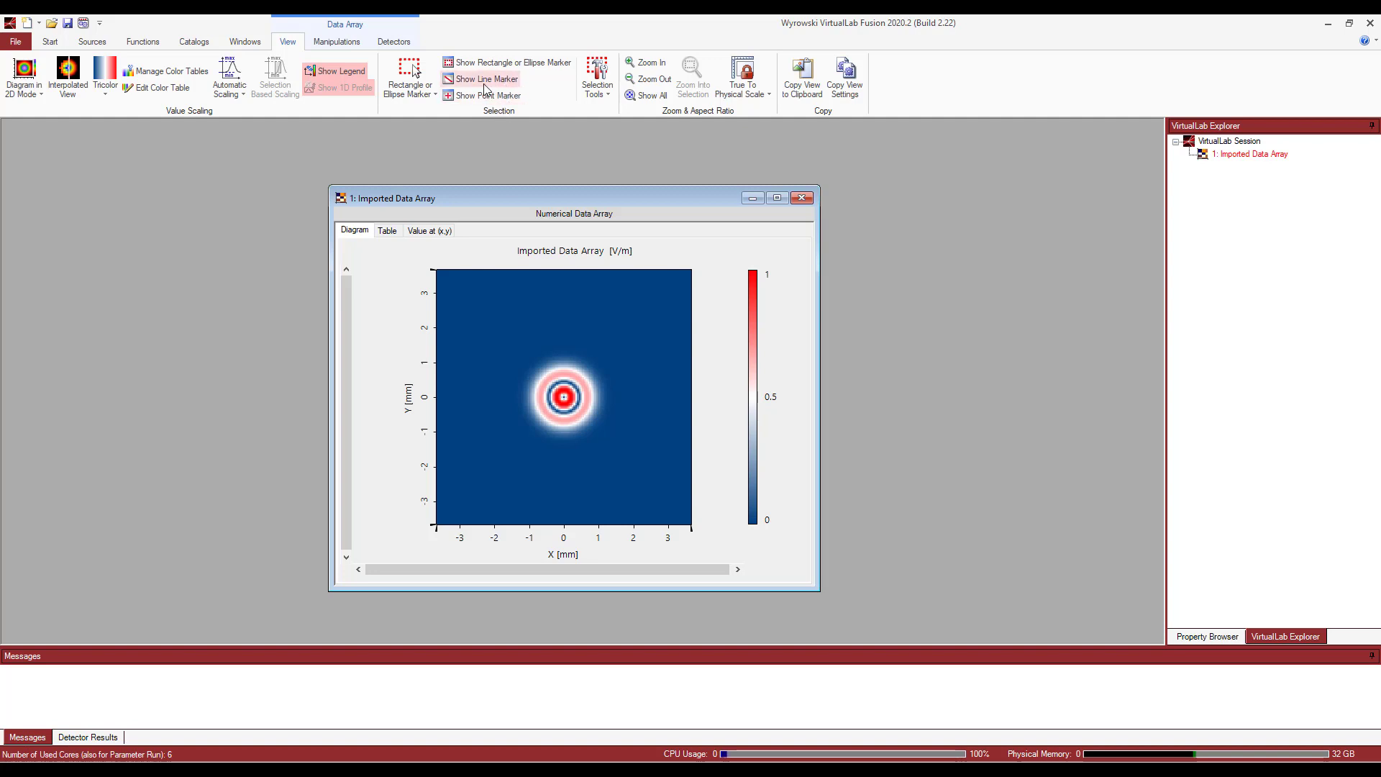
left_click(482, 79)
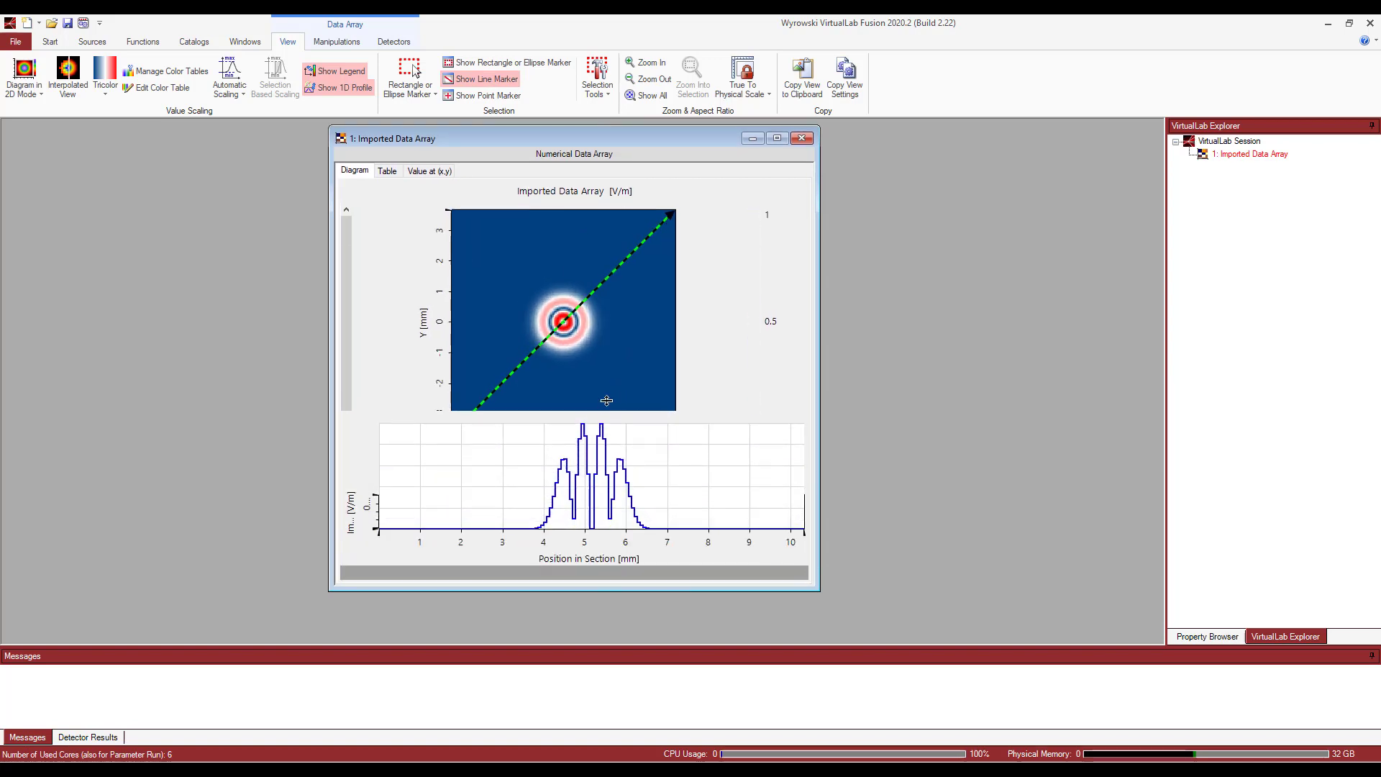
Switch to Interpolated View and start line extraction from the Manipulations tab
left_click(67, 77)
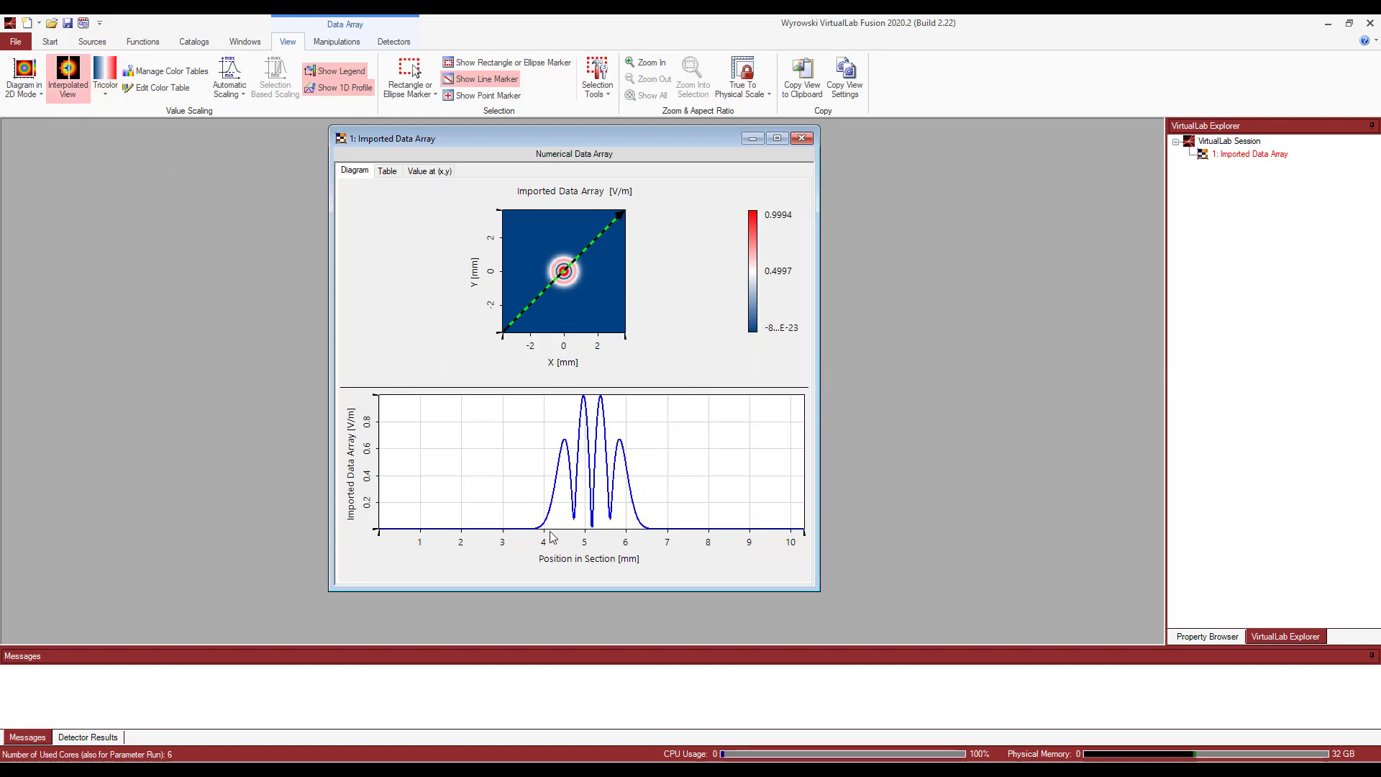
mouse_move(420, 339)
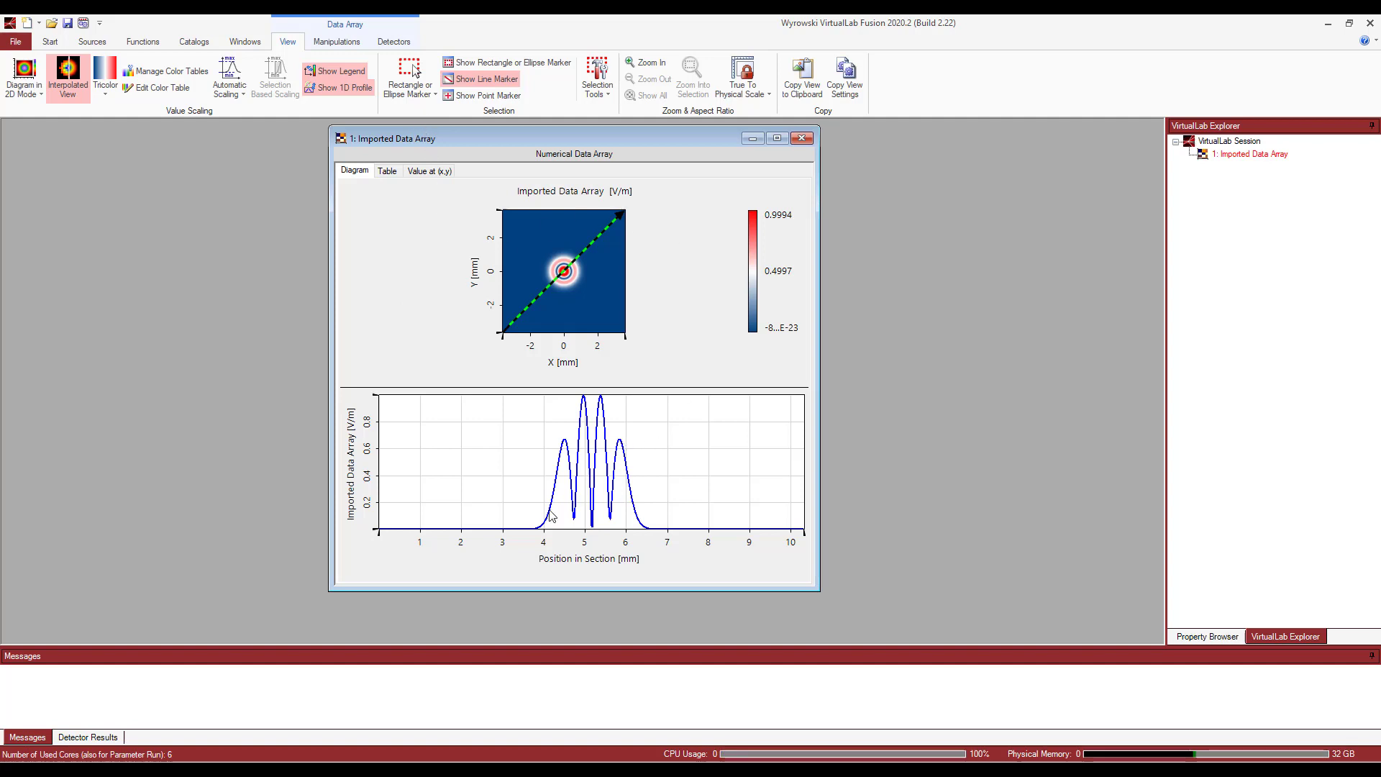
mouse_move(588, 509)
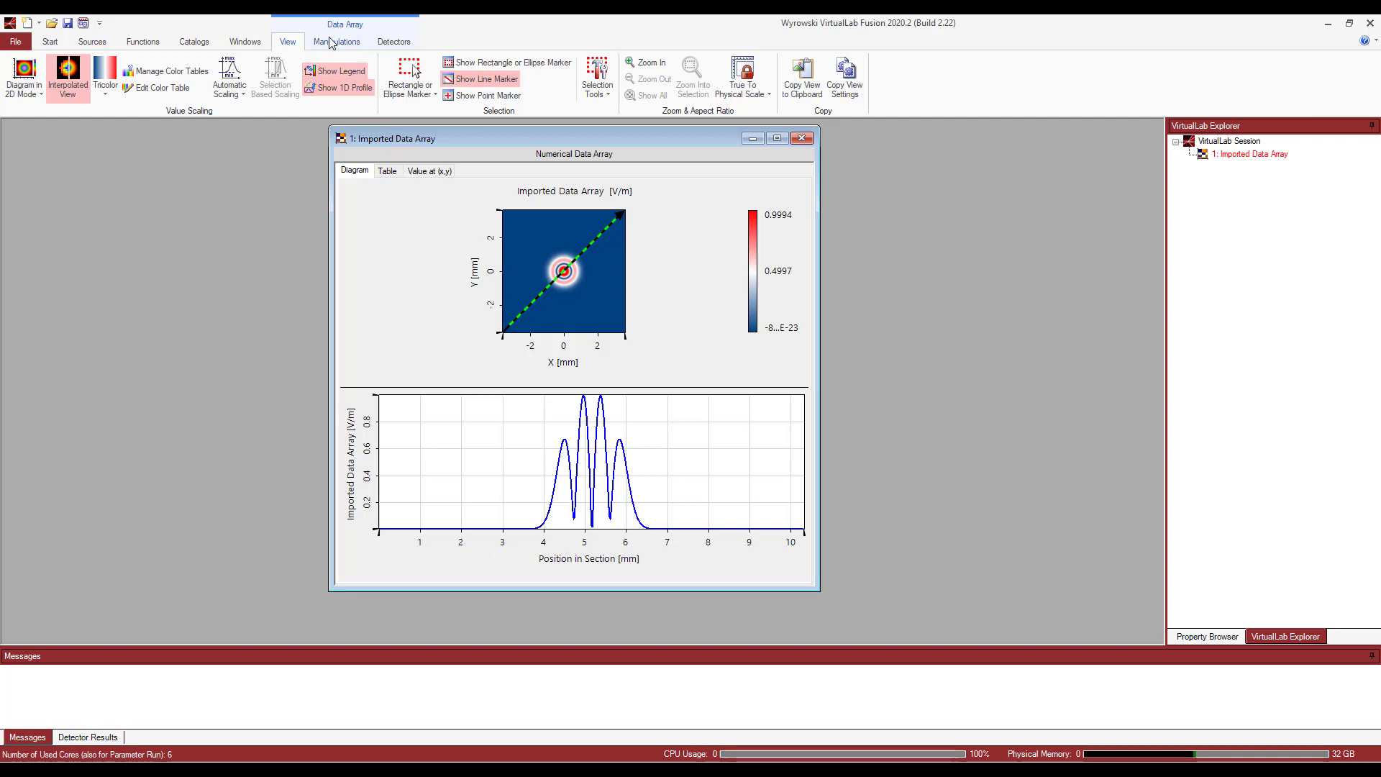
left_click(337, 42)
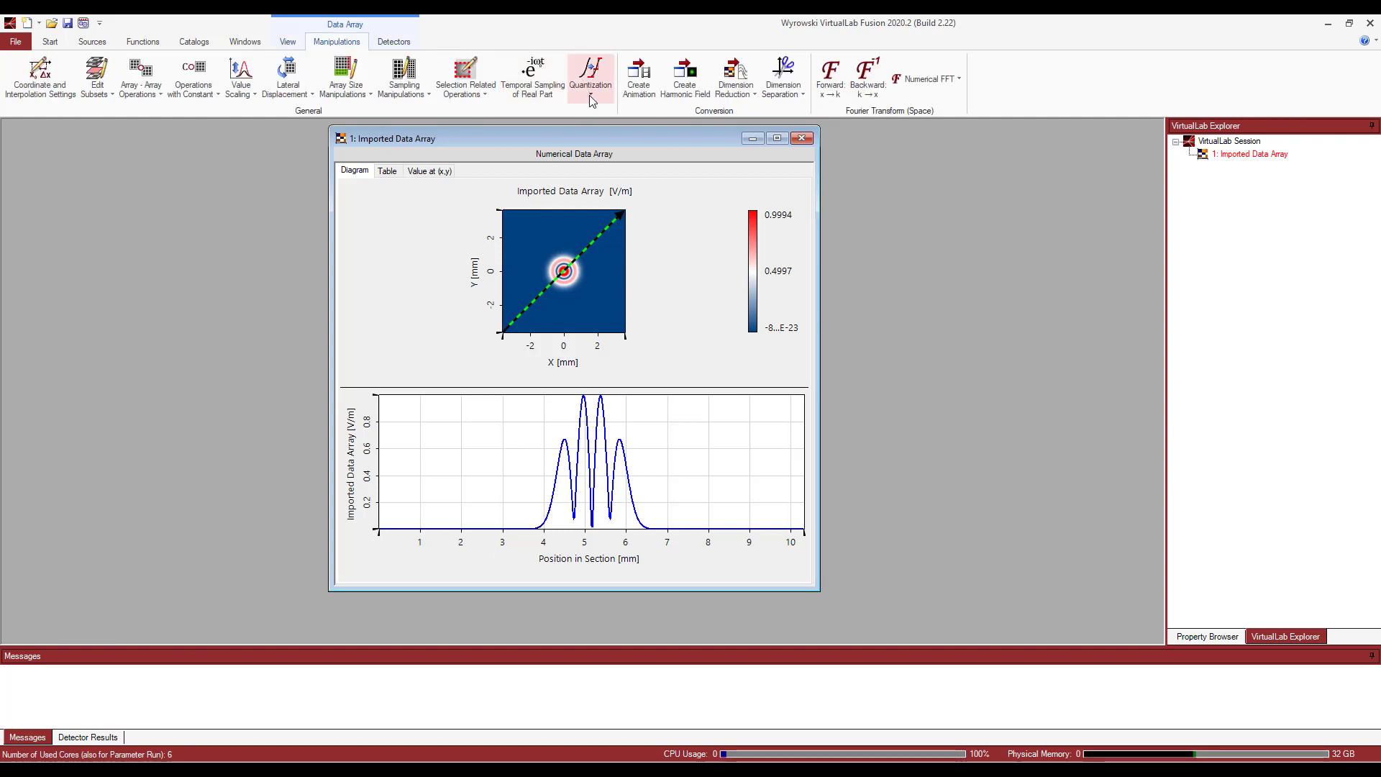
left_click(464, 78)
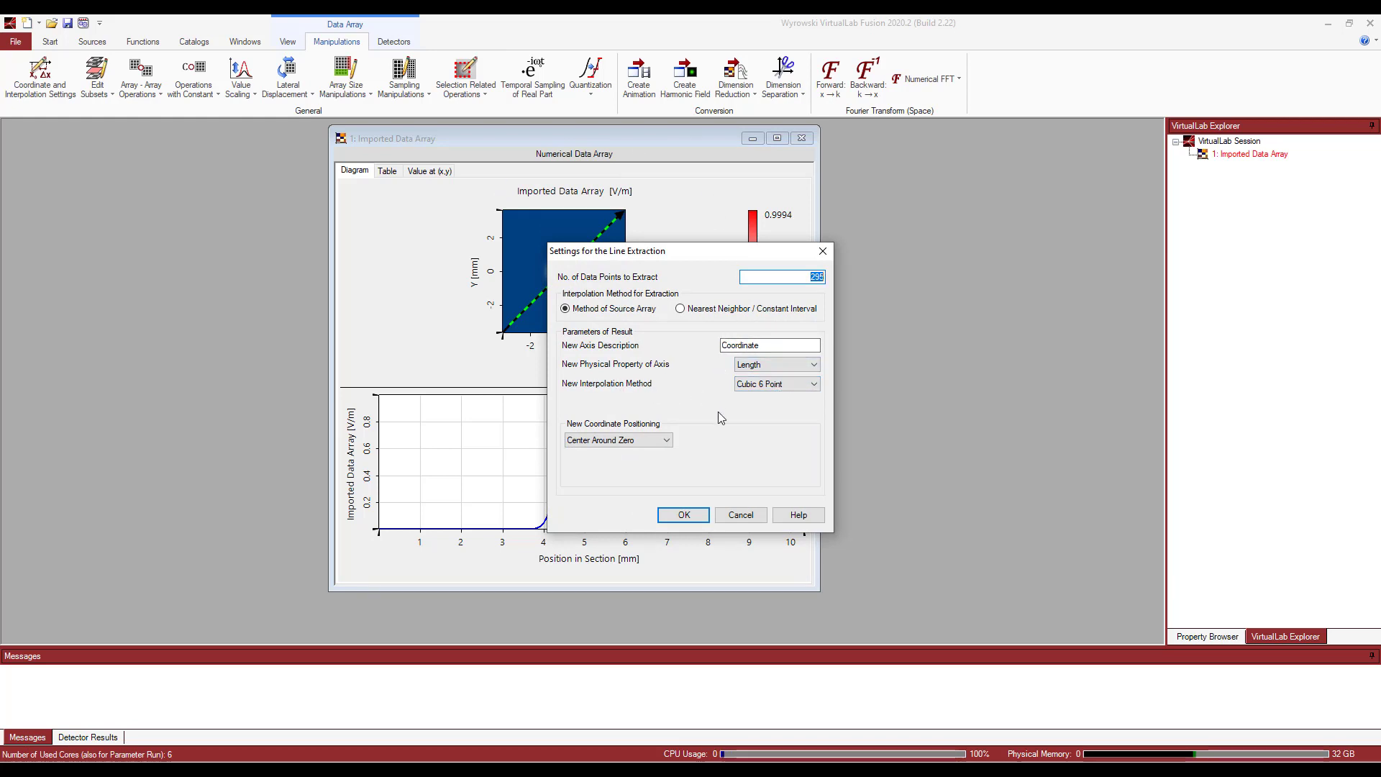
Confirm the Cubic 6 Point extraction settings and move the 1D array window aside
left_click(617, 440)
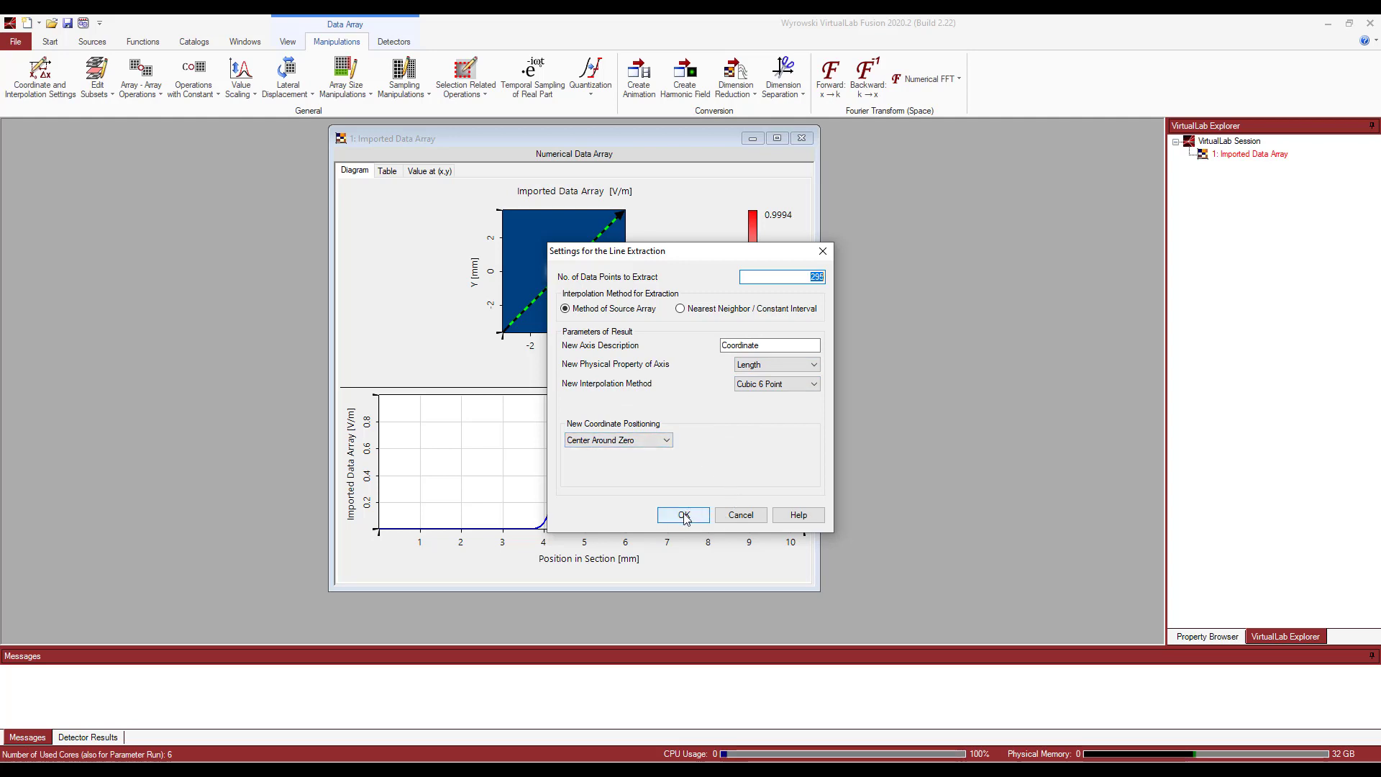
left_click(683, 514)
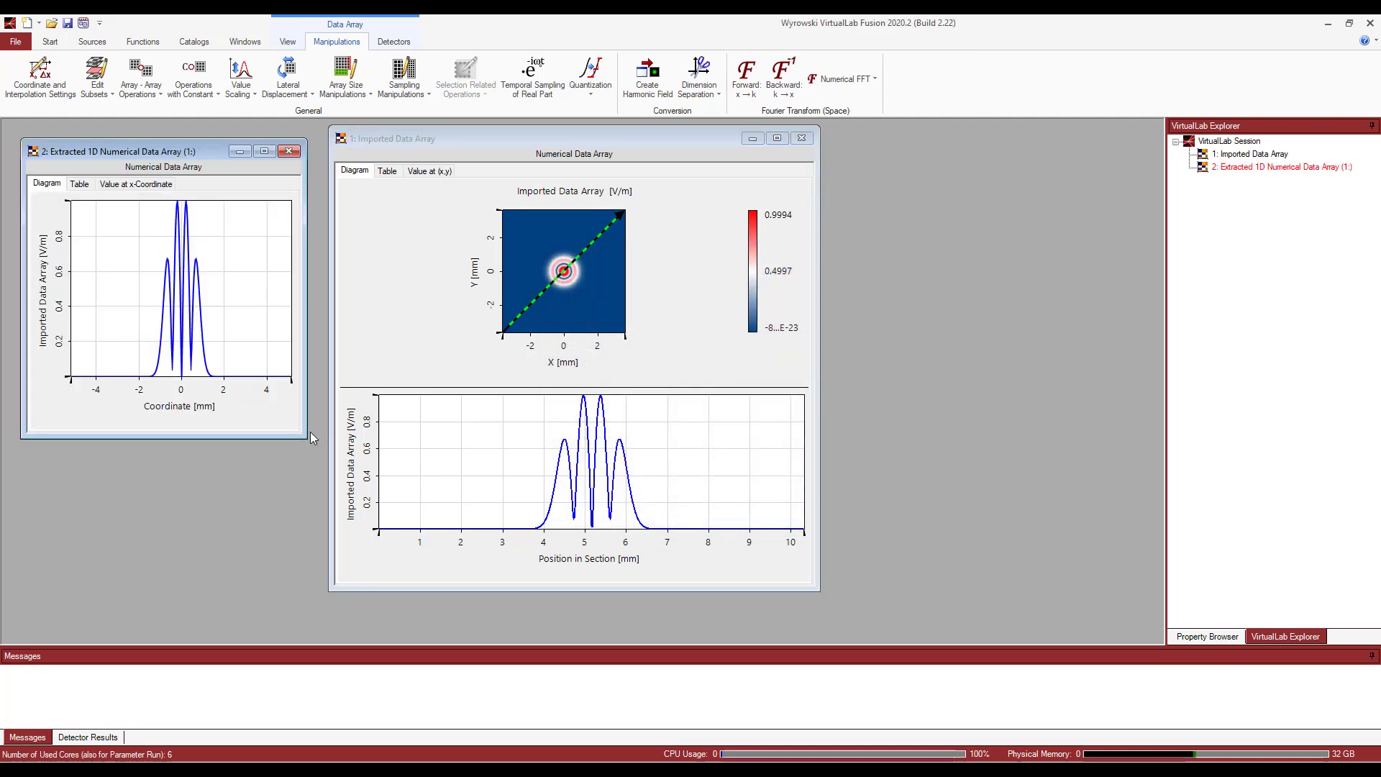
left_click_drag(313, 438, 435, 489)
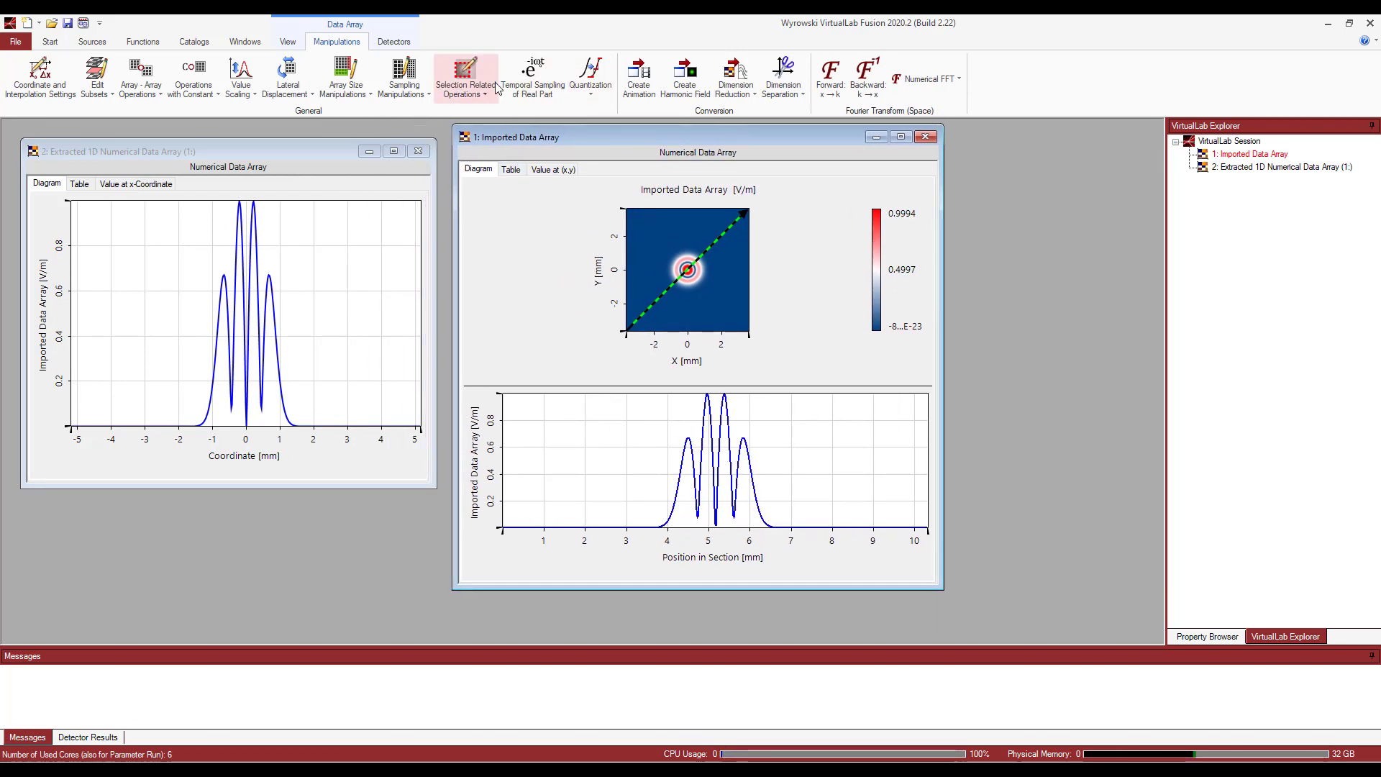
Select Line Marker type and draw a top-left to bottom-right diagonal line
left_click(287, 42)
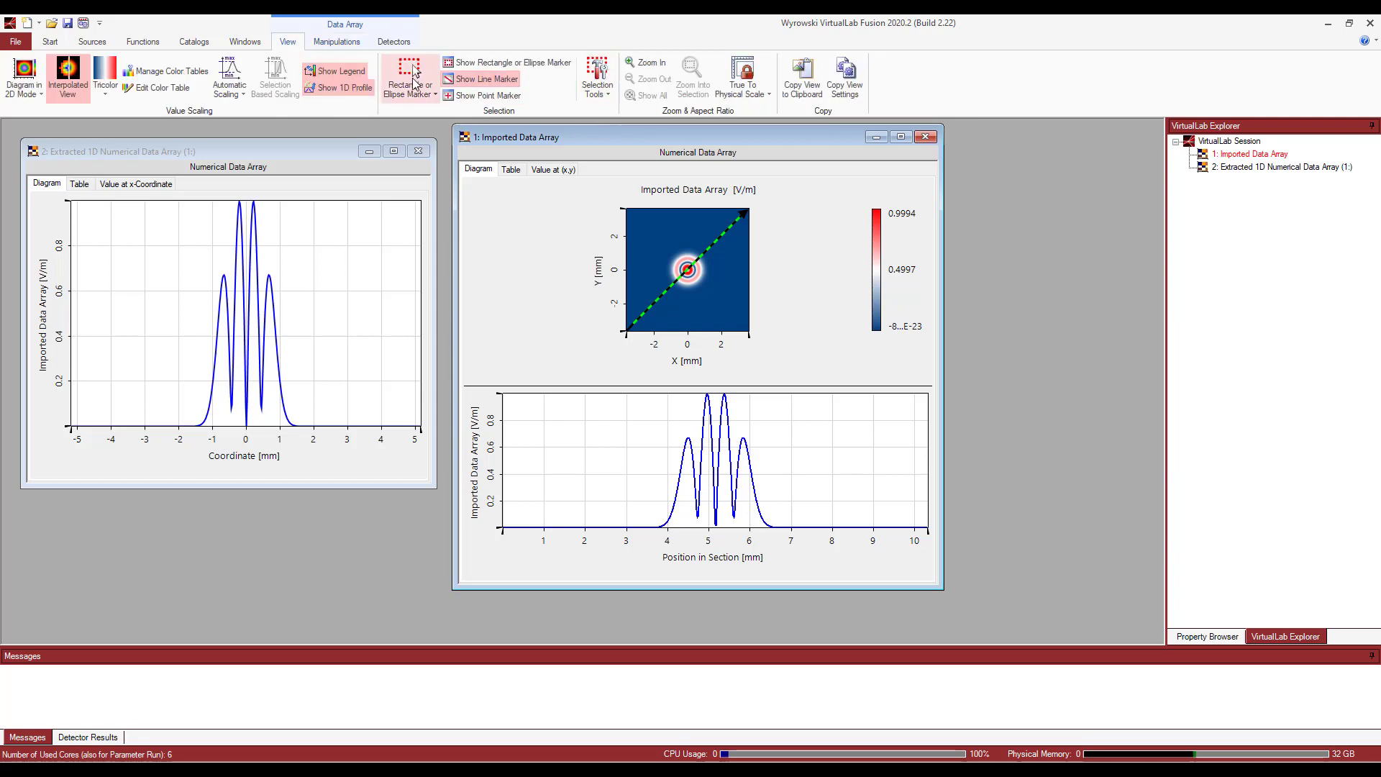
left_click(405, 79)
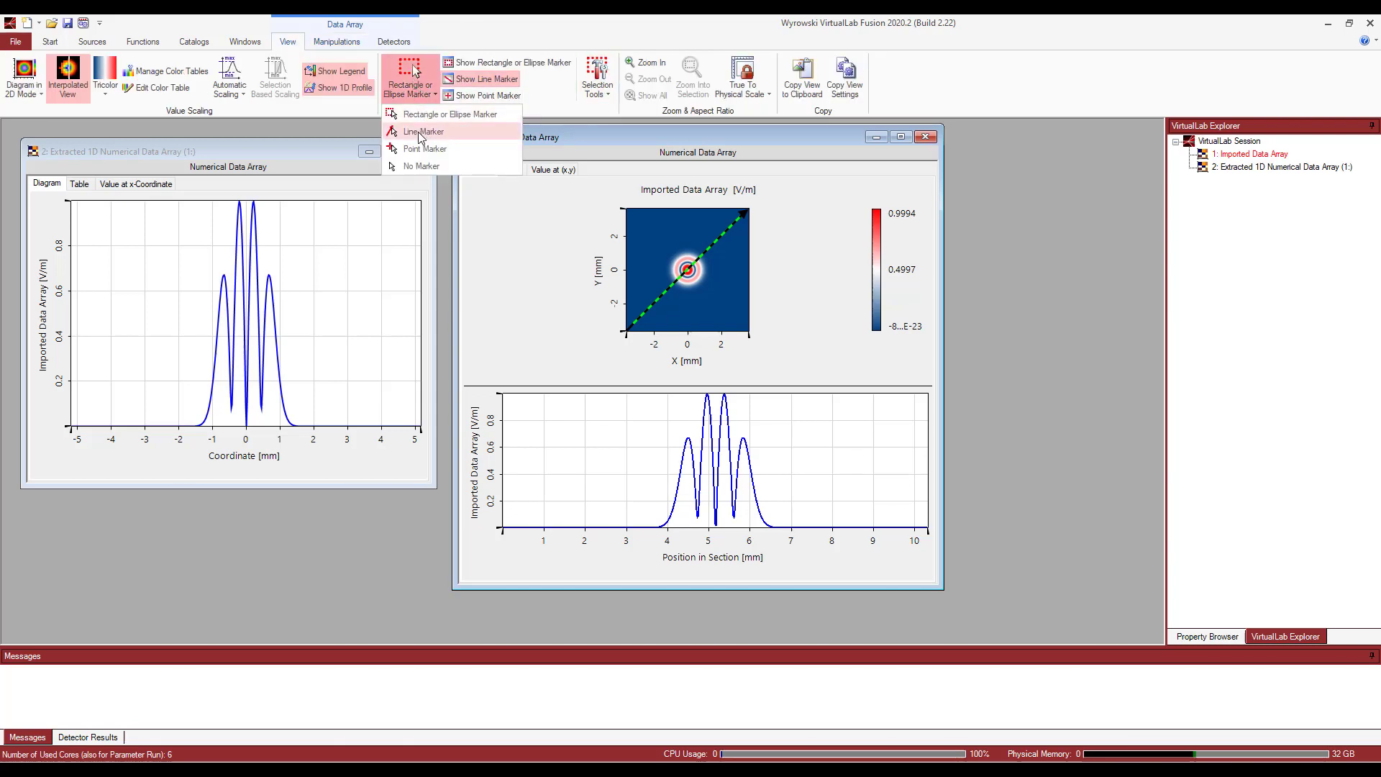
left_click(424, 131)
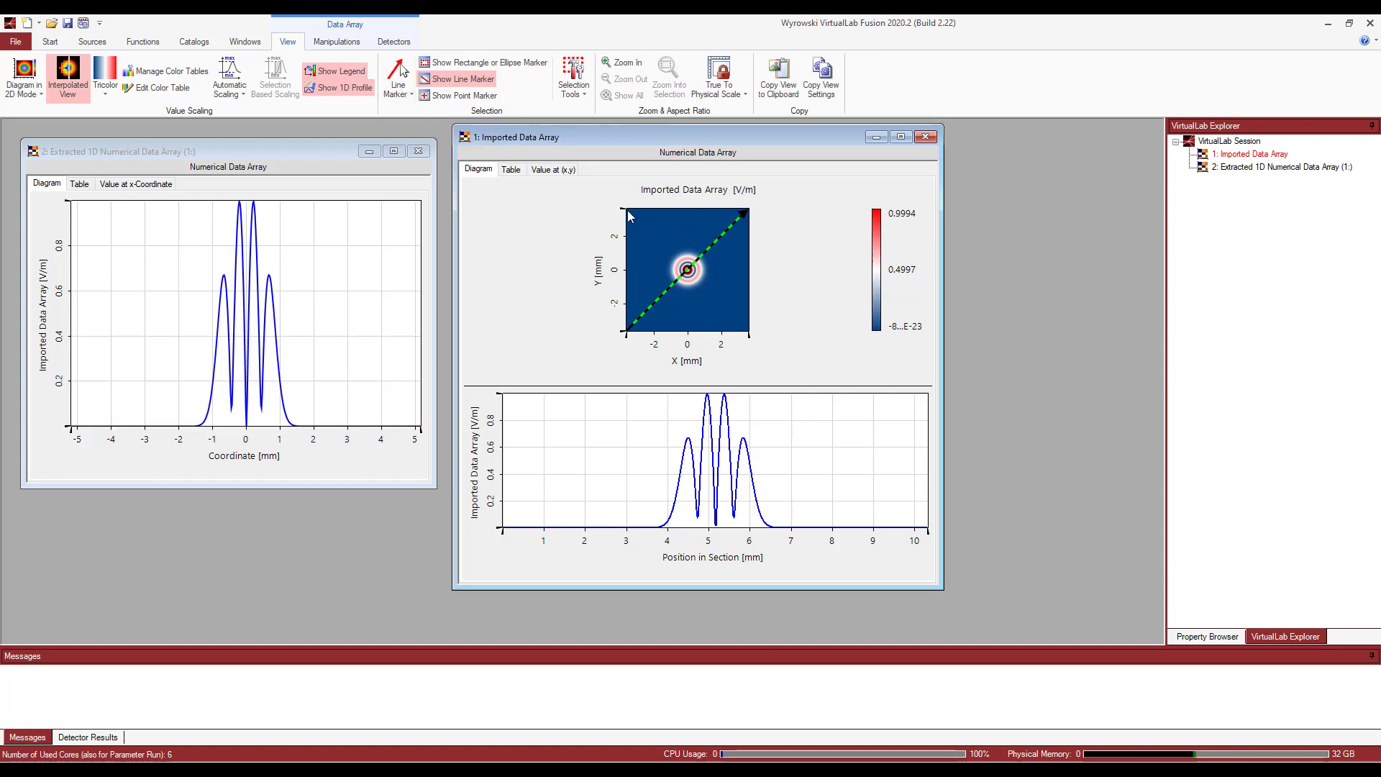
left_click_drag(743, 215, 756, 334)
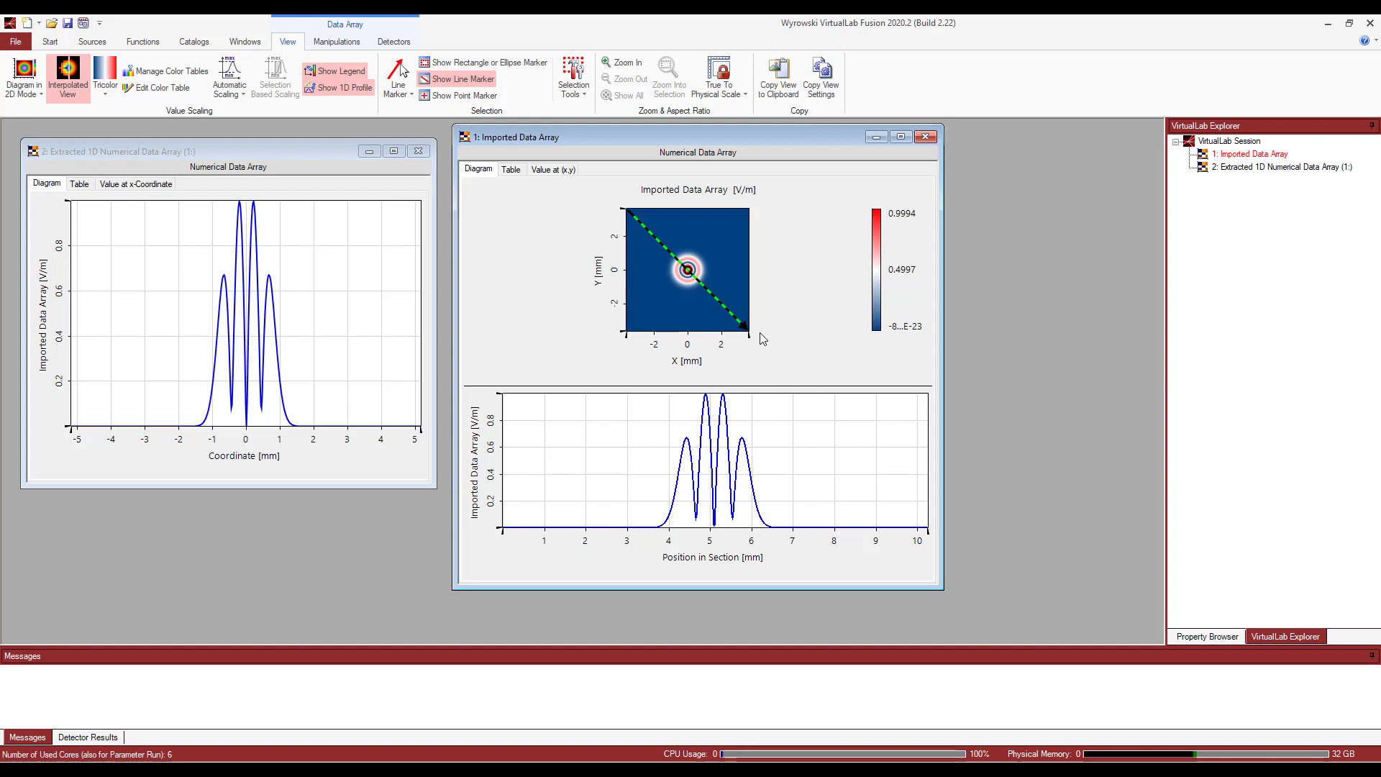
mouse_move(336, 42)
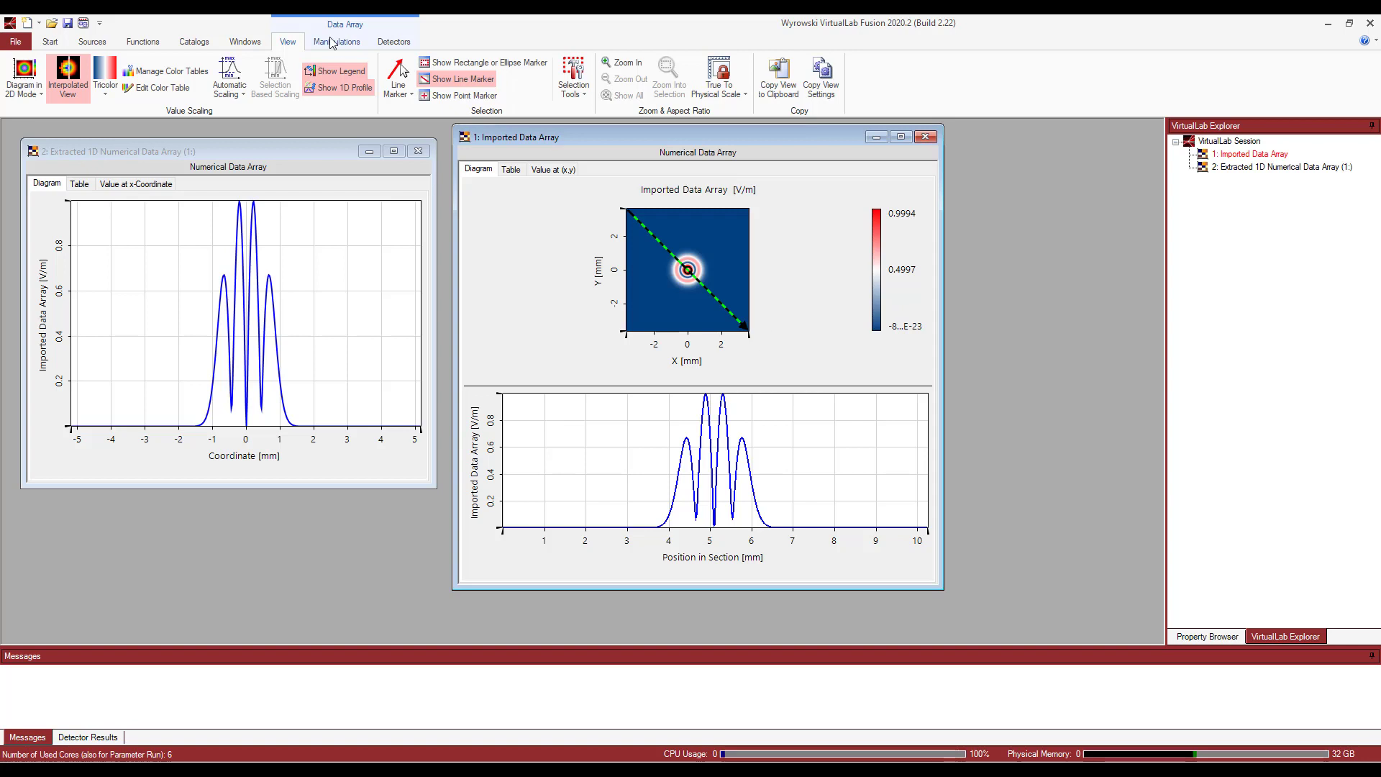
Extract equidistant 1D data along the new line and move its window right
left_click(464, 77)
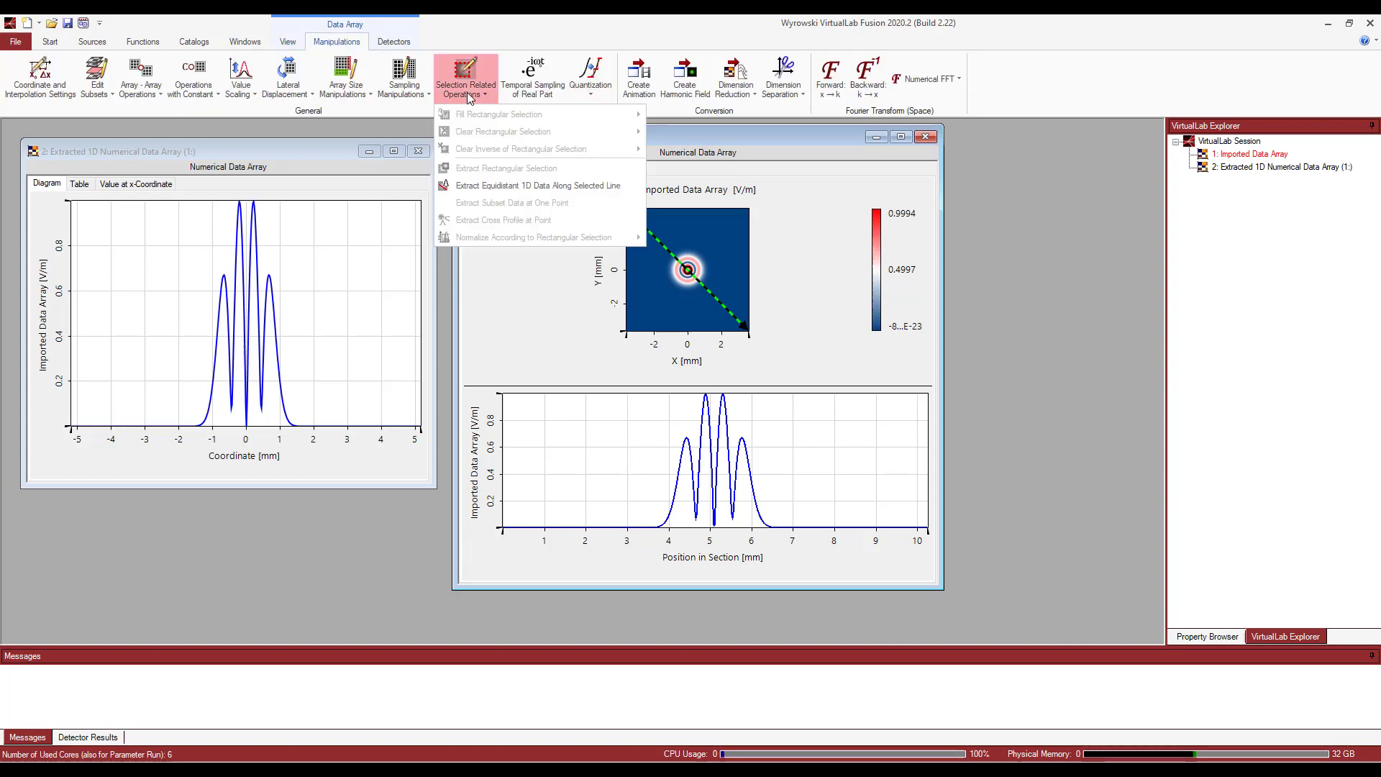
left_click(538, 185)
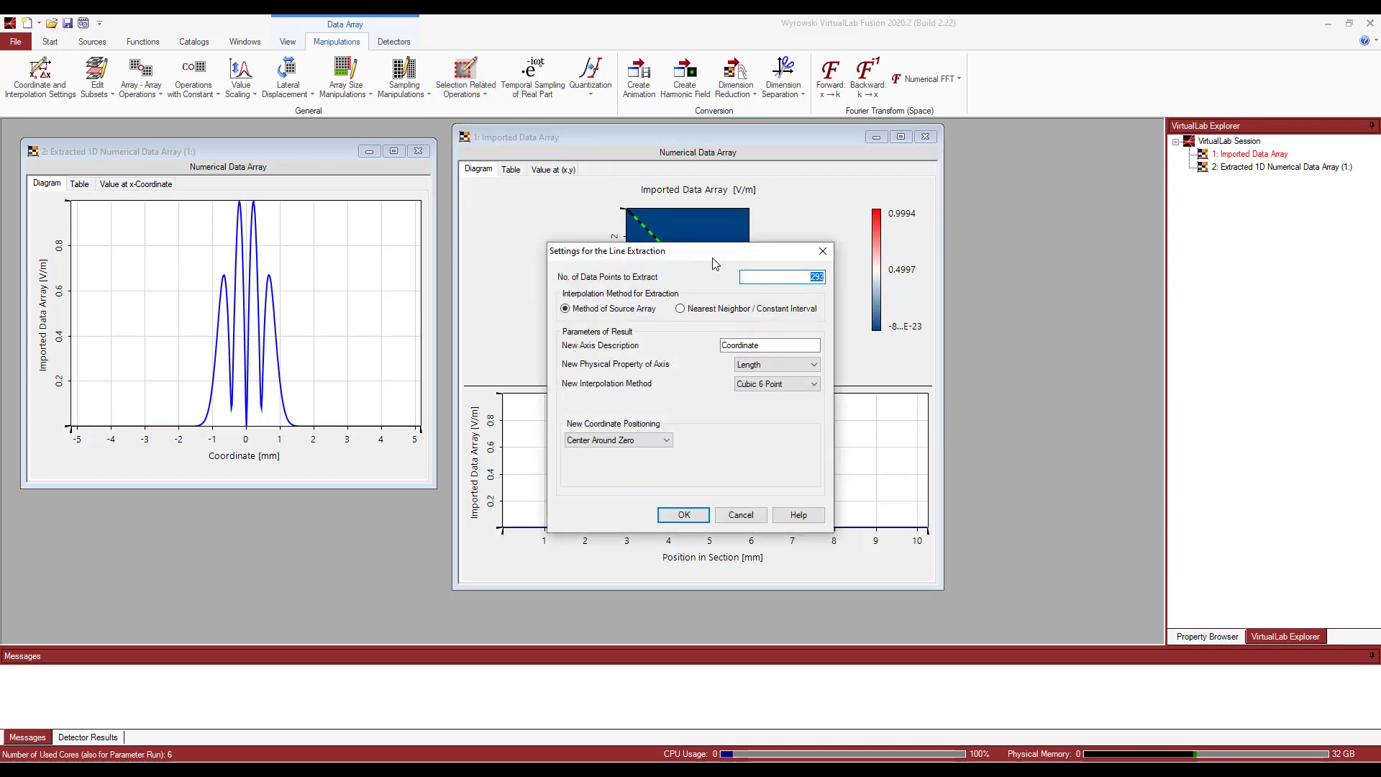
left_click(683, 514)
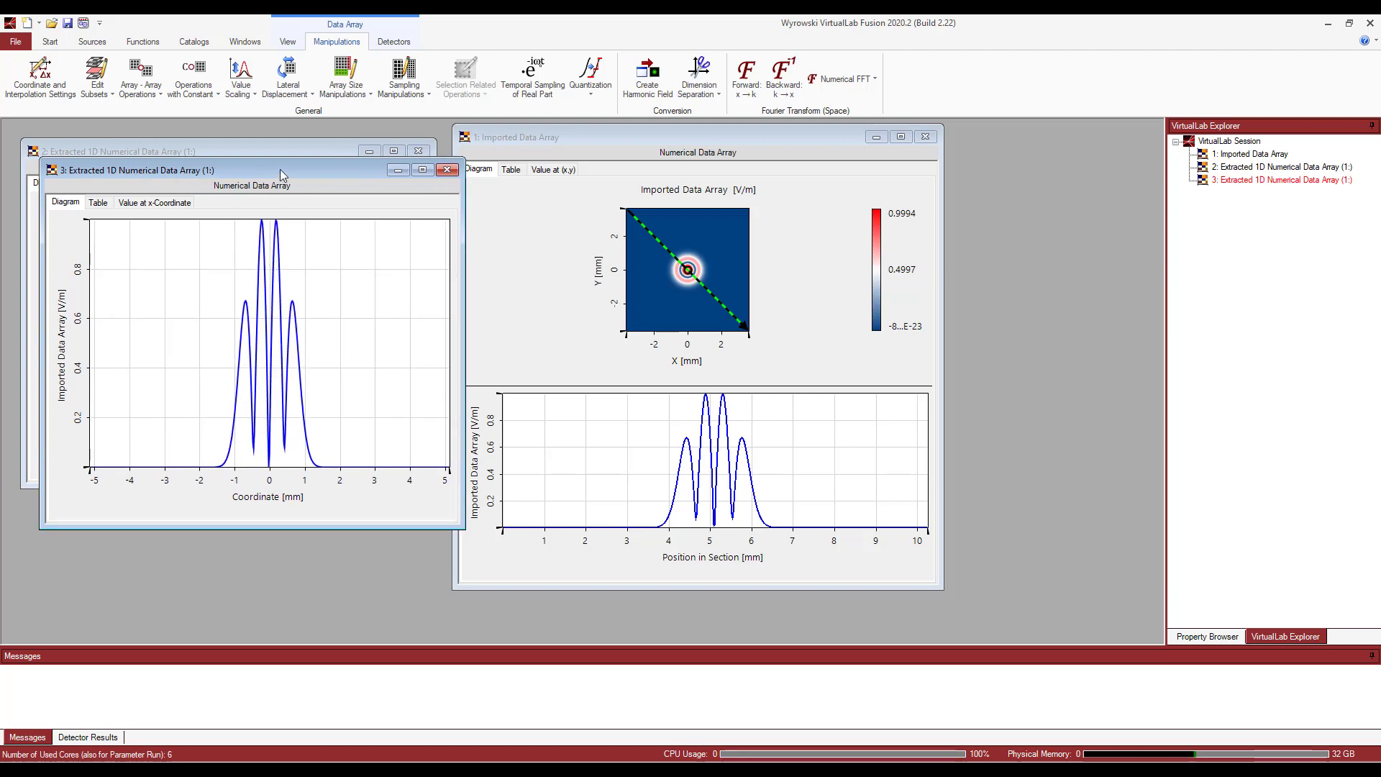
left_click_drag(282, 170, 705, 150)
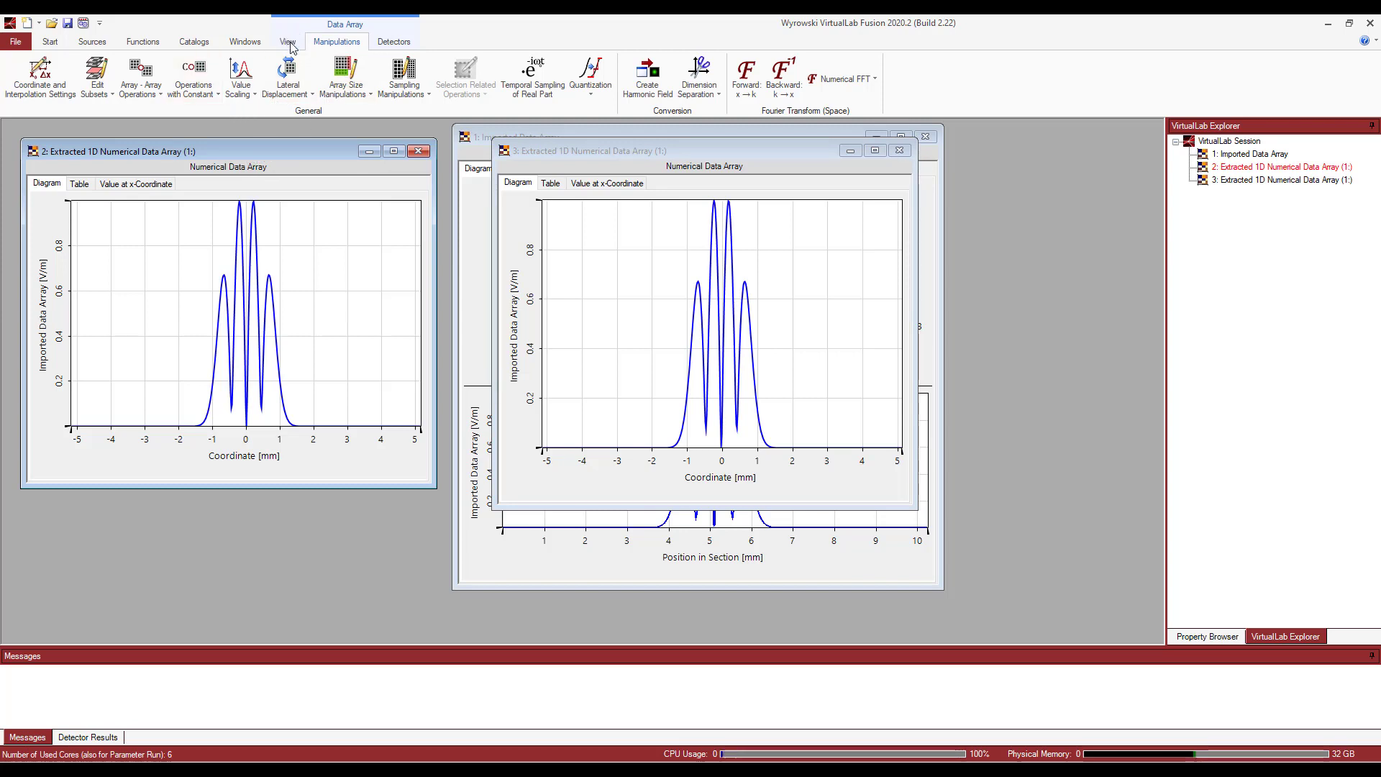
Append the other extracted cross section as a subset into a new array using common coordinates
left_click(287, 41)
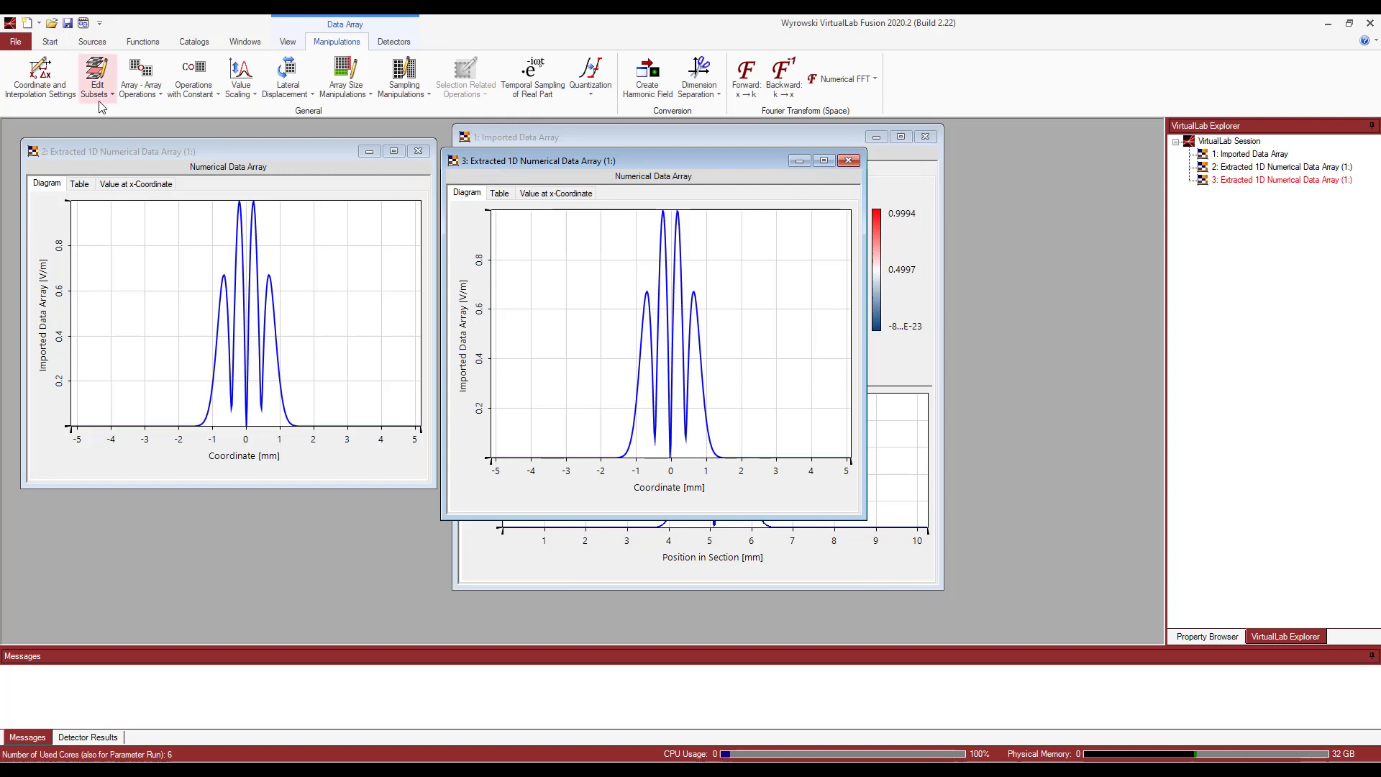
left_click(96, 78)
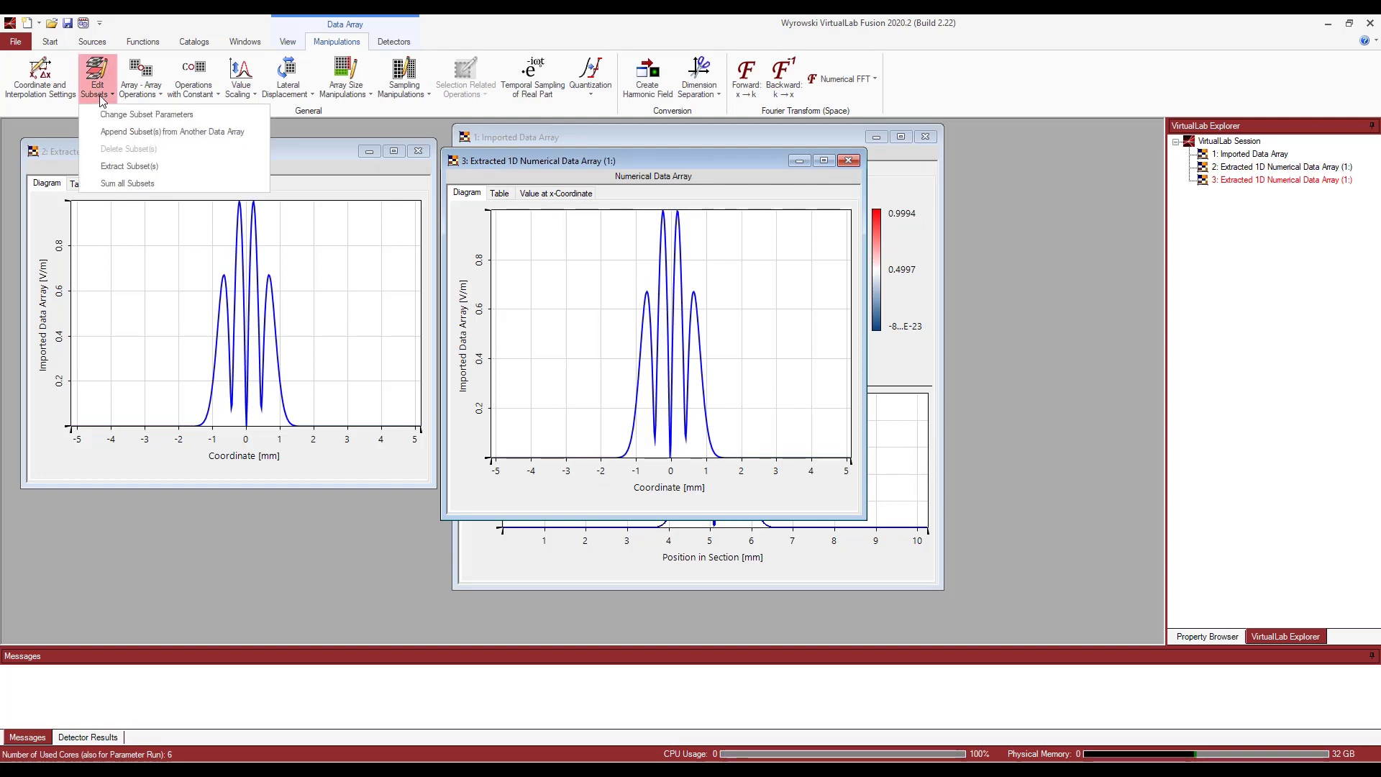
mouse_move(173, 131)
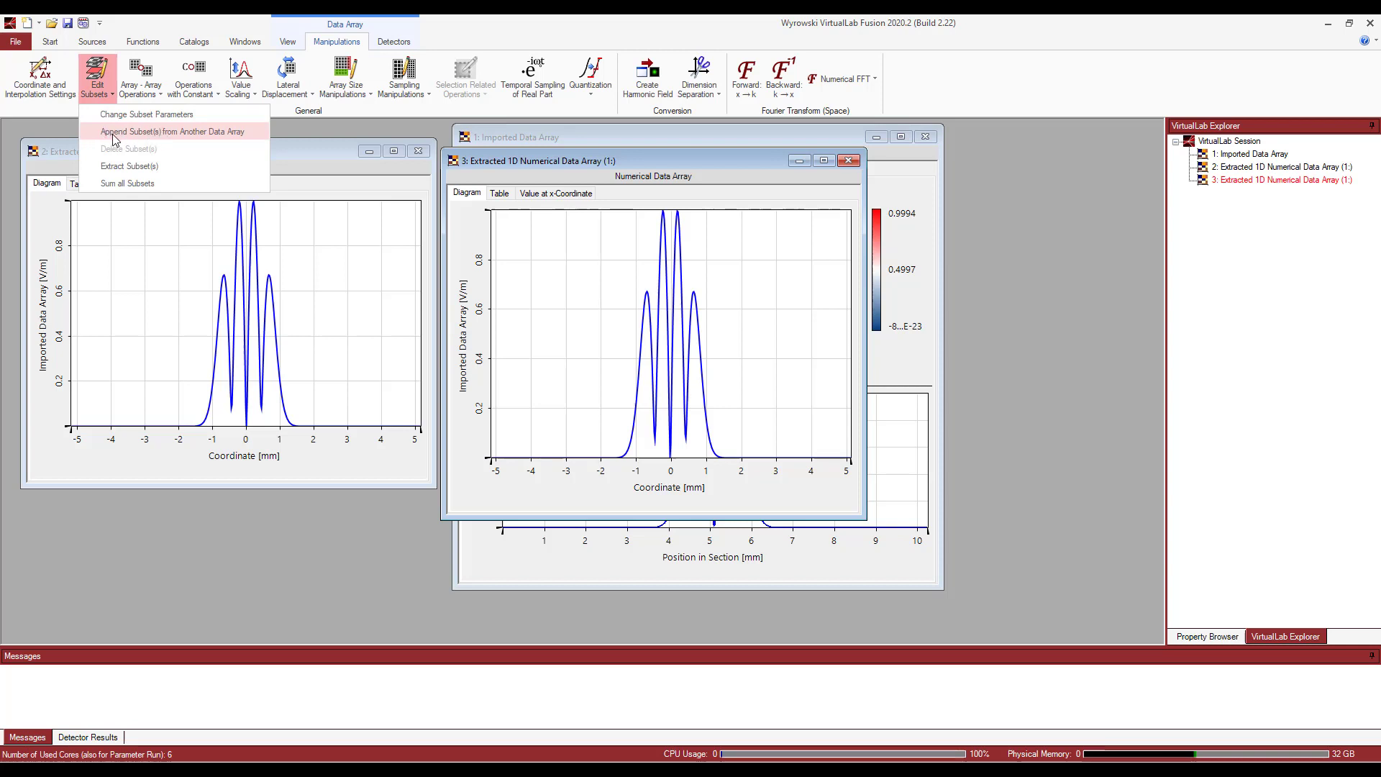
mouse_move(173, 139)
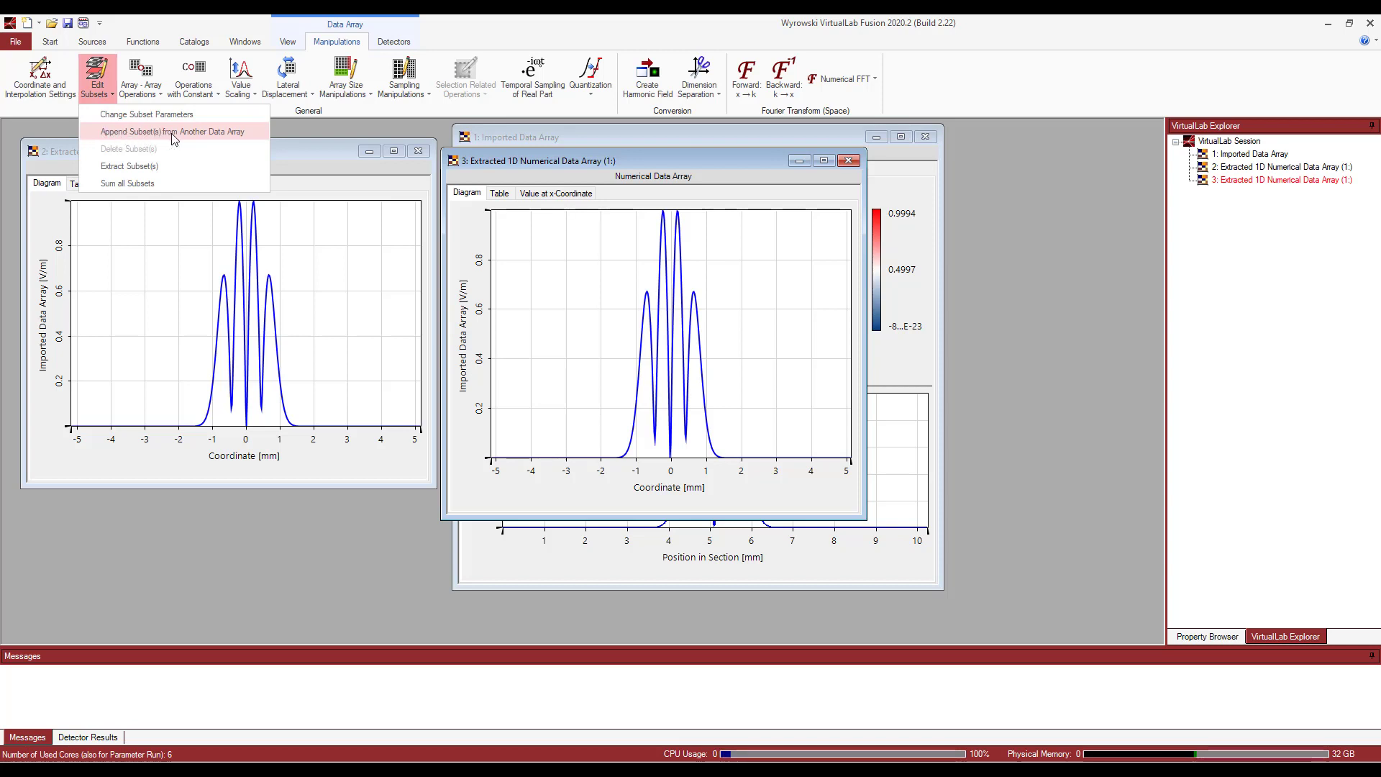
left_click(173, 131)
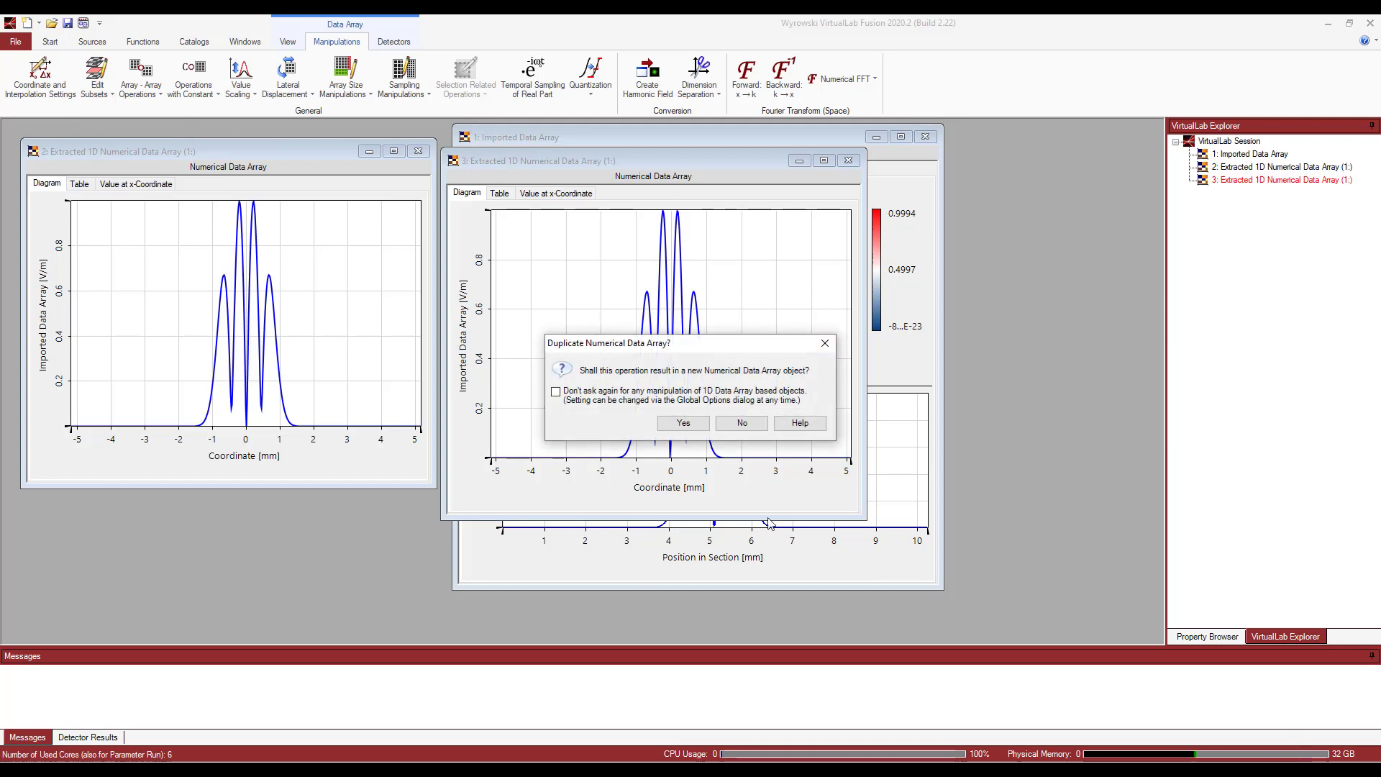
left_click(682, 423)
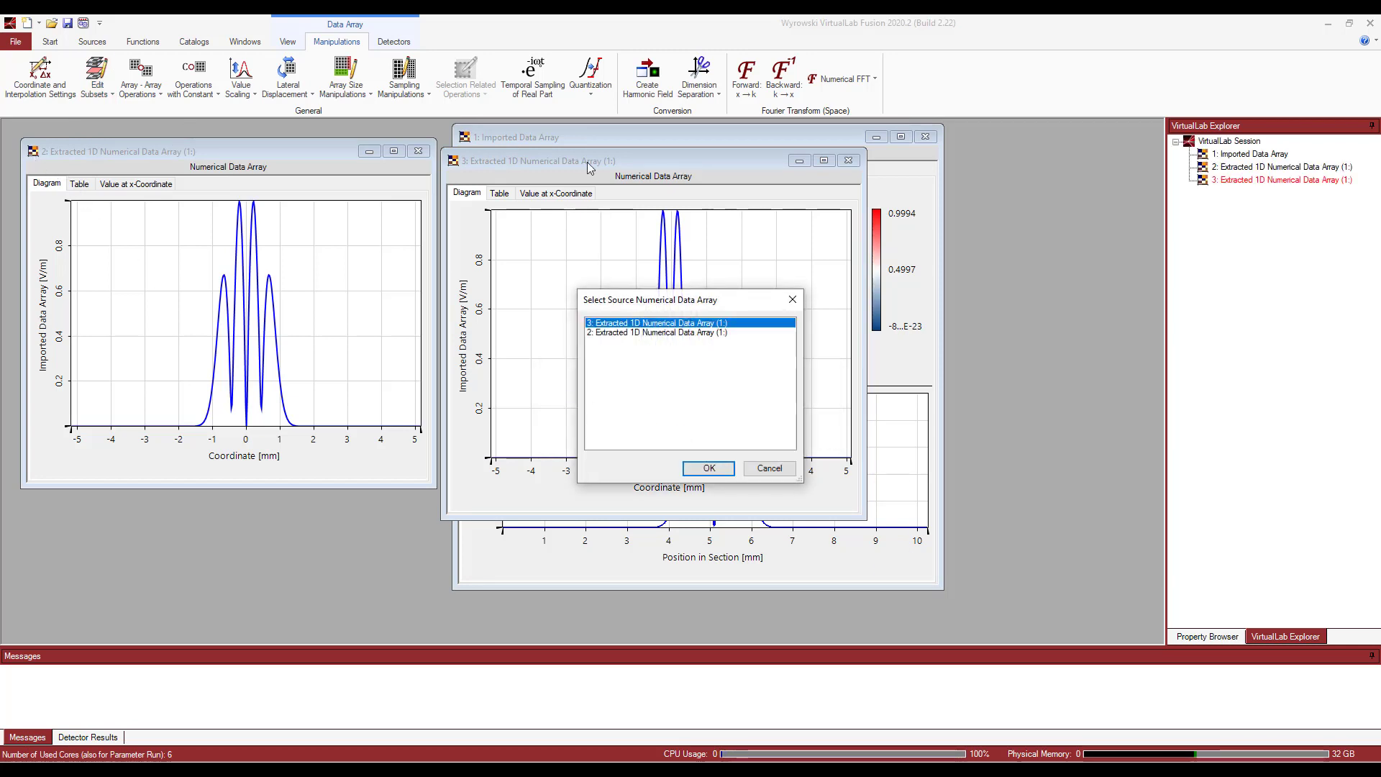
mouse_move(496, 176)
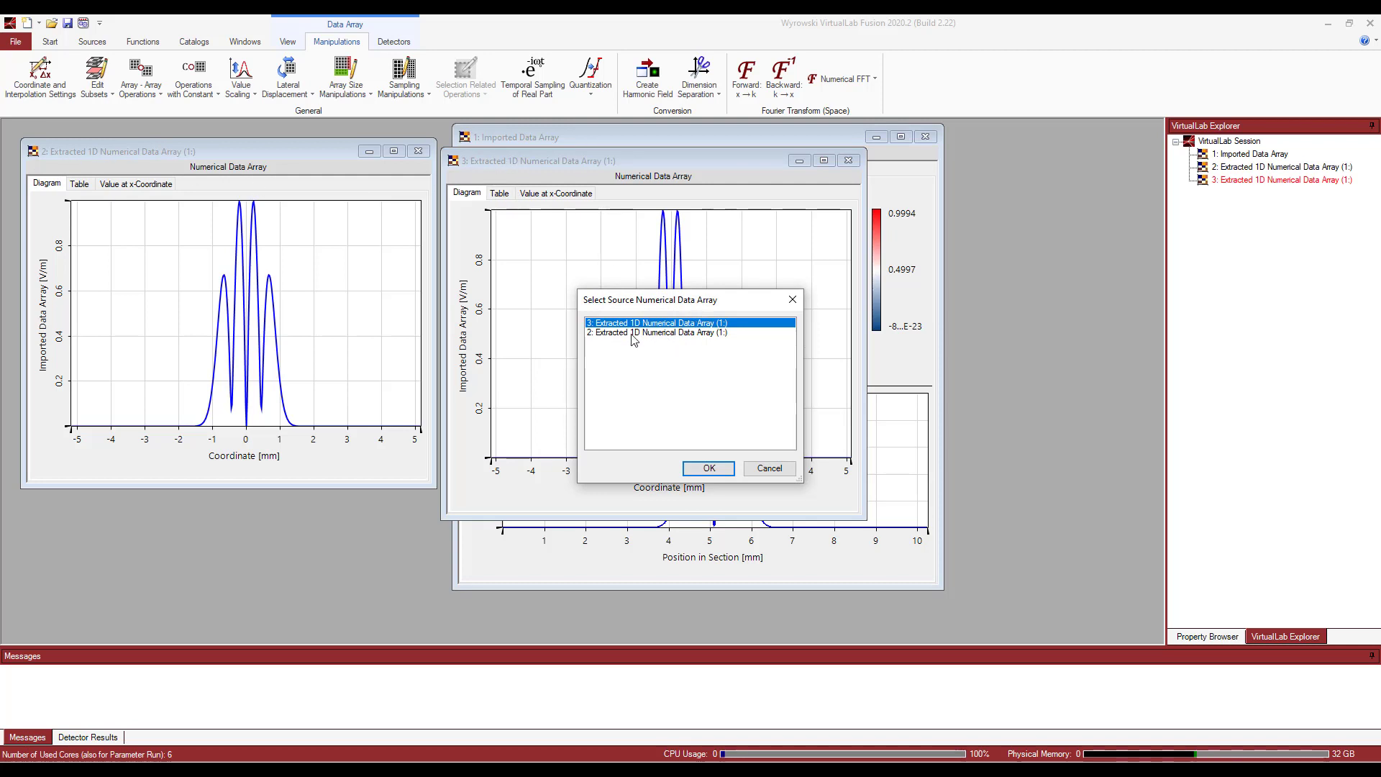
left_click(707, 468)
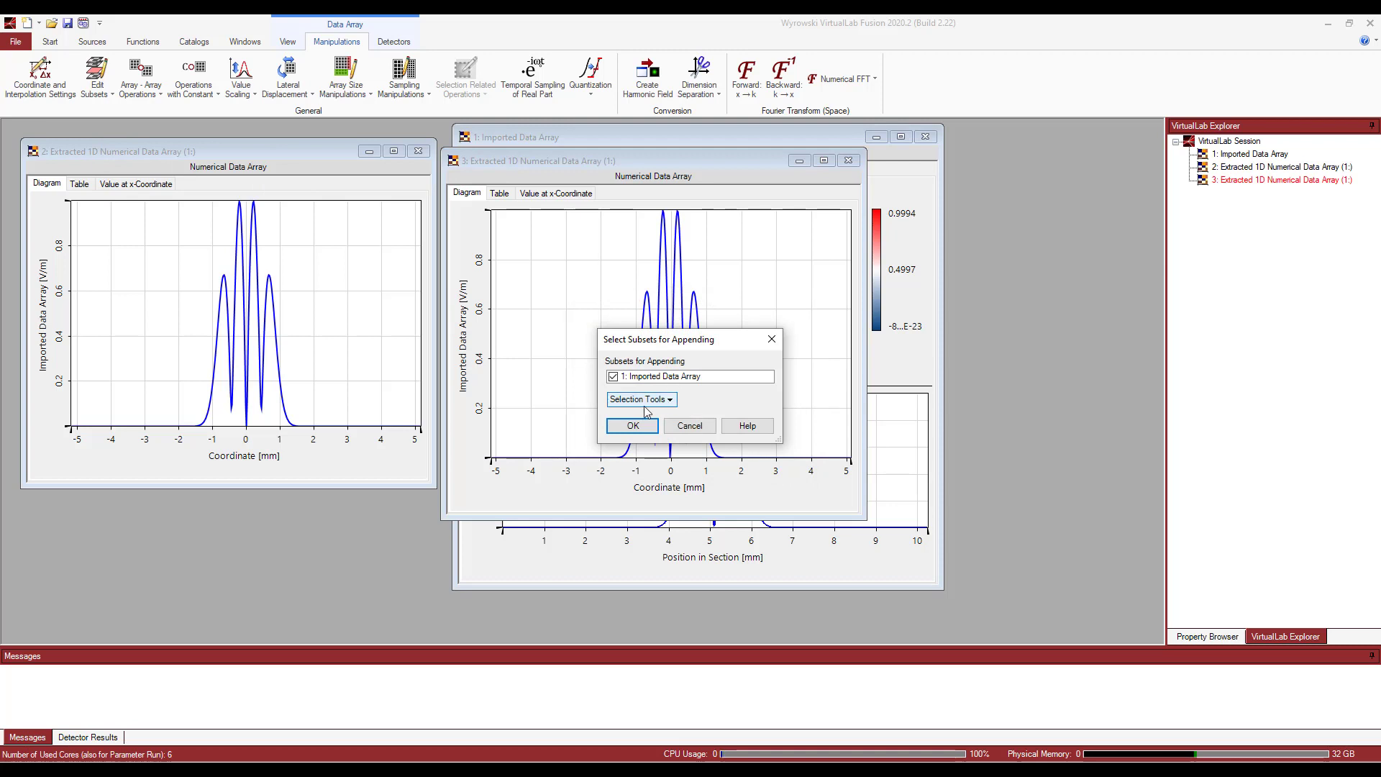
left_click(632, 425)
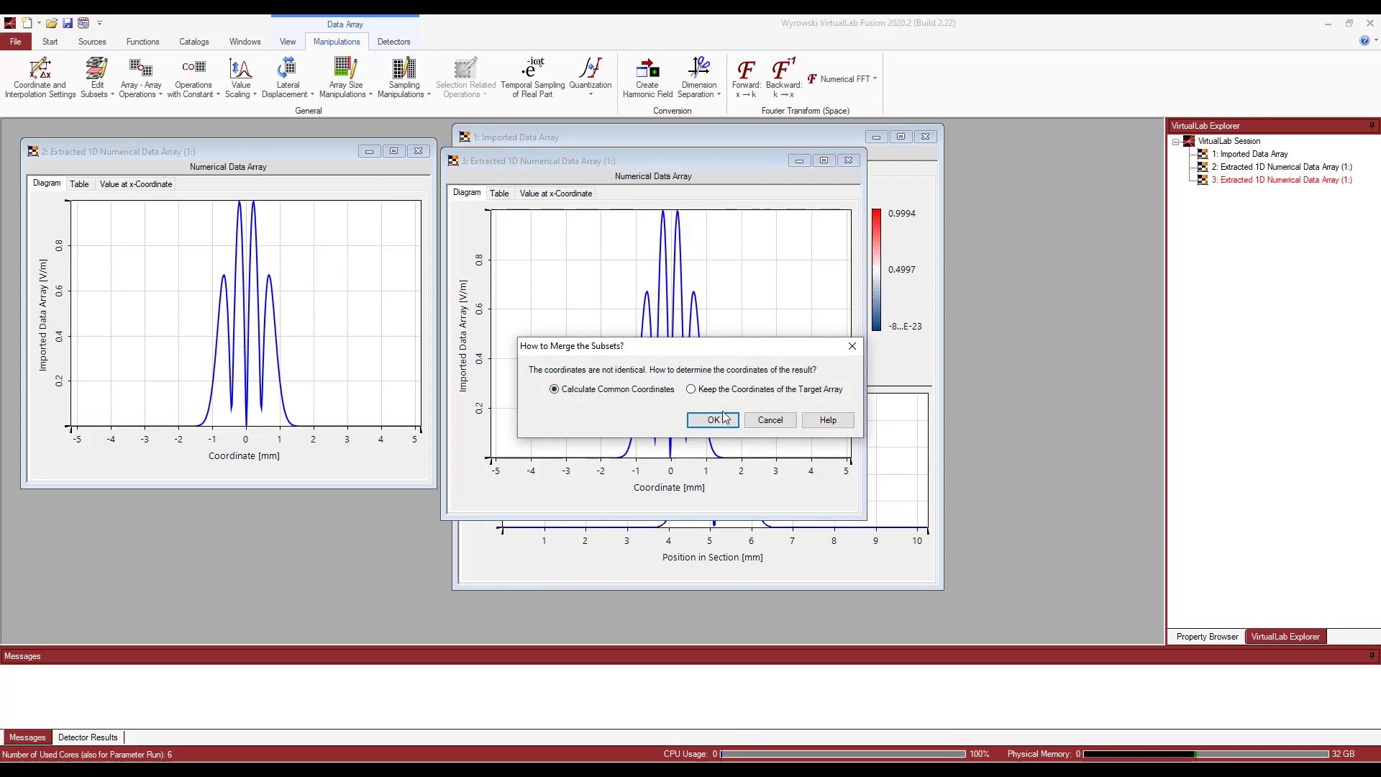
left_click(713, 420)
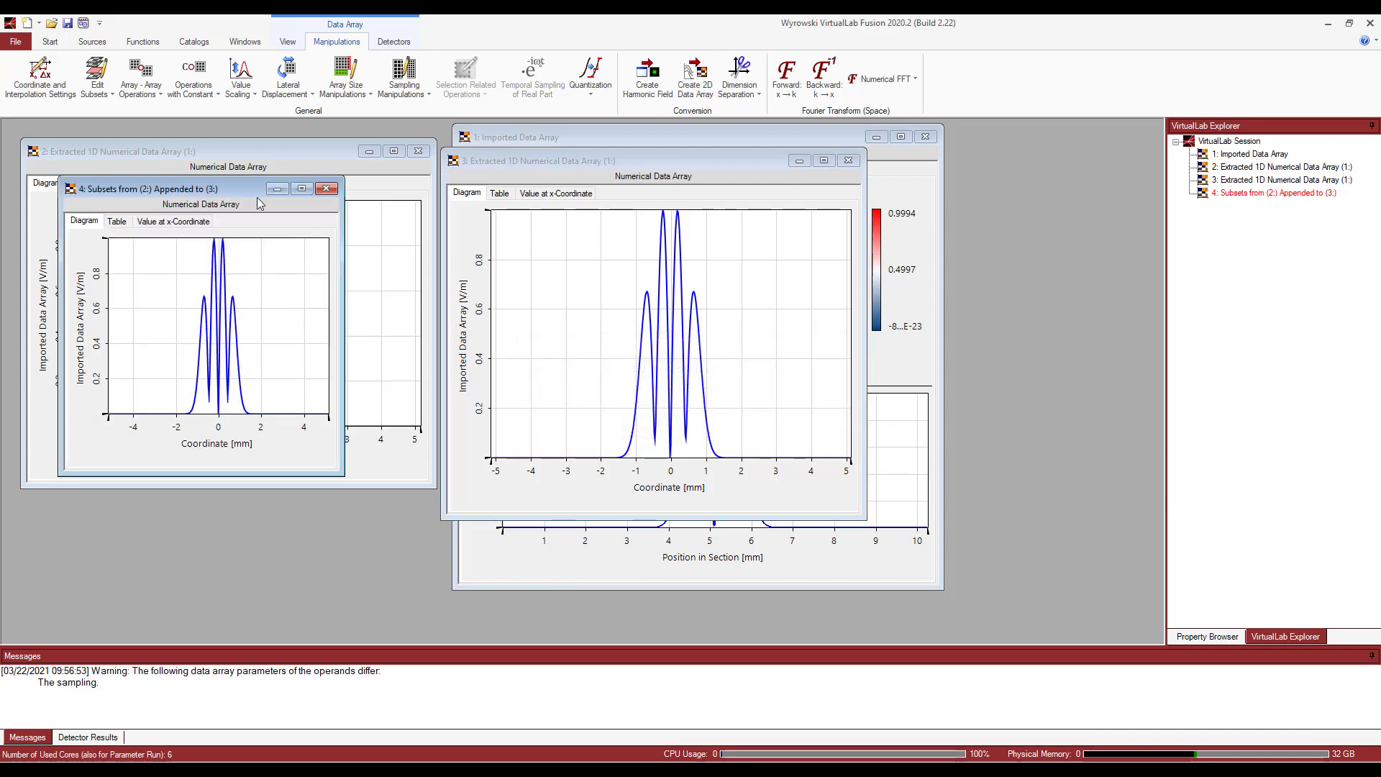
Close the windows of extracted arrays 2 and 3, keeping the merged array
left_click(287, 42)
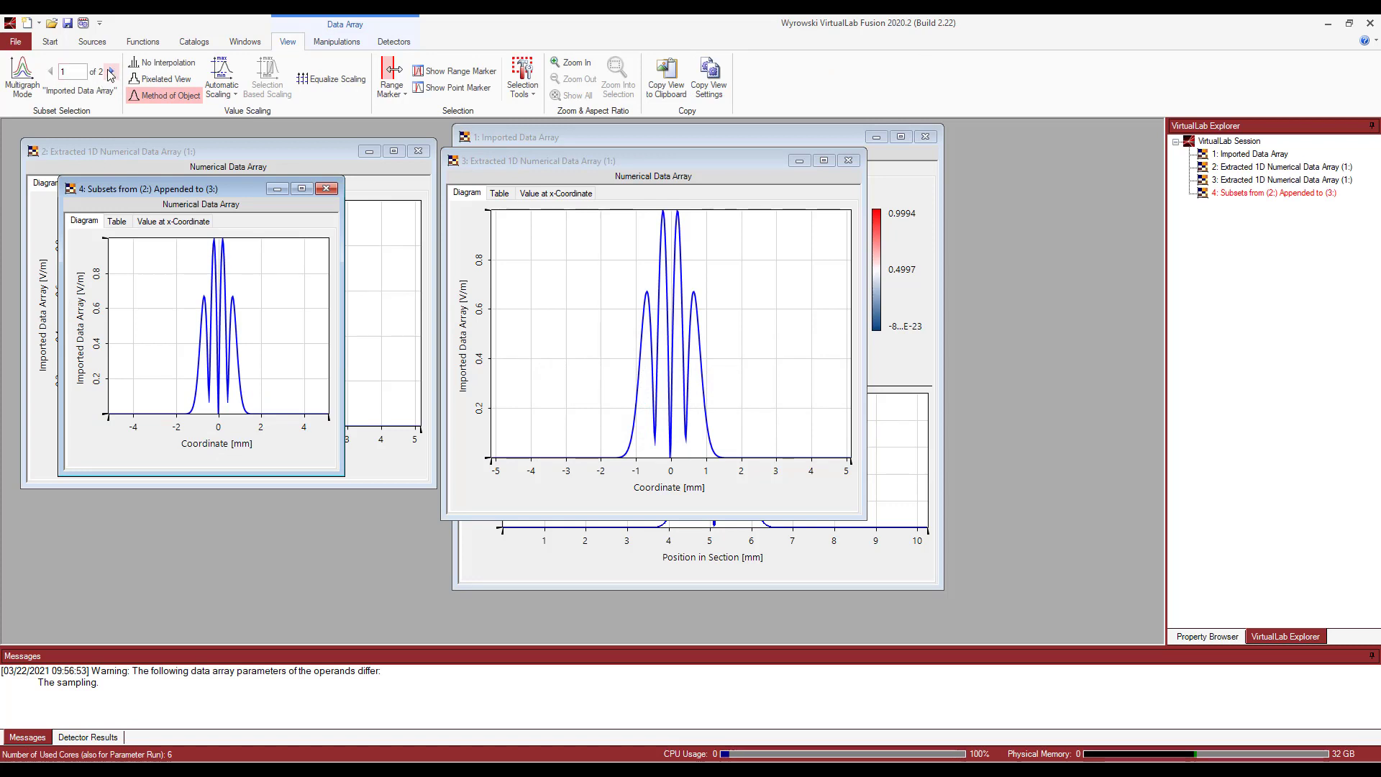
mouse_move(112, 73)
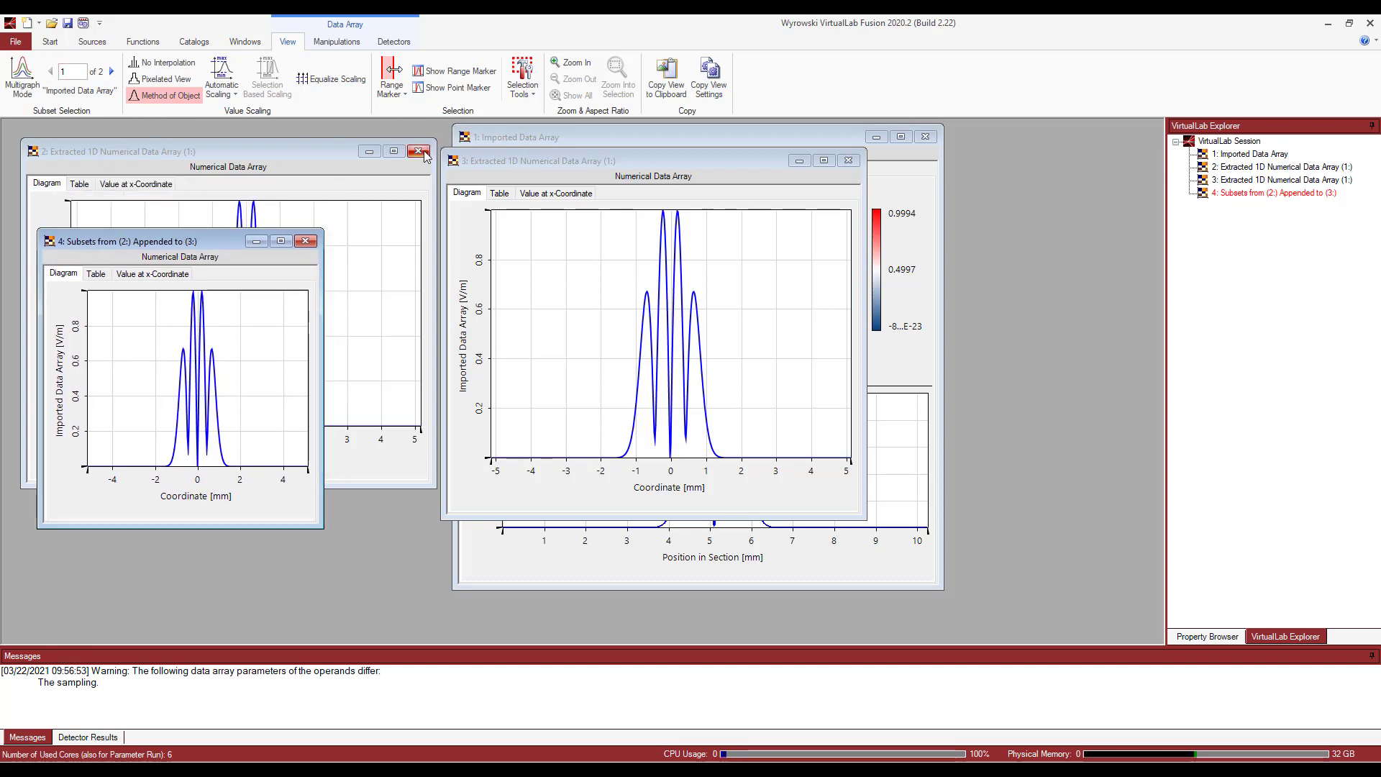
left_click(427, 151)
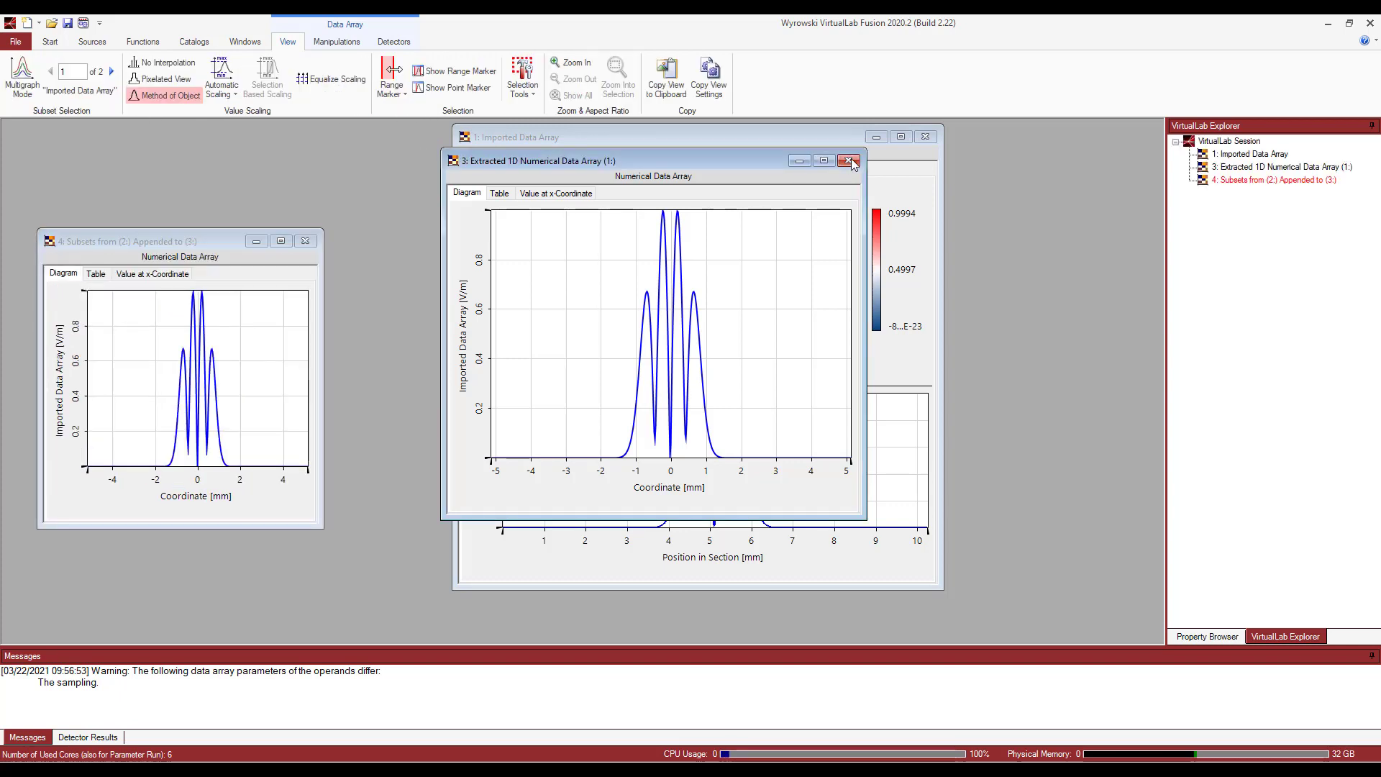
left_click(849, 161)
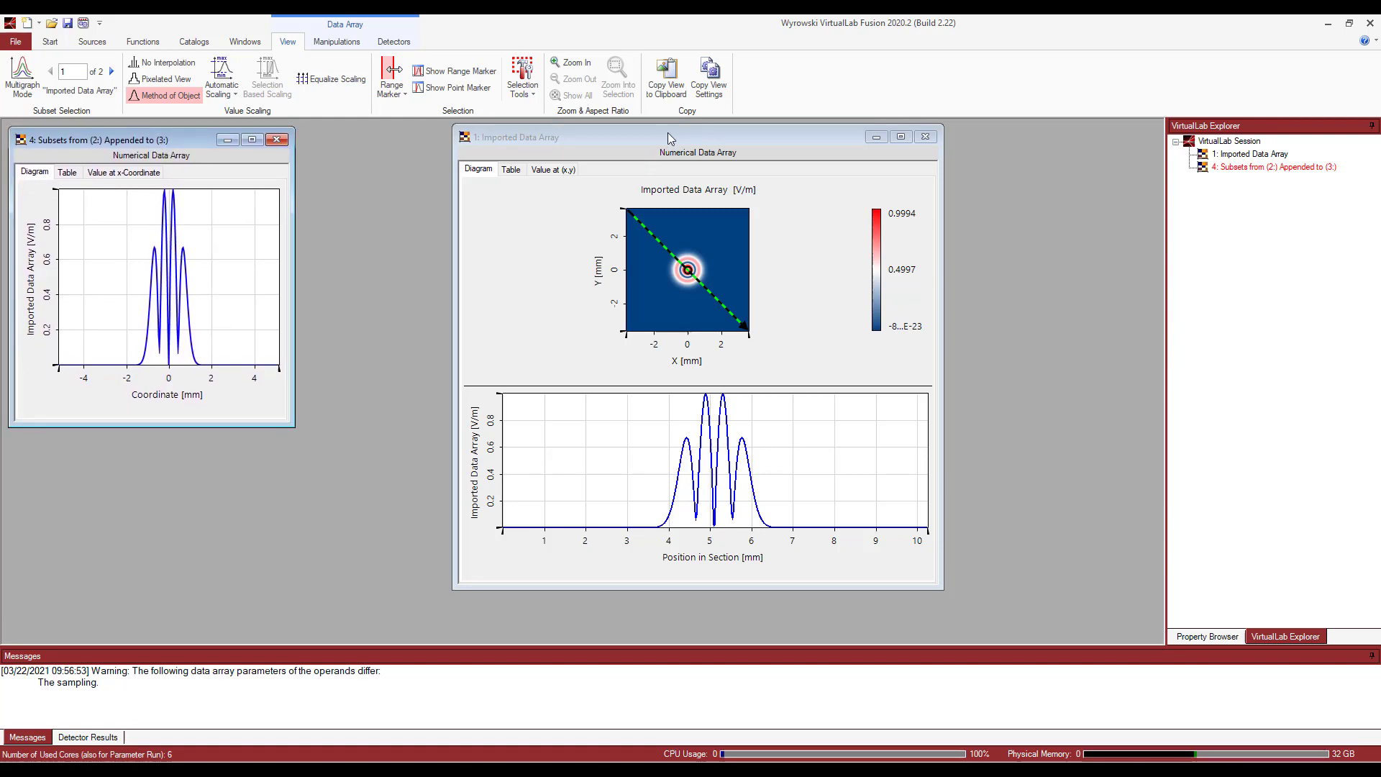
Show the Imported Data Array's Object properties: 147×147 points, 50 µm sampling, 7.3 mm
left_click(698, 137)
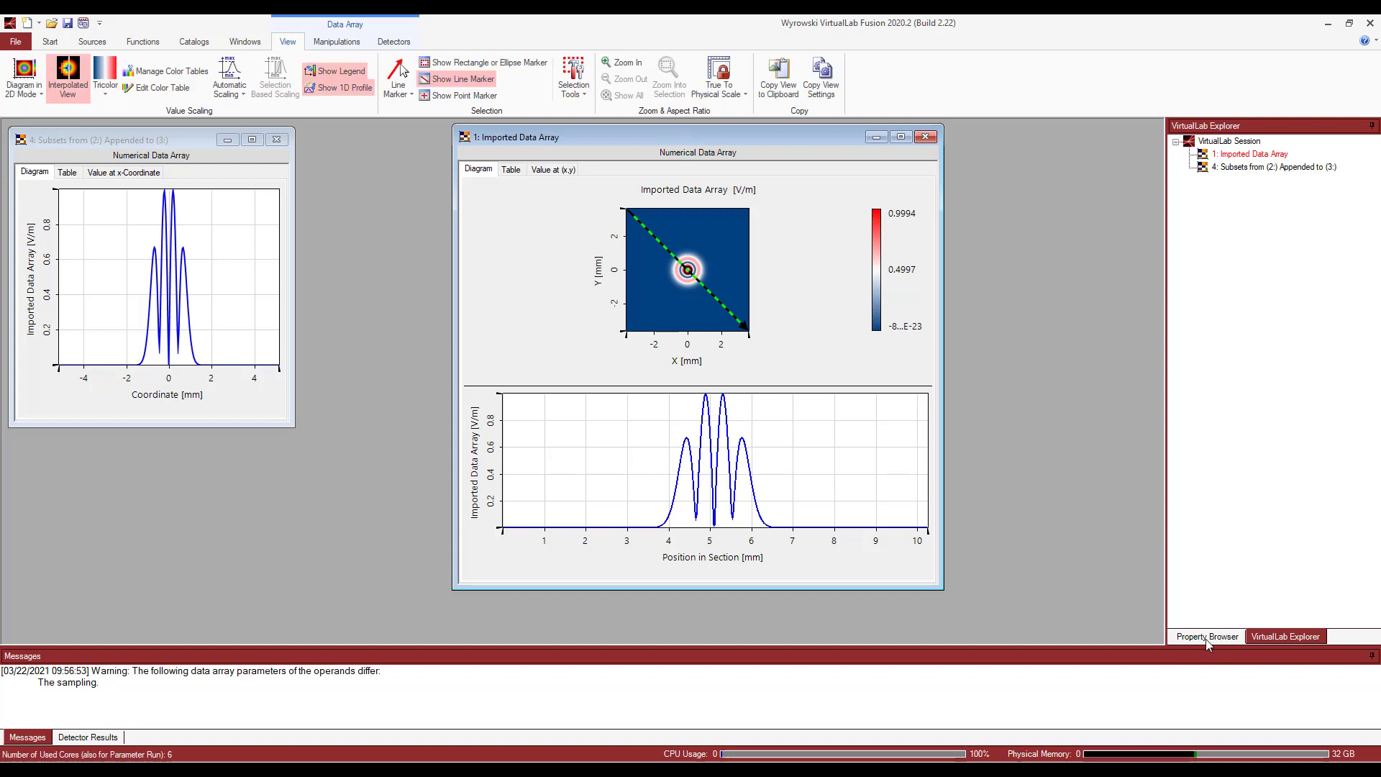
left_click(1208, 636)
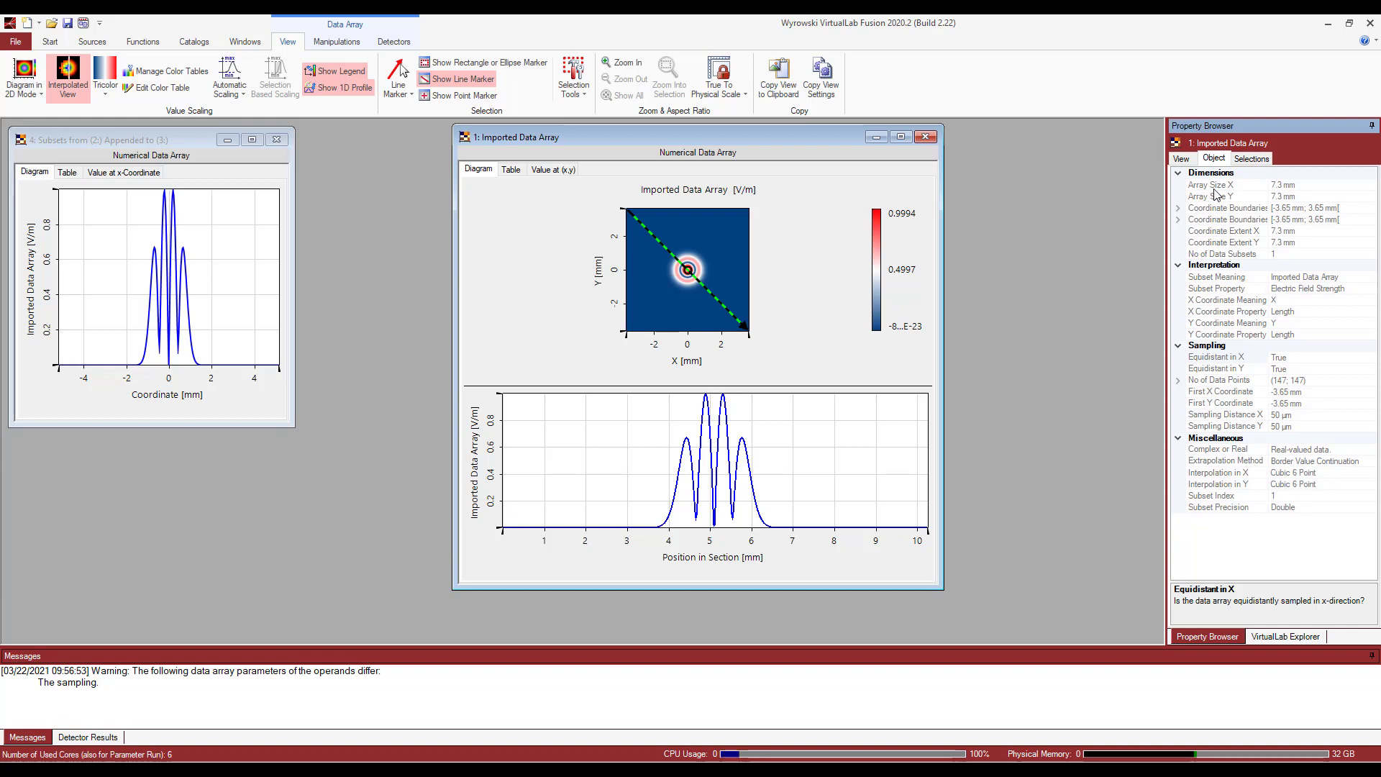
mouse_move(1208, 203)
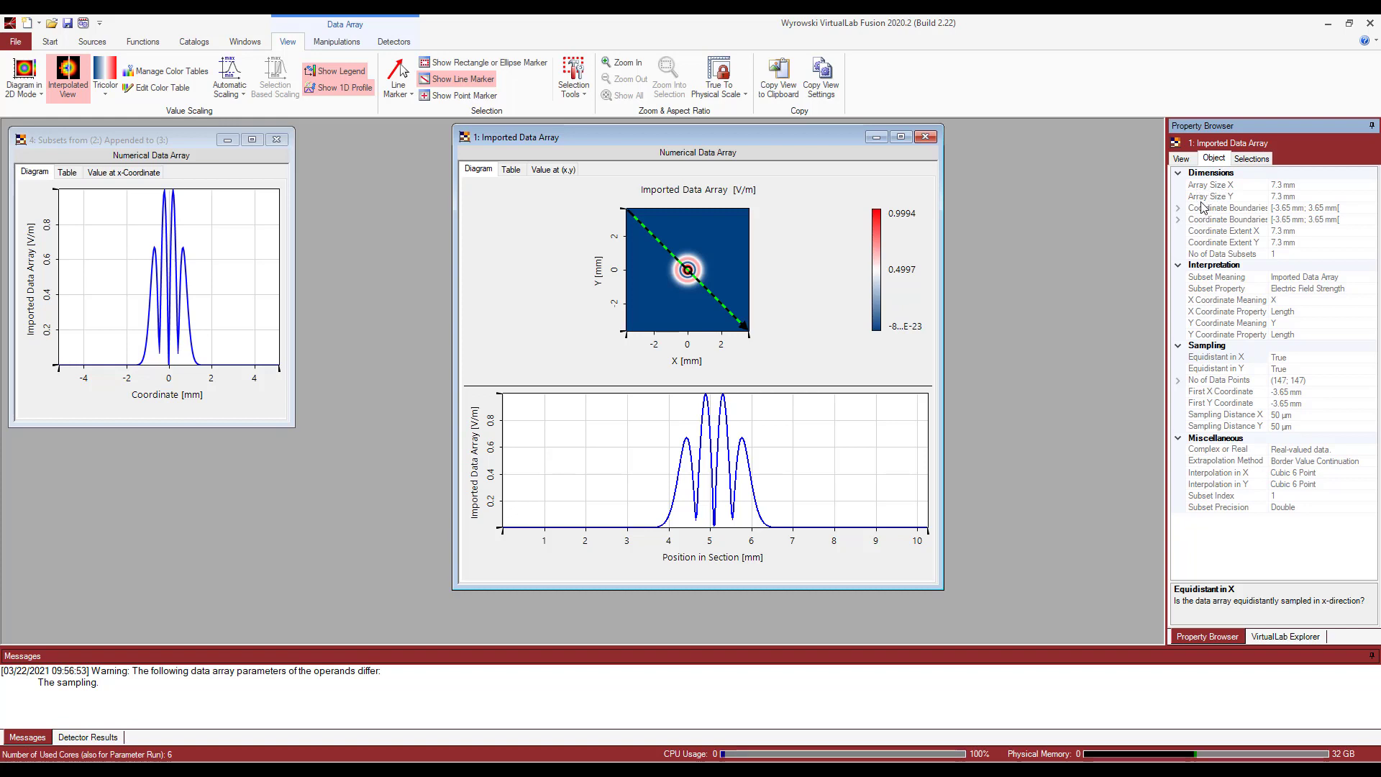